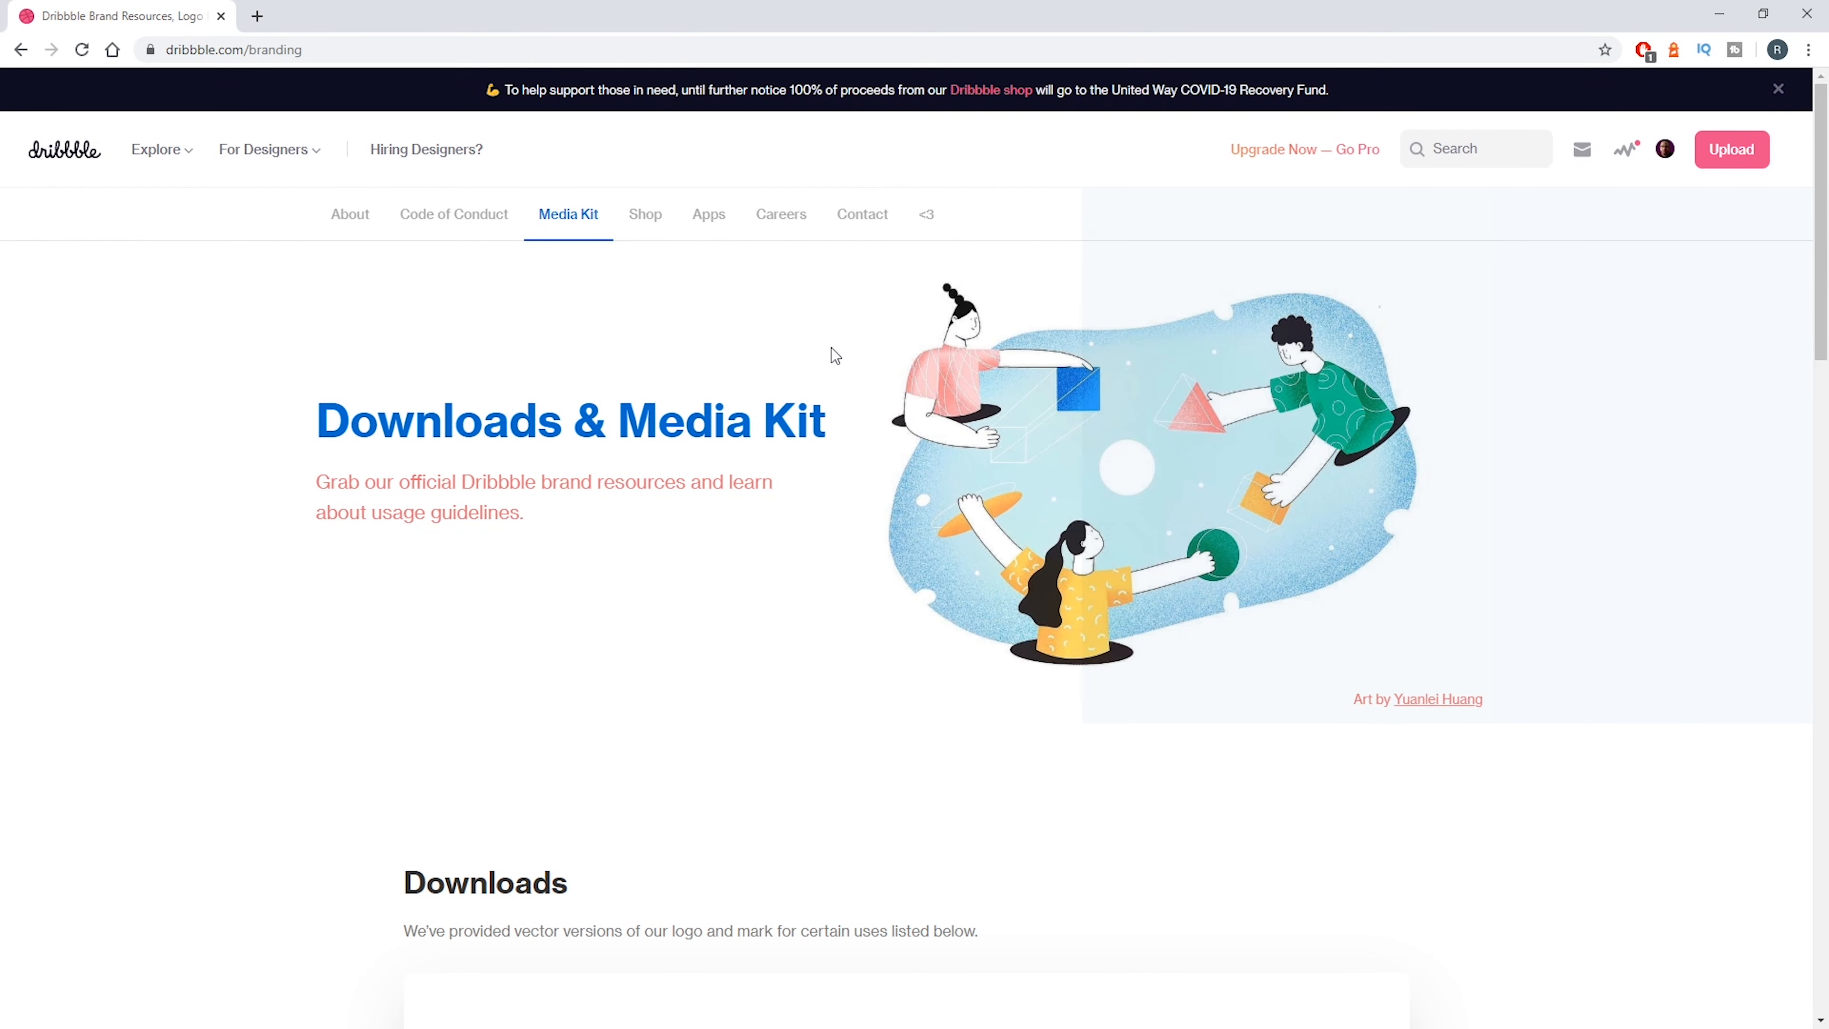
# Create a 1200 by 400 px black rectangle on the artboard as the ticket base
pyautogui.scroll(-3)
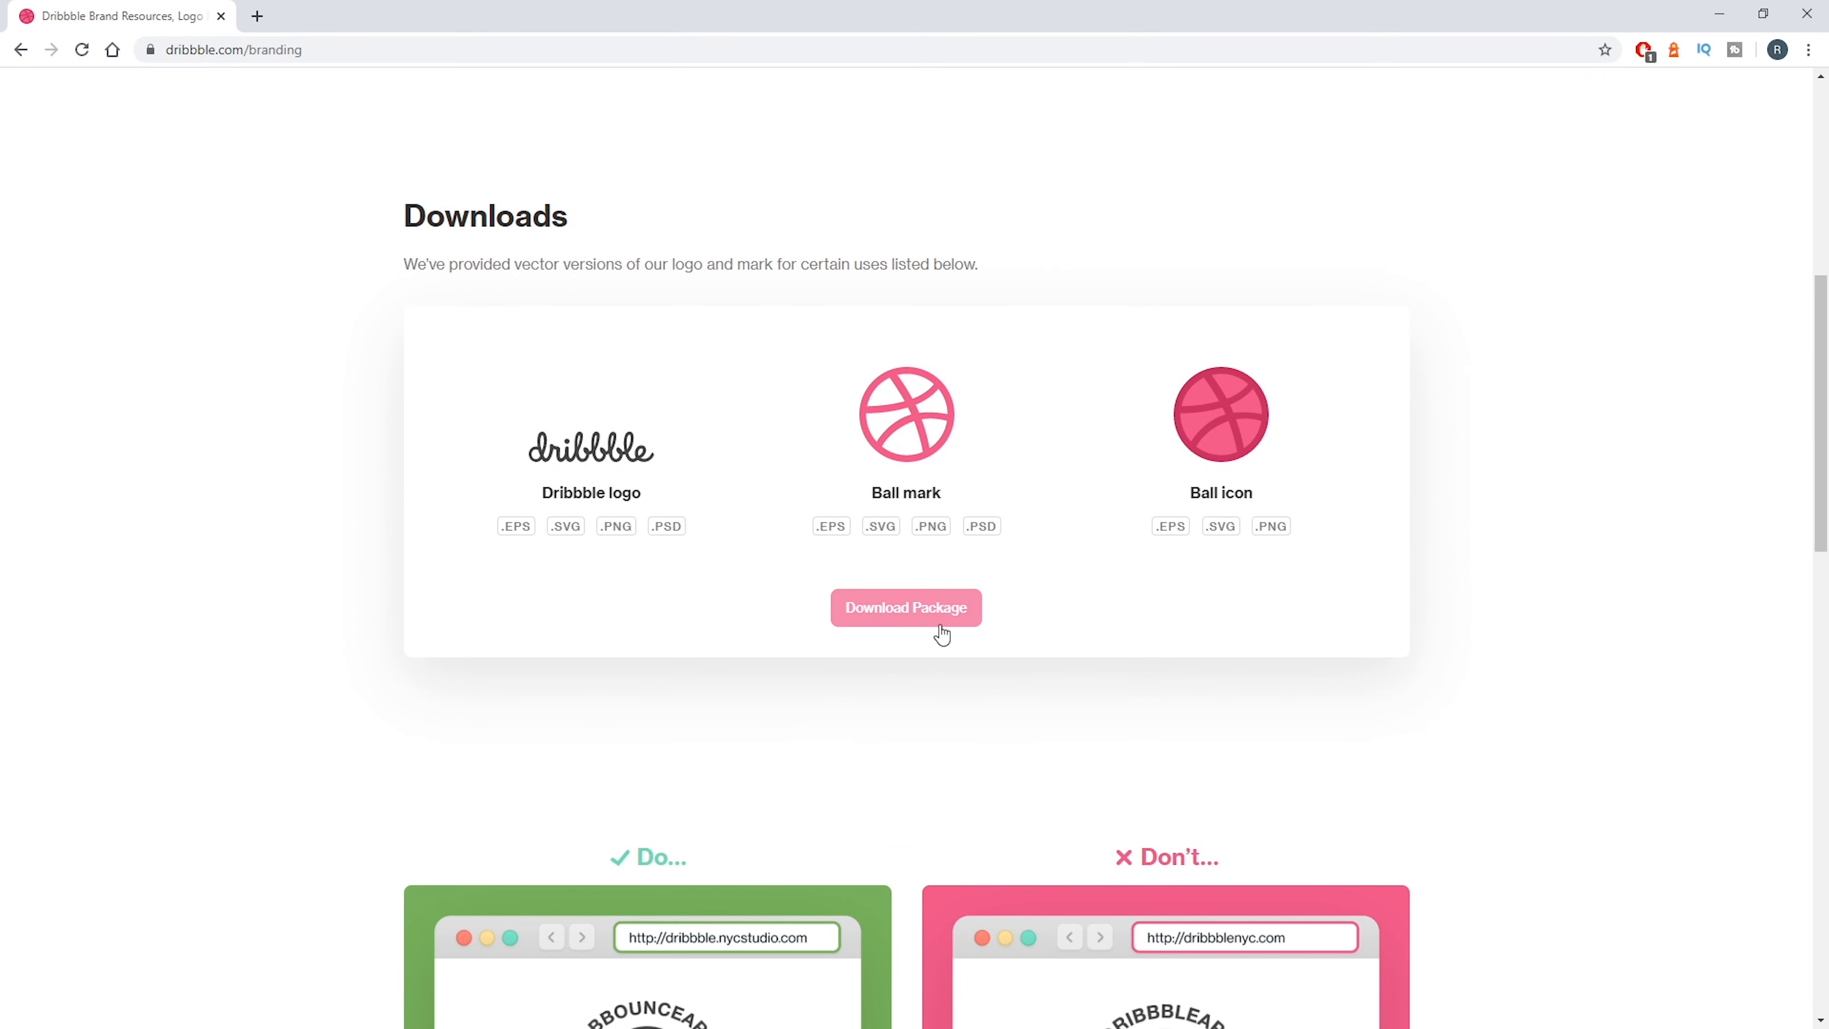
pyautogui.moveTo(1294, 413)
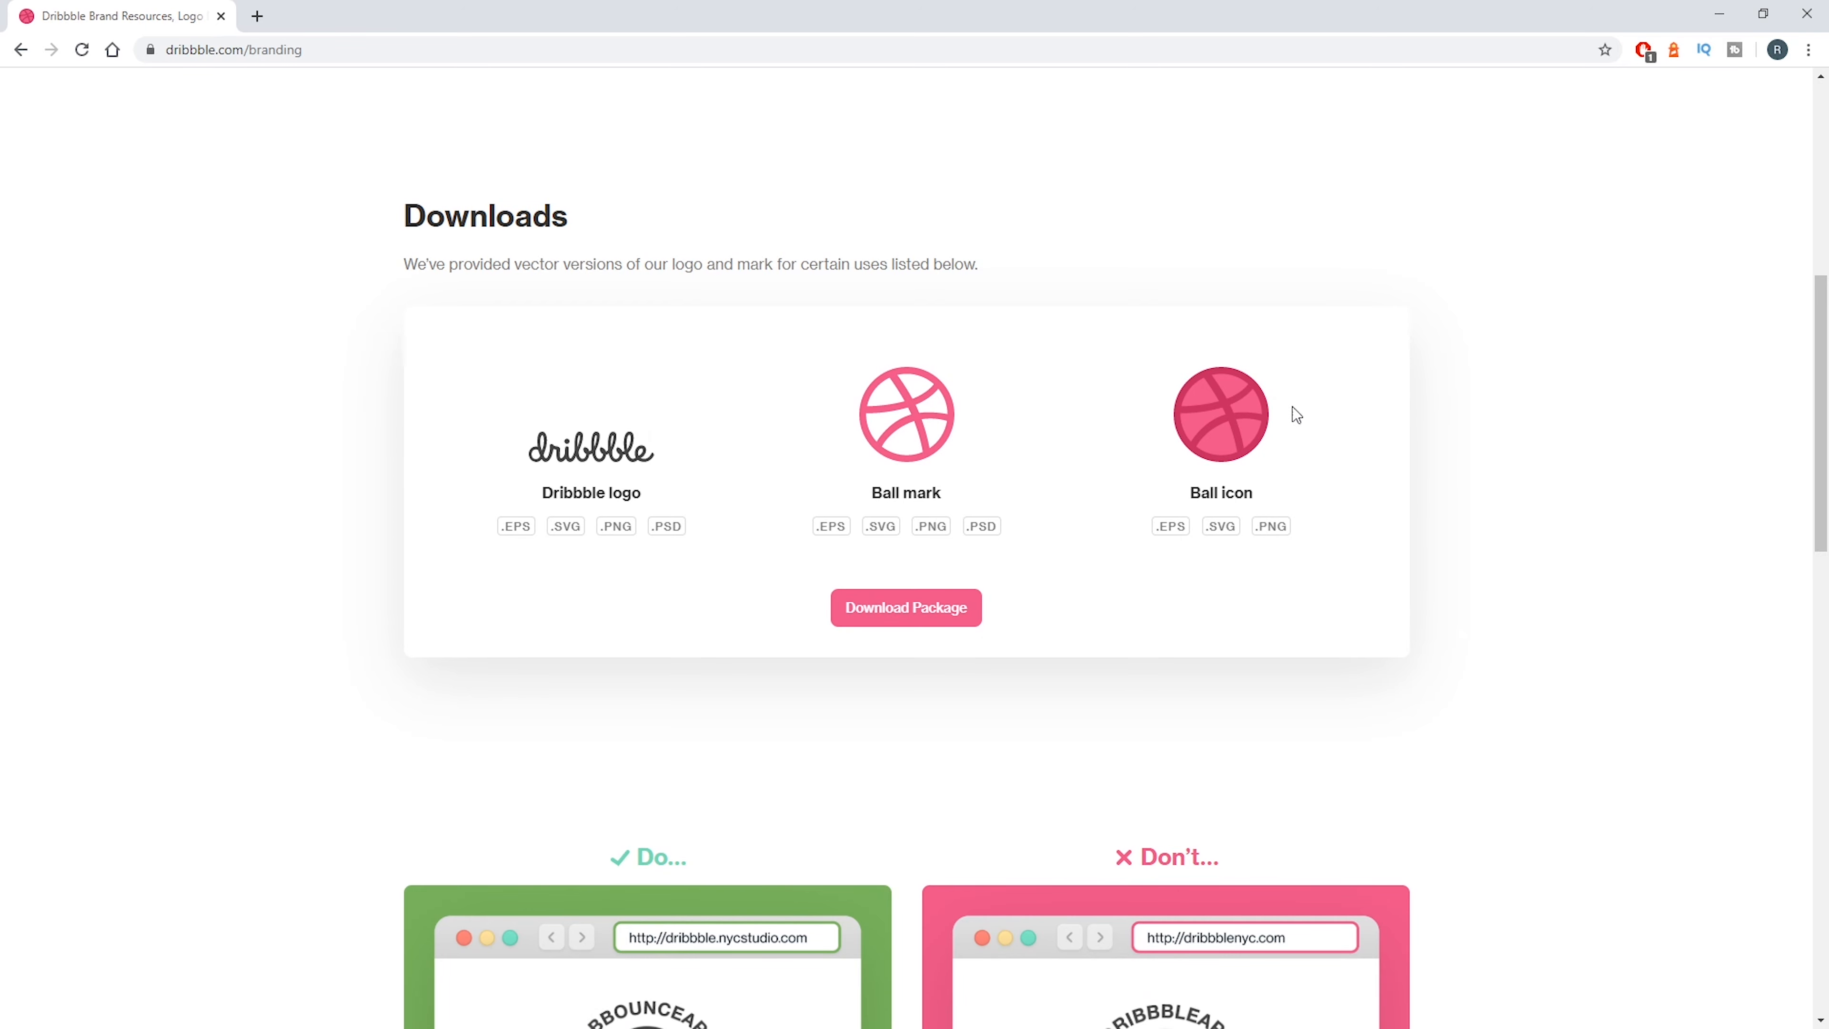
pyautogui.scroll(-3)
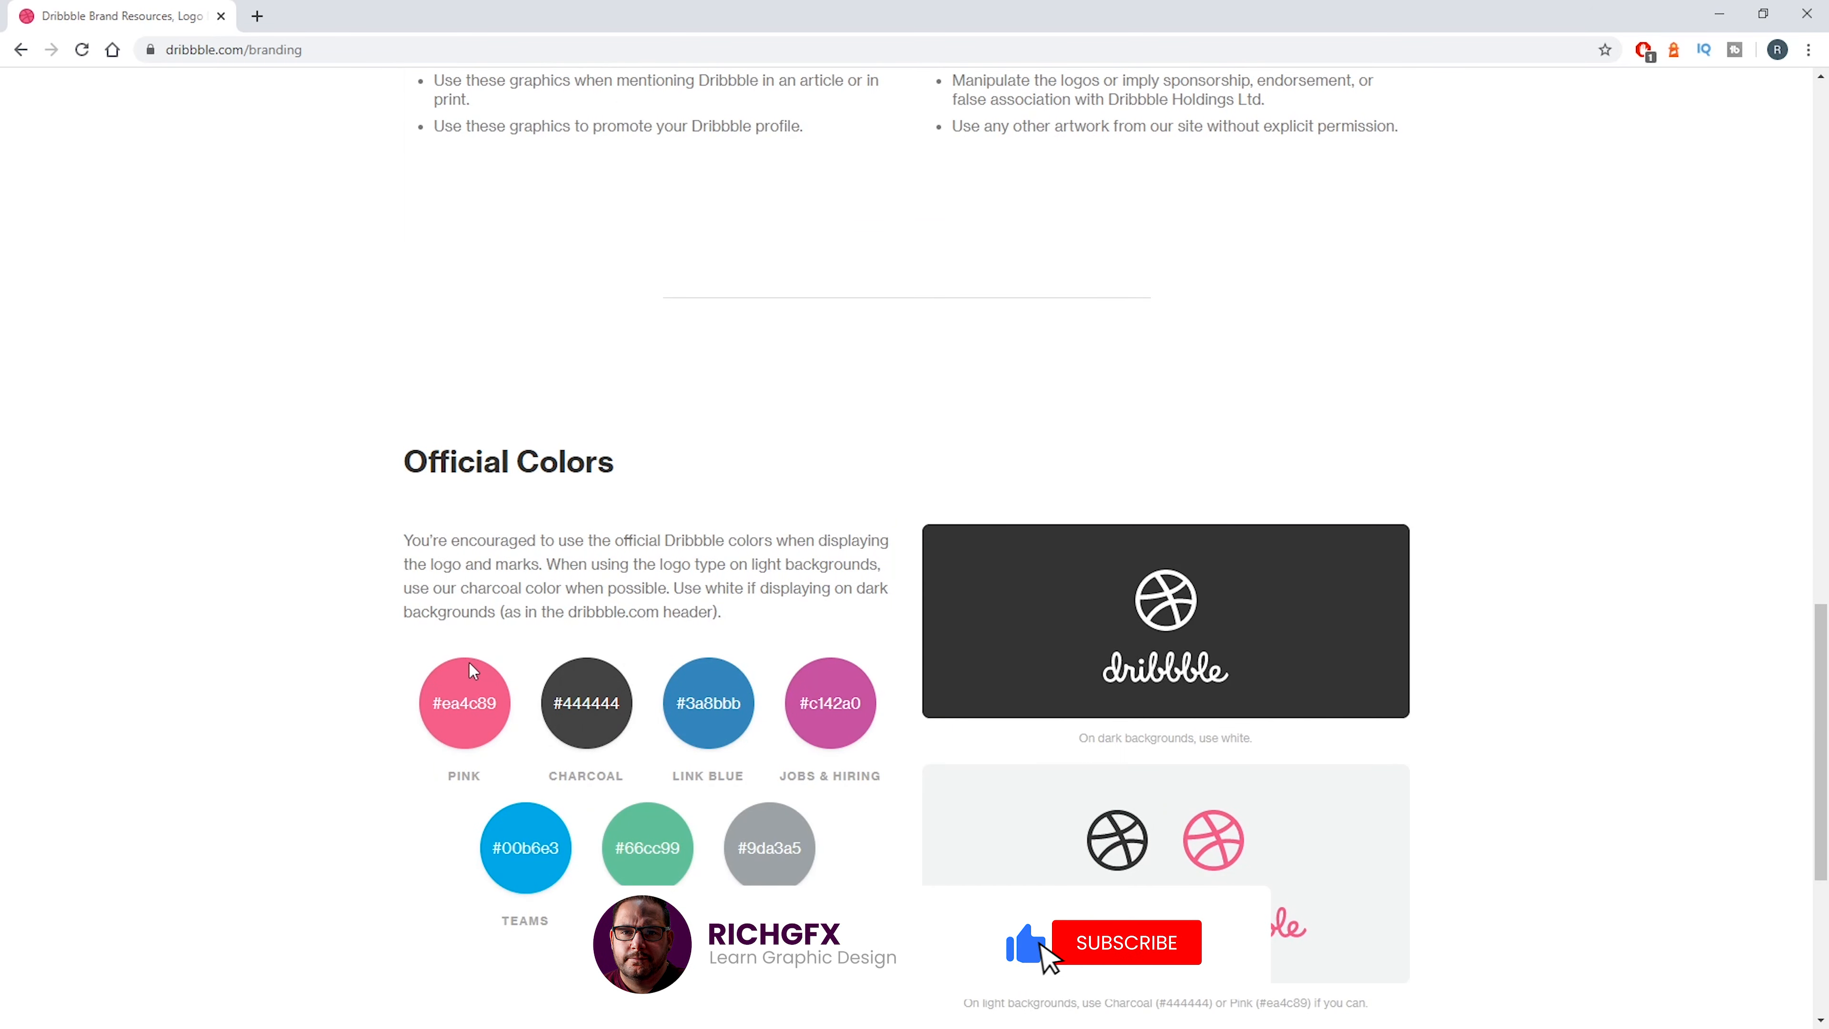
pyautogui.click(1125, 943)
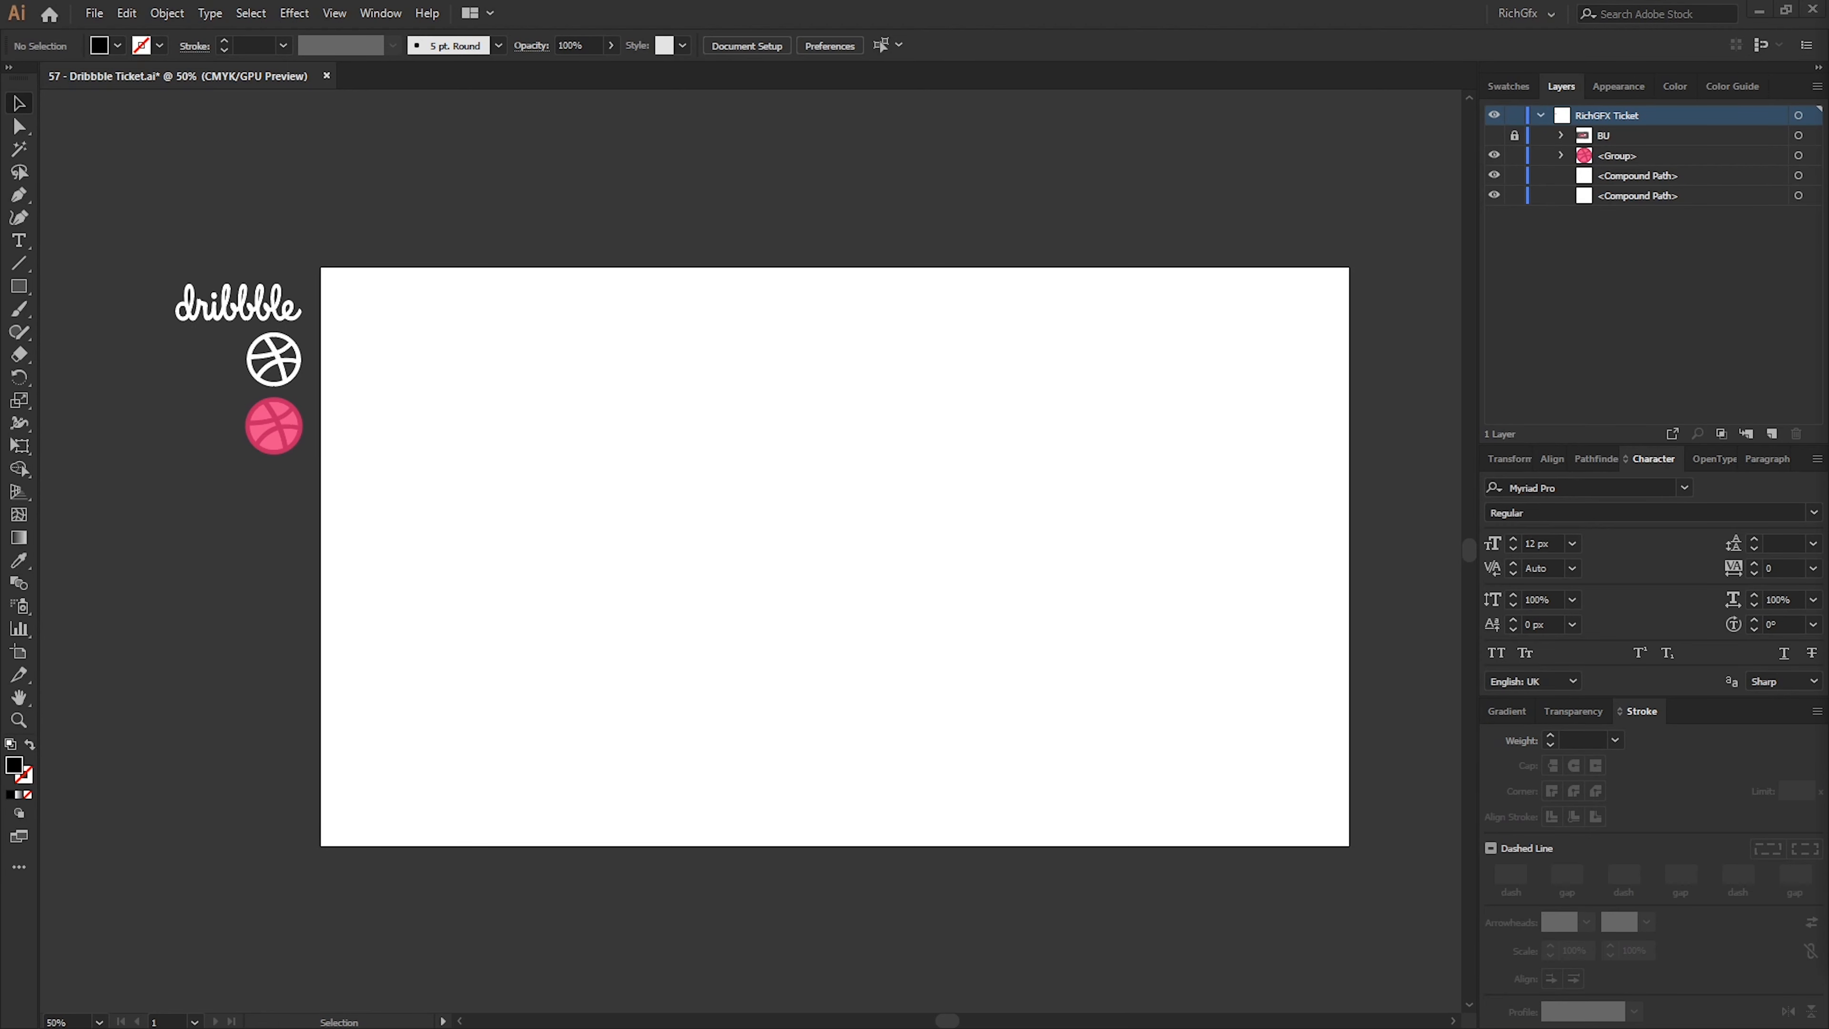
pyautogui.moveTo(170, 195)
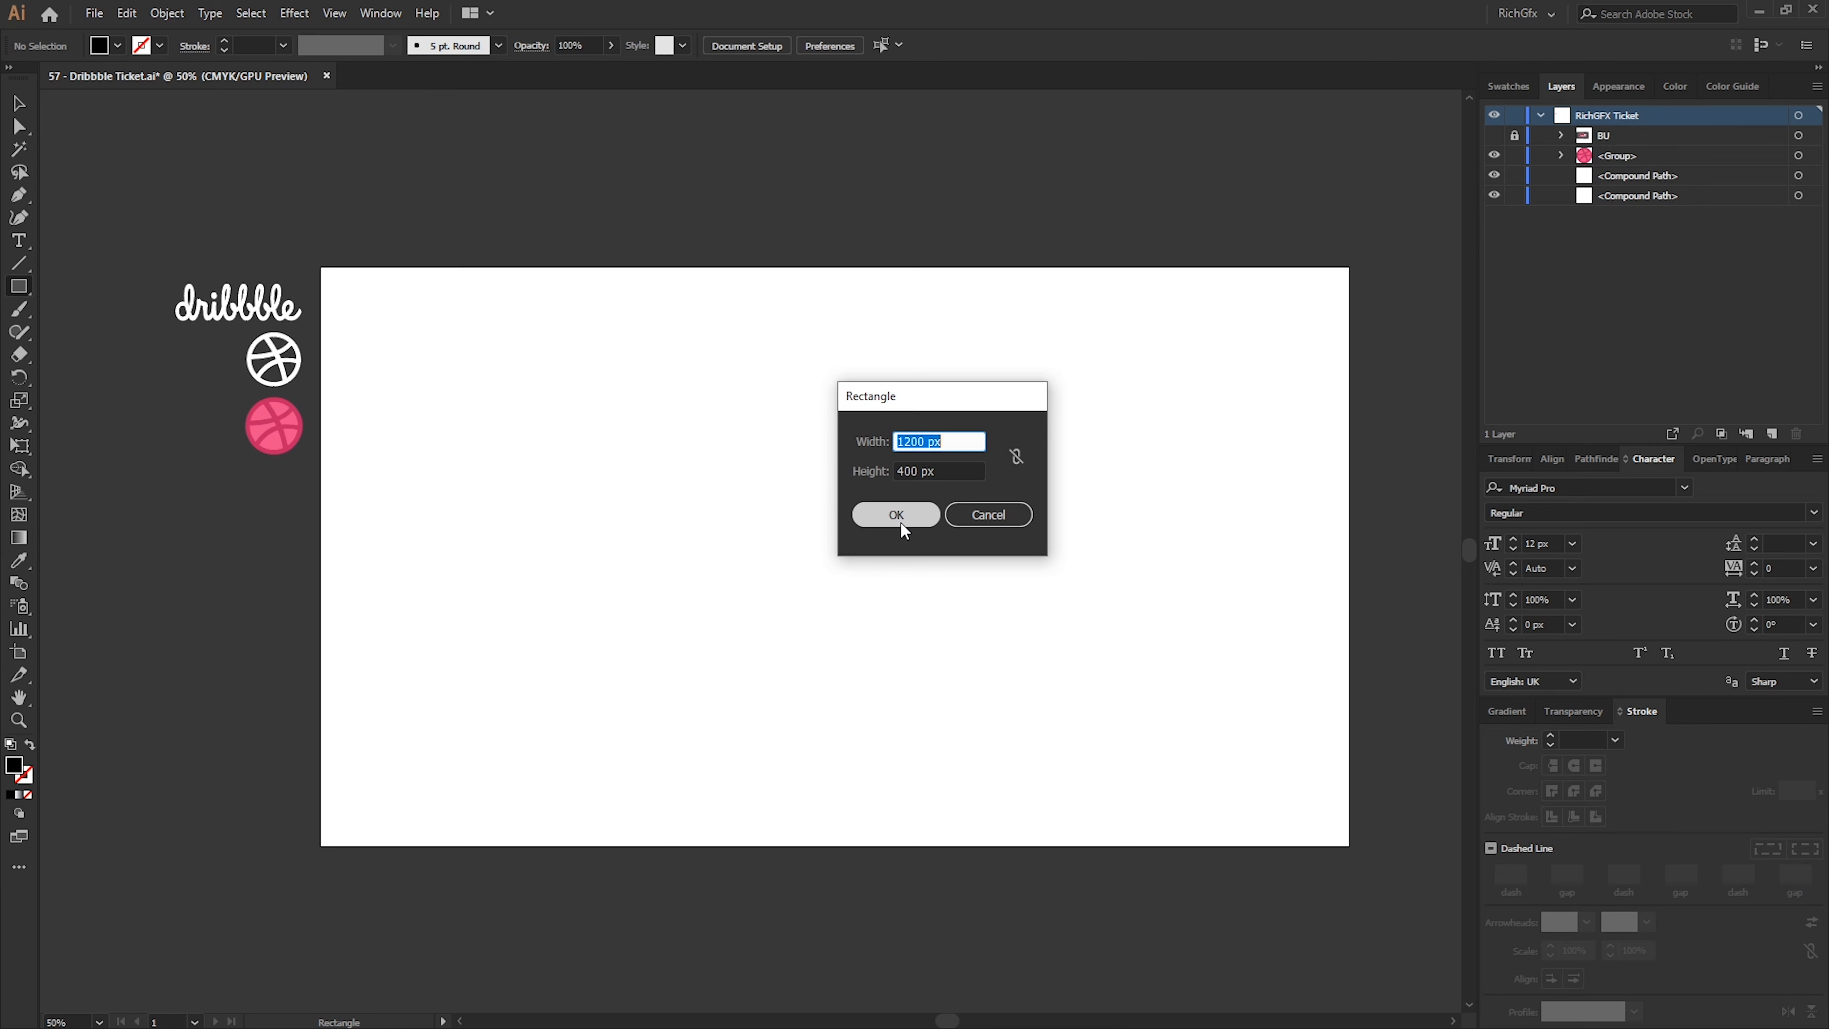
pyautogui.click(894, 514)
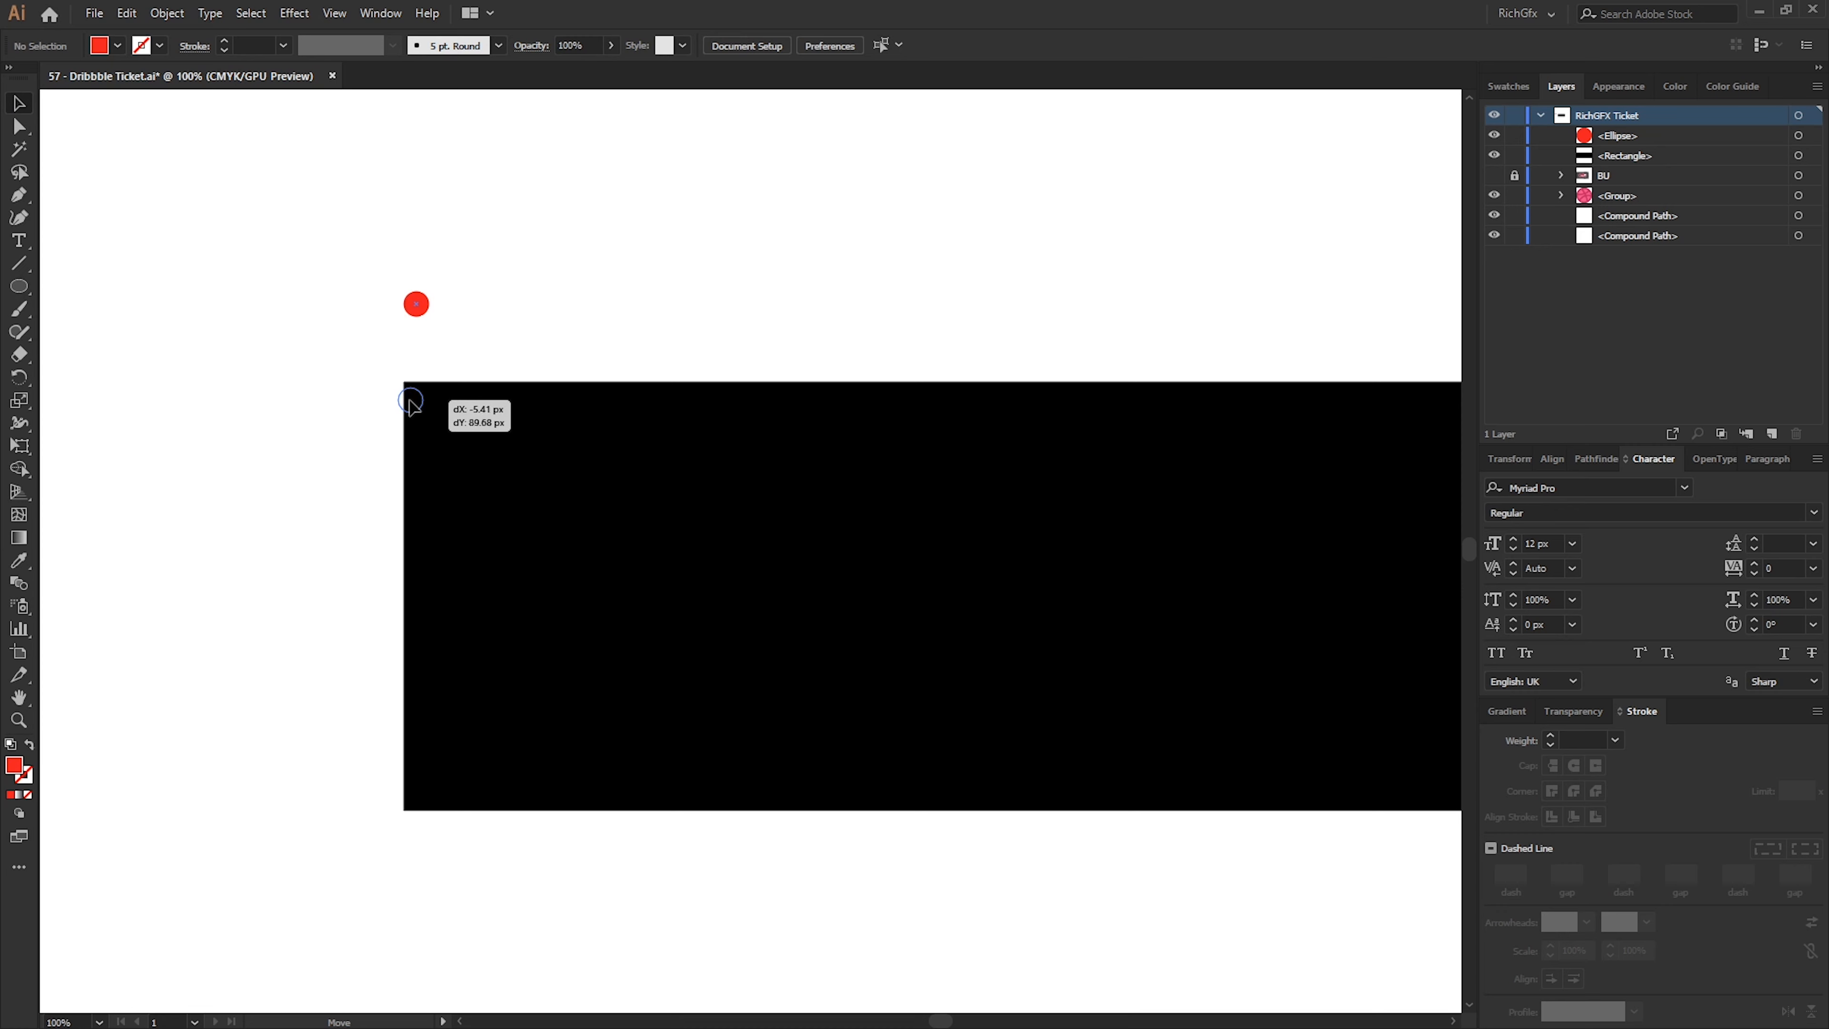
# Snap a red circle to the rectangle's top-left corner and copy it down to the bottom-left corner
pyautogui.moveTo(415, 305); pyautogui.dragTo(405, 393)
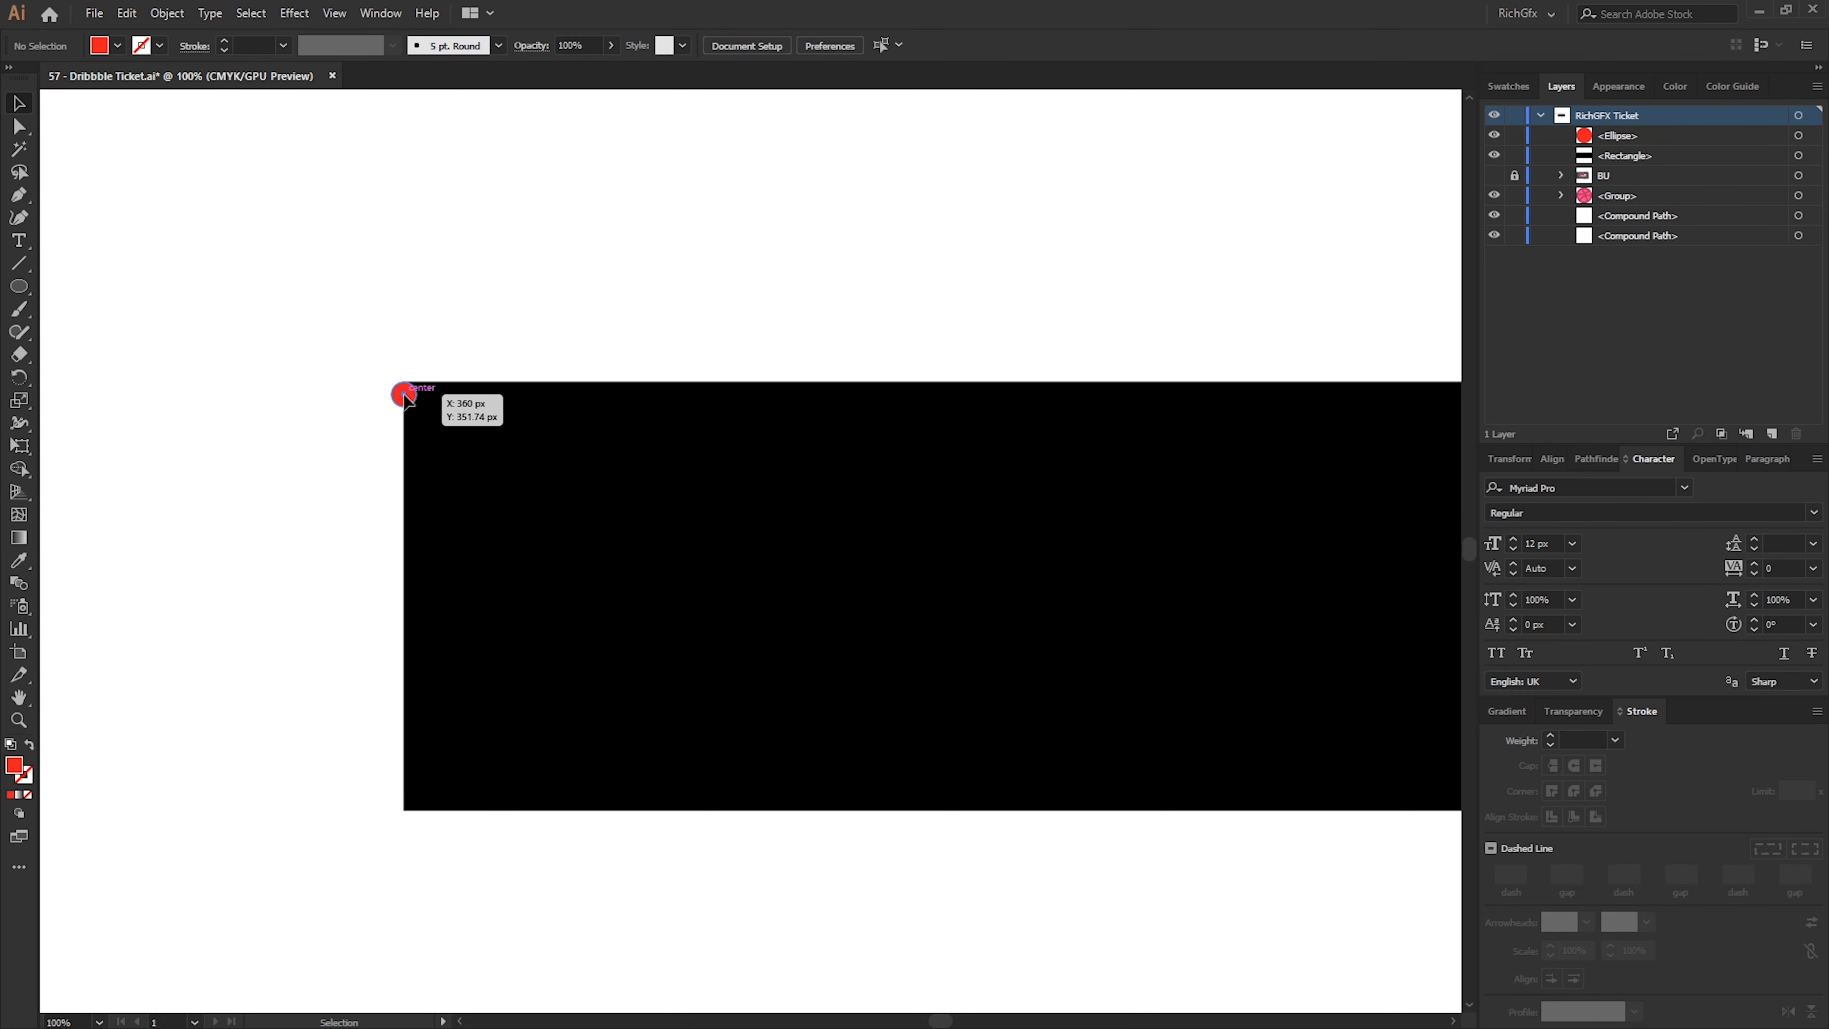
pyautogui.moveTo(404, 394); pyautogui.dragTo(404, 779)
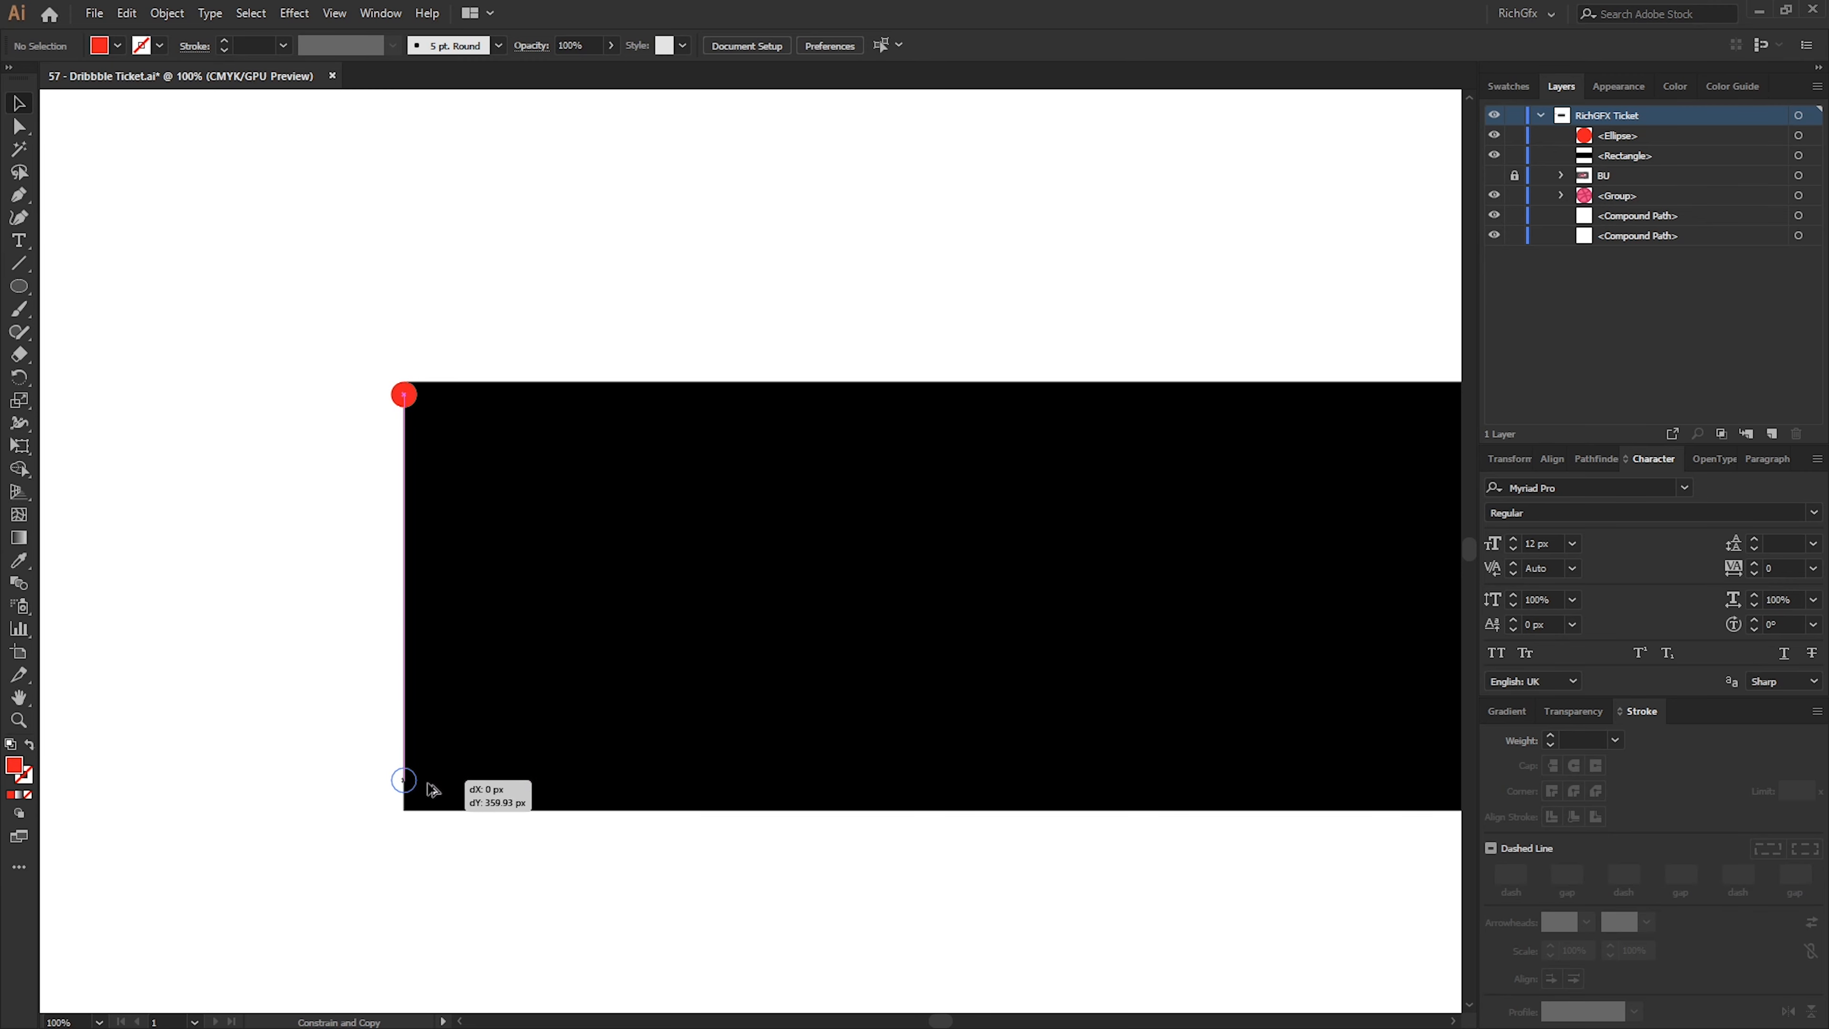
pyautogui.moveTo(404, 789); pyautogui.dragTo(406, 802)
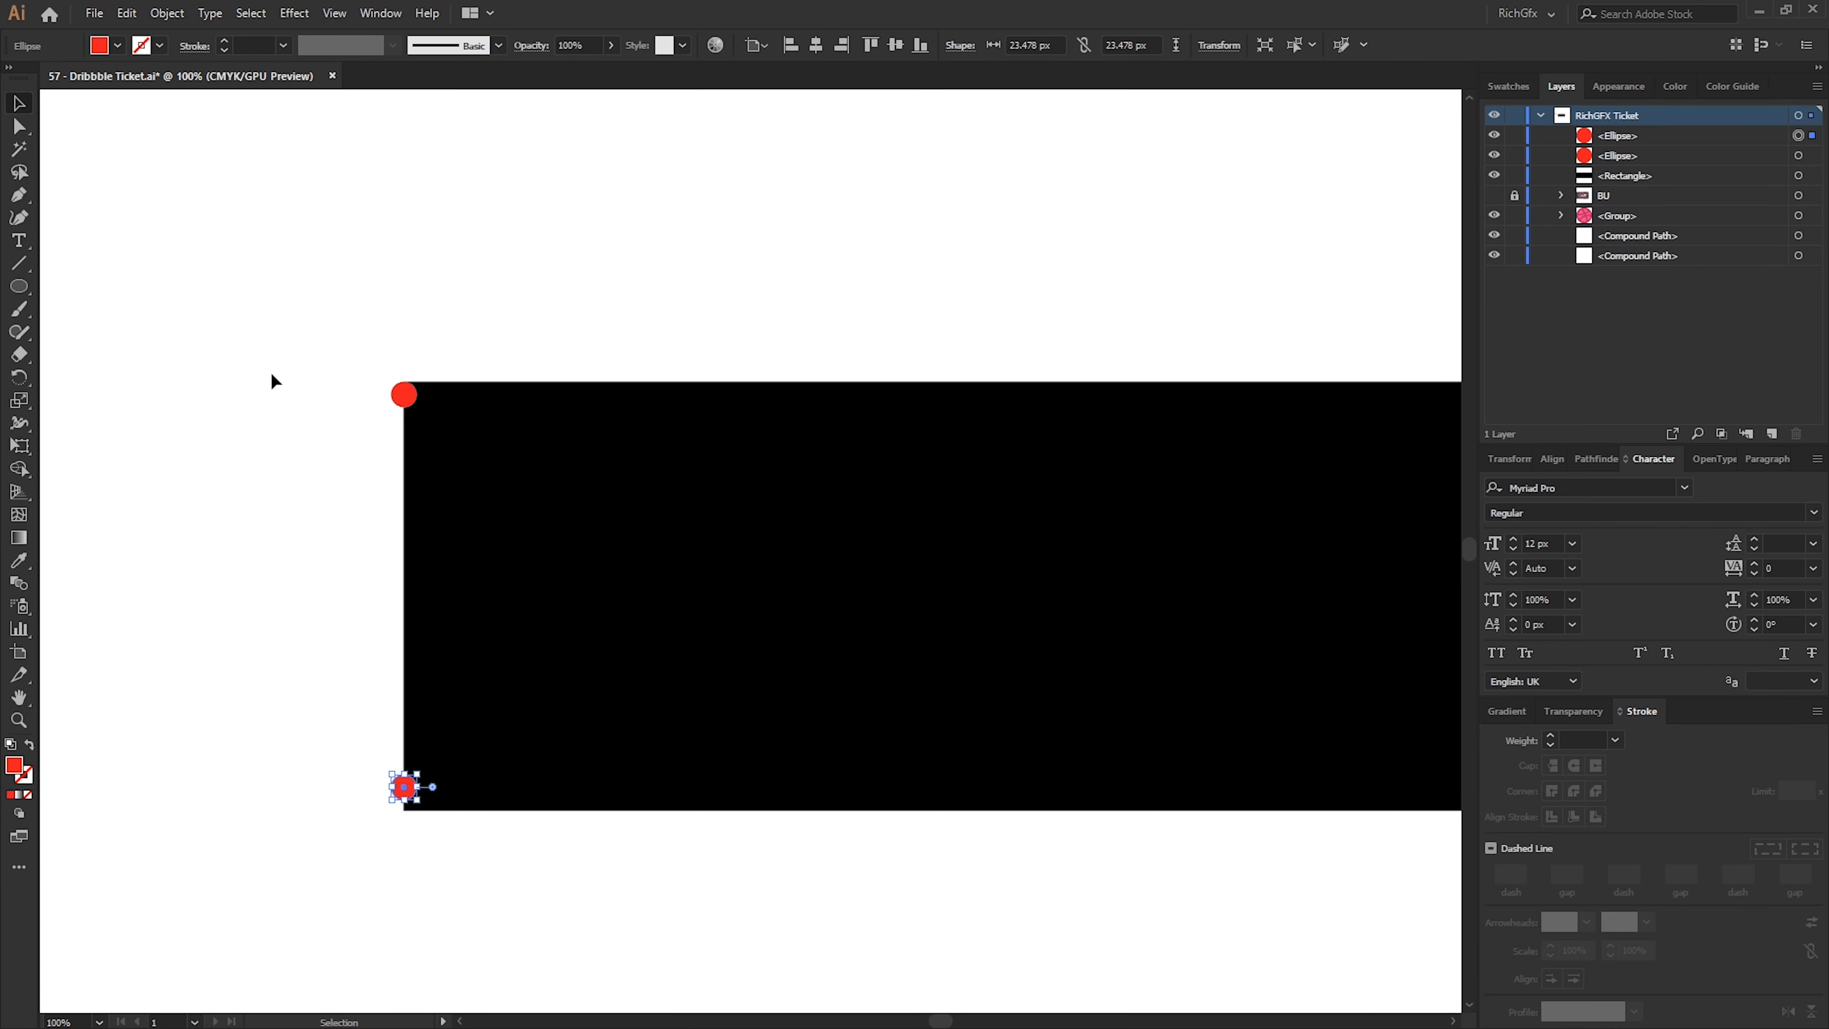
pyautogui.moveTo(405, 786); pyautogui.dragTo(405, 393)
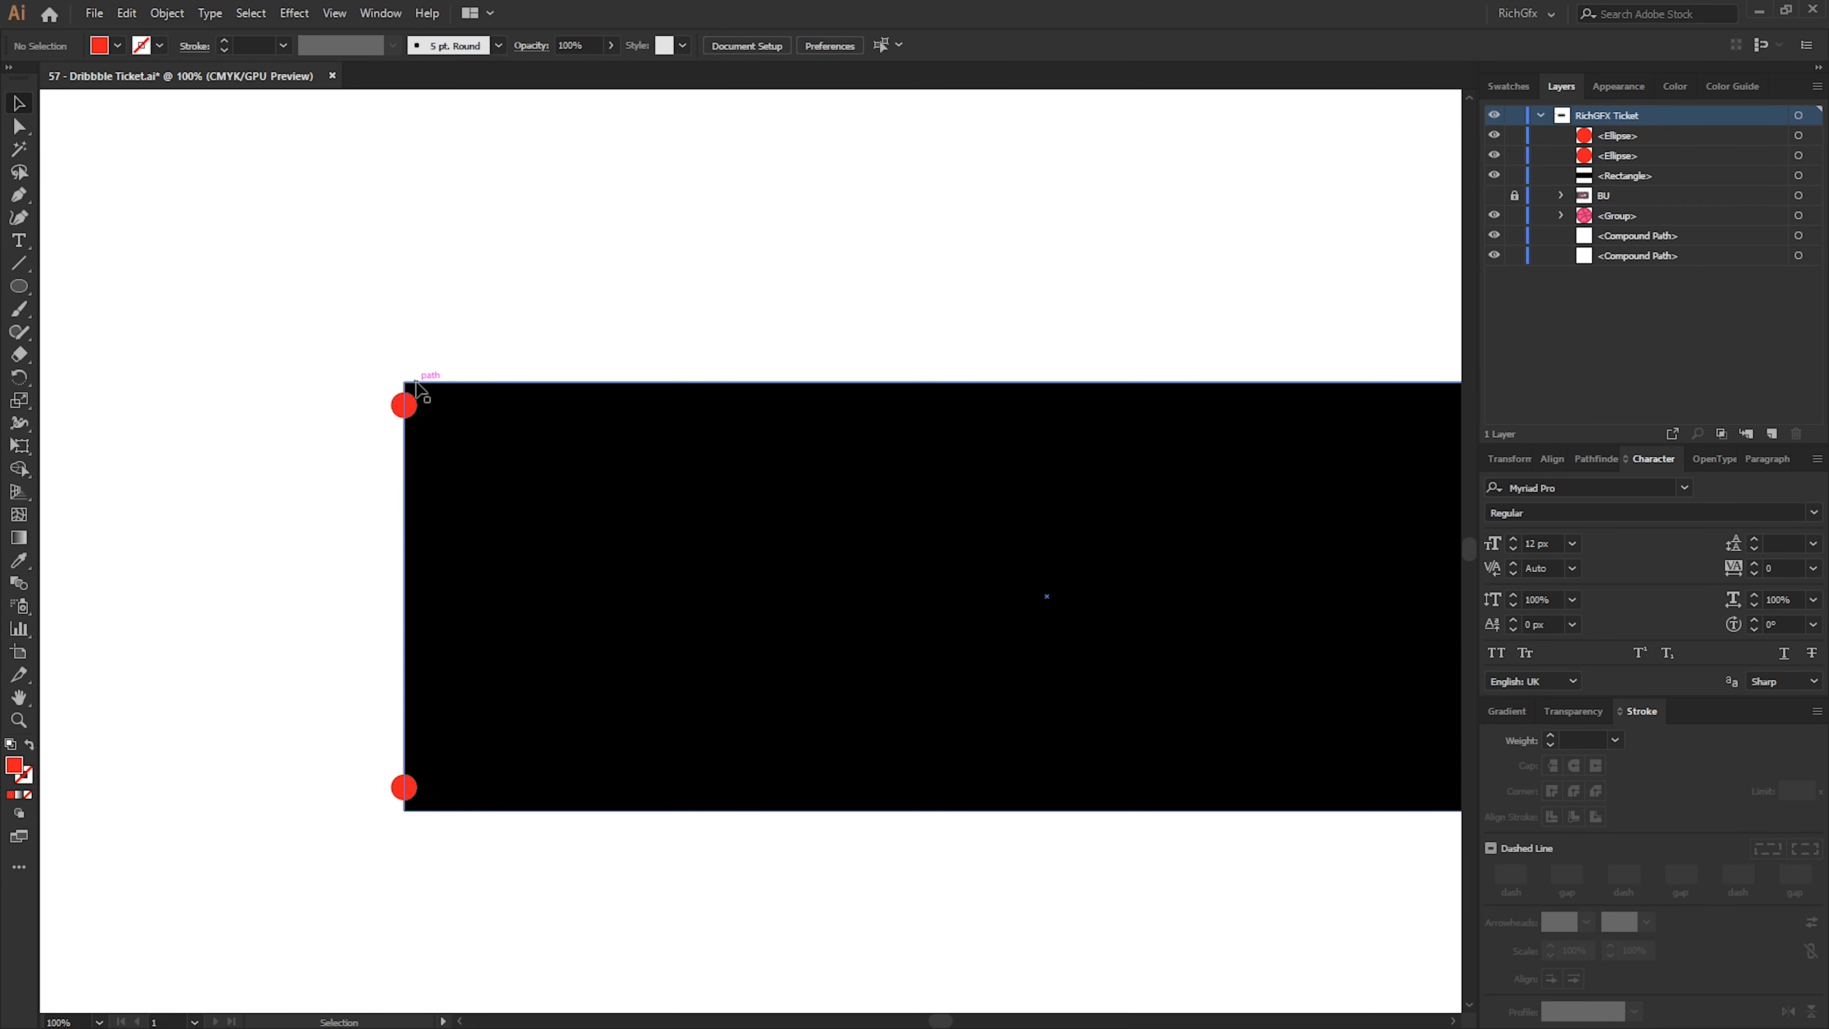
pyautogui.moveTo(410, 823)
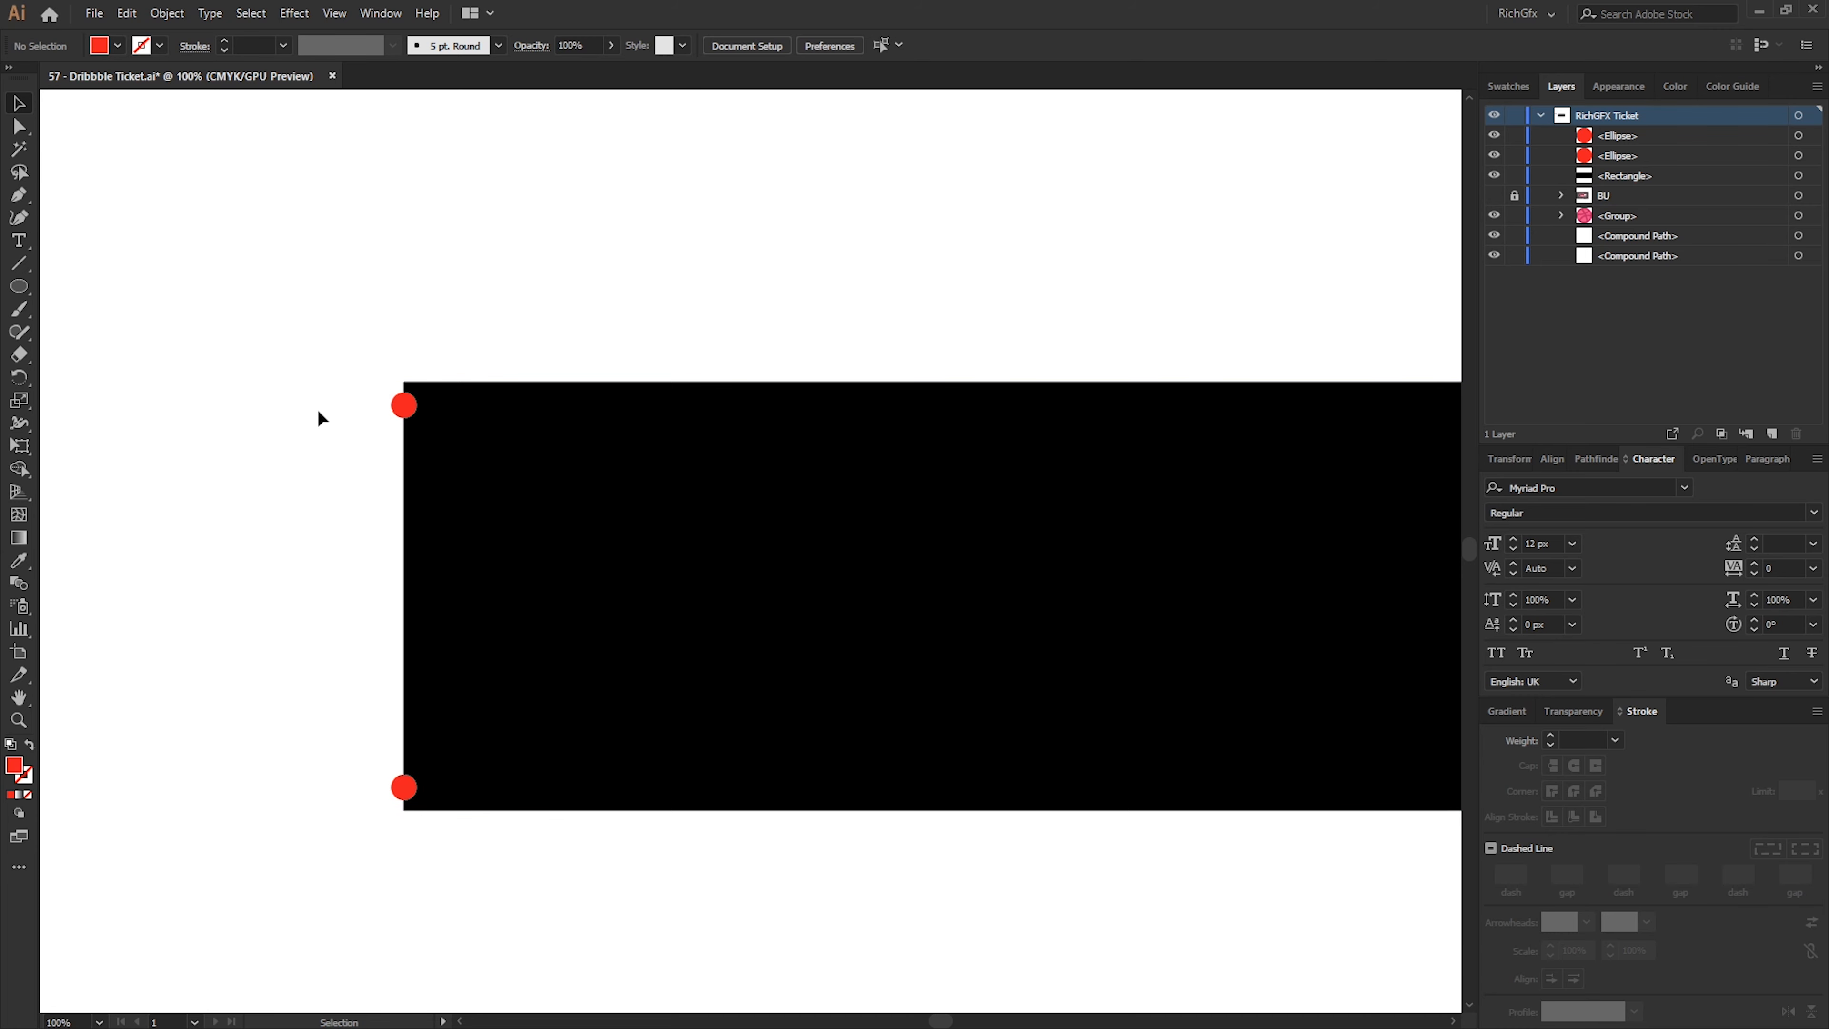
pyautogui.moveTo(367, 480)
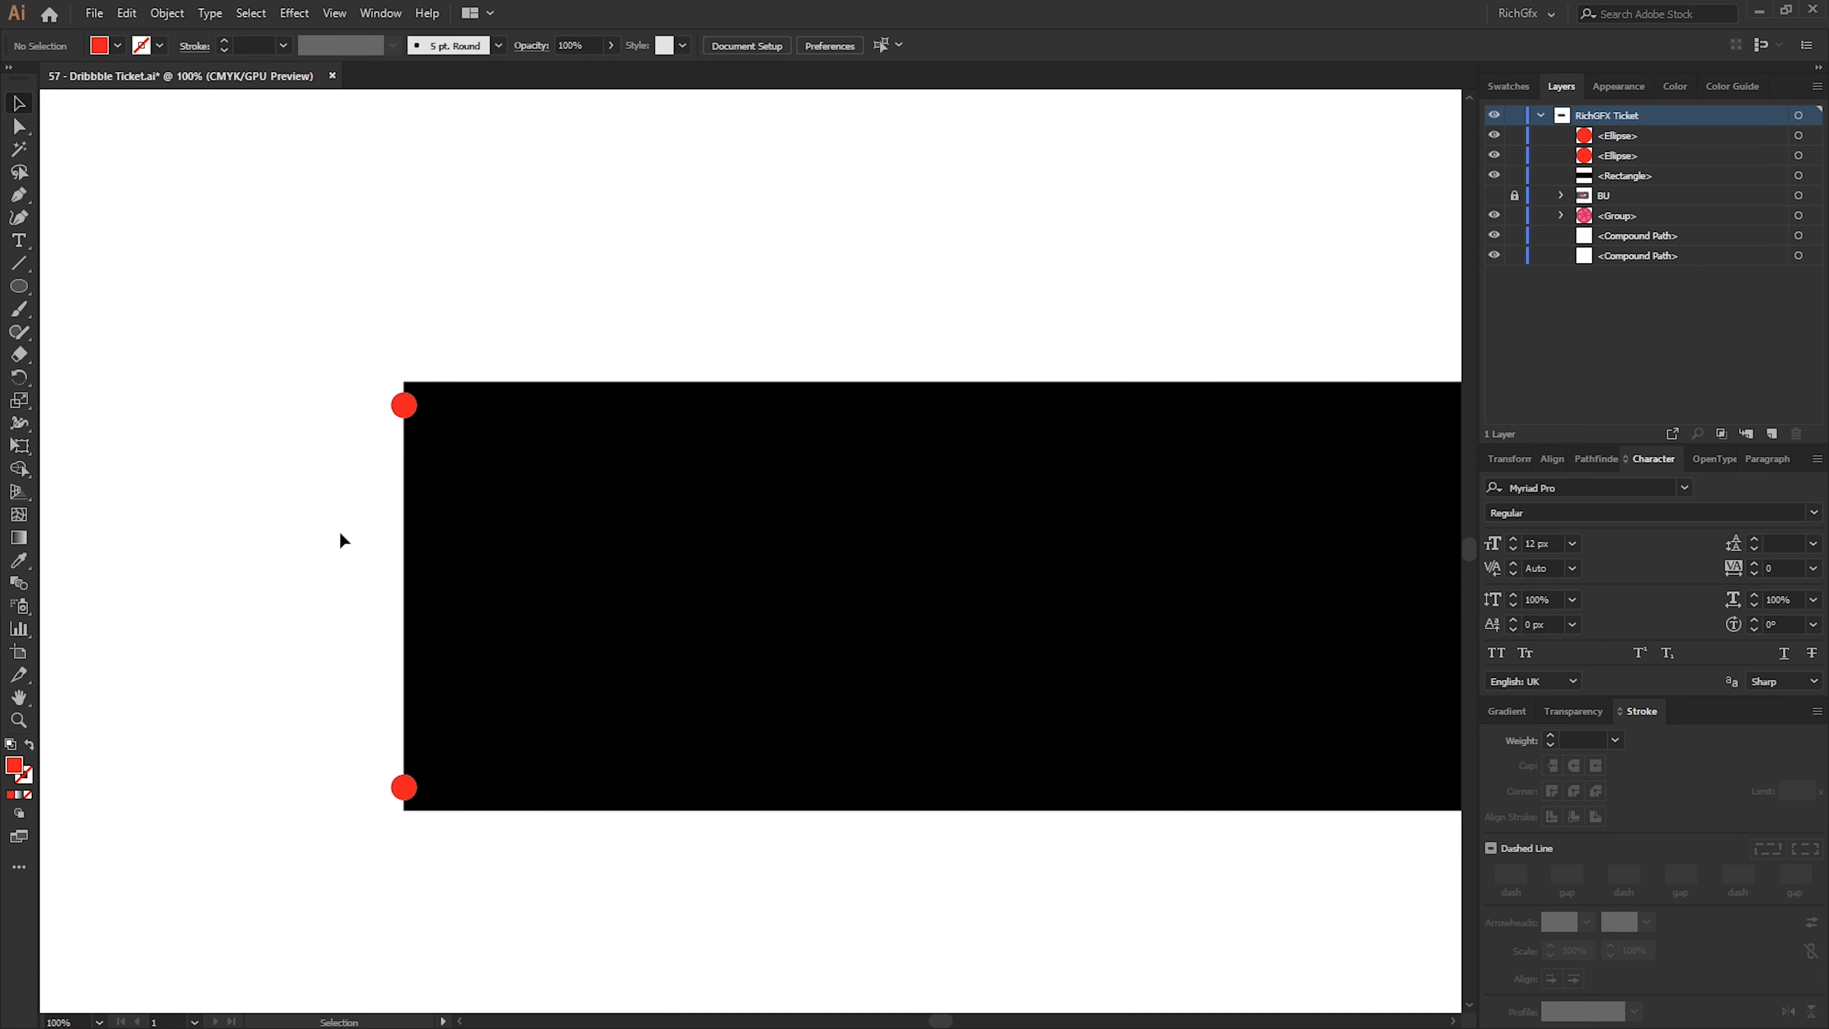
pyautogui.moveTo(90, 590)
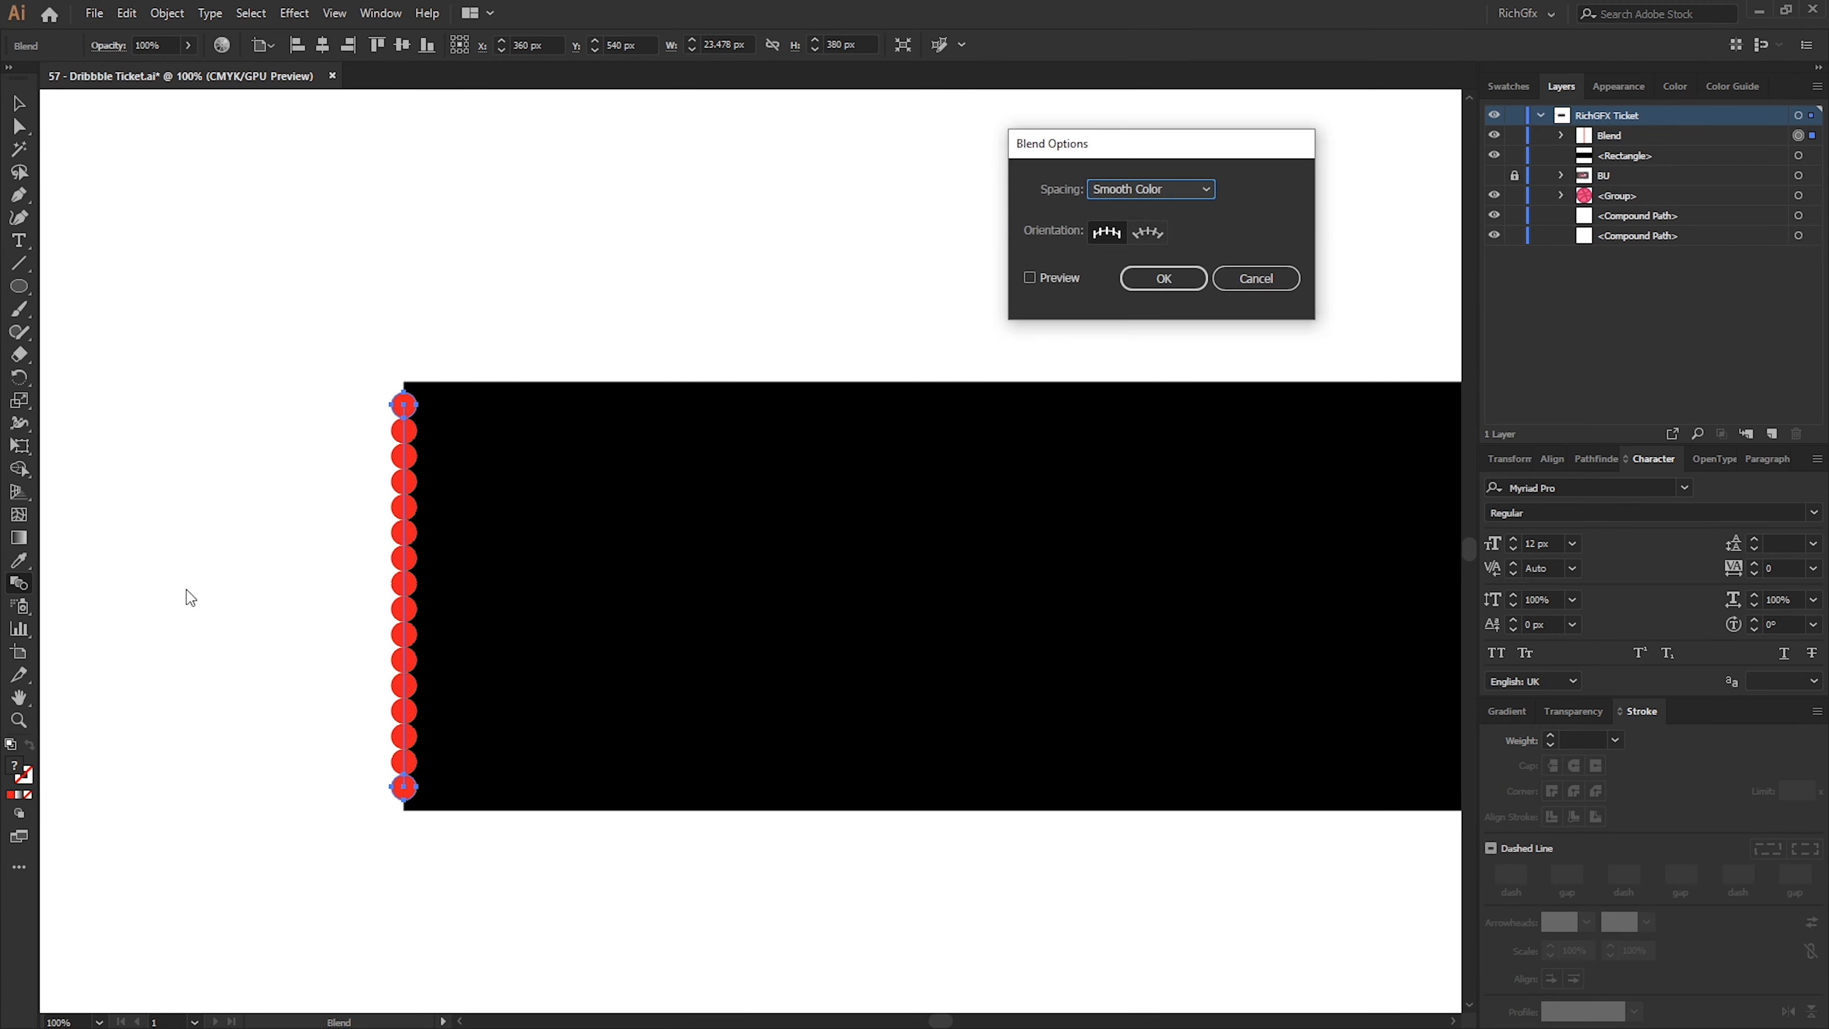
pyautogui.moveTo(74, 558)
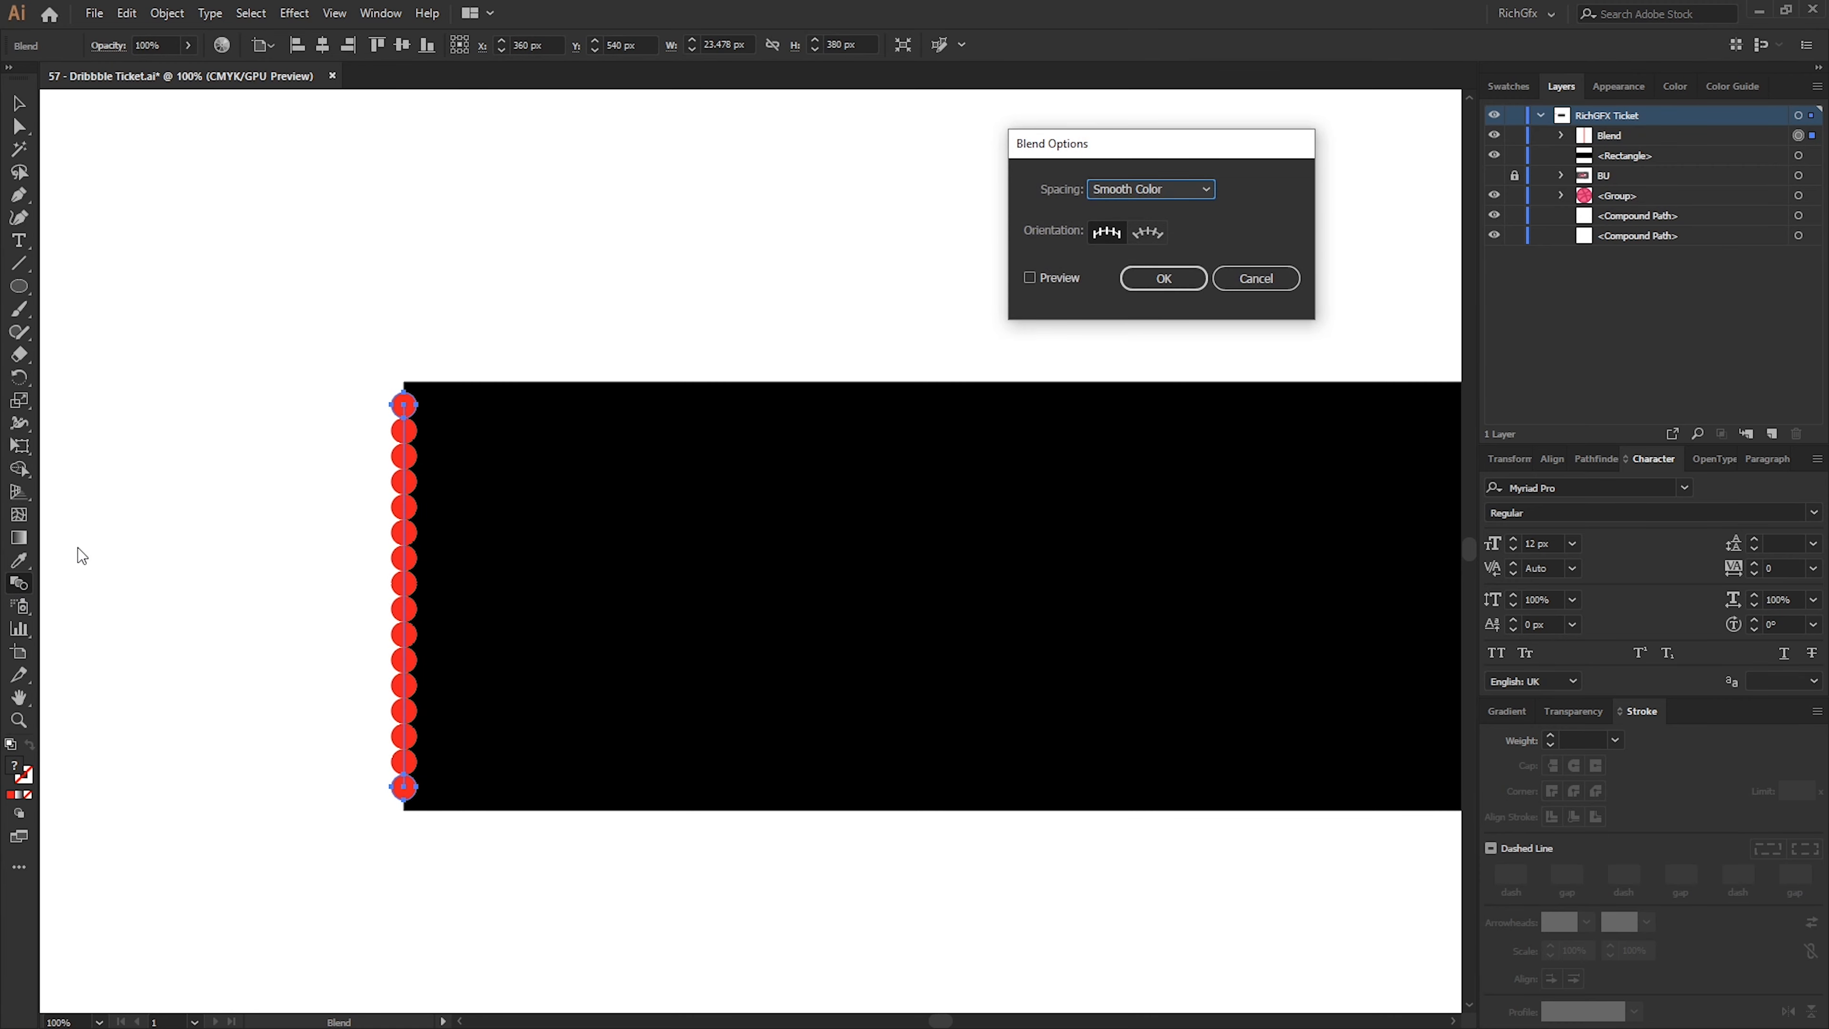
pyautogui.moveTo(1093, 347)
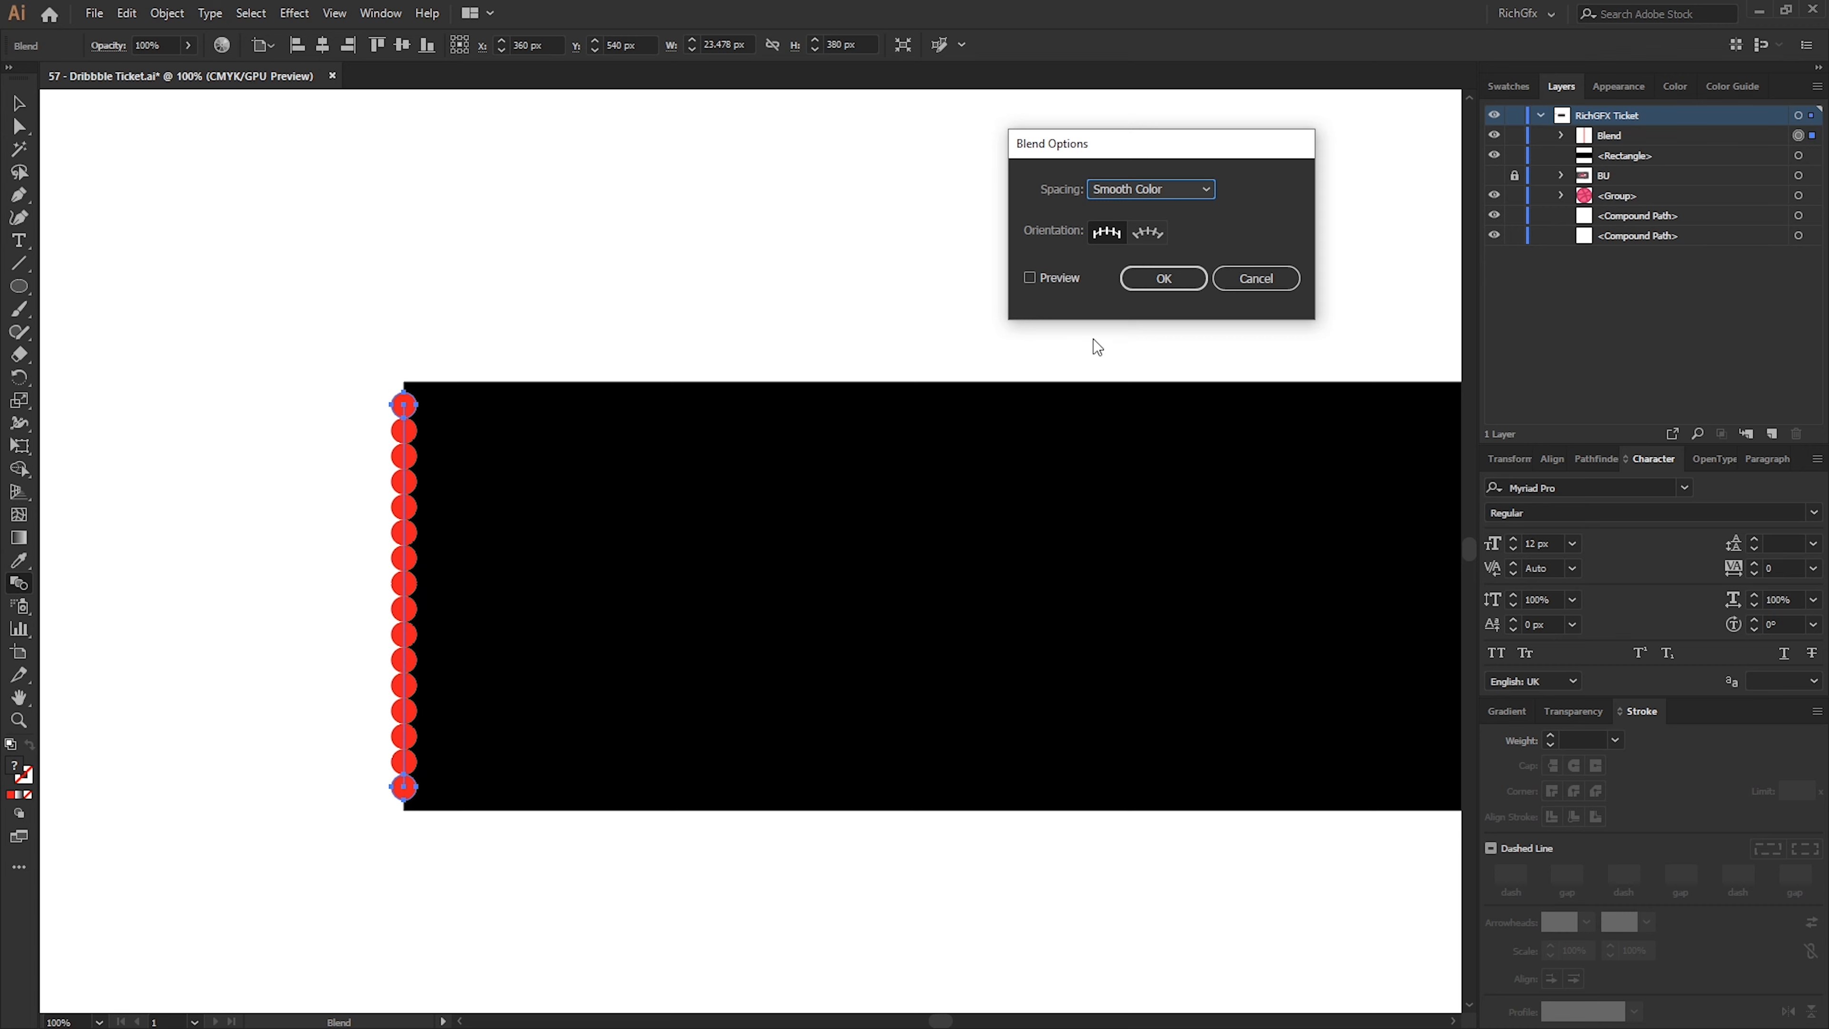
# Blend the two corner circles with Specified Steps of 5 and Preview, giving seven circles on the left edge
pyautogui.click(1150, 188)
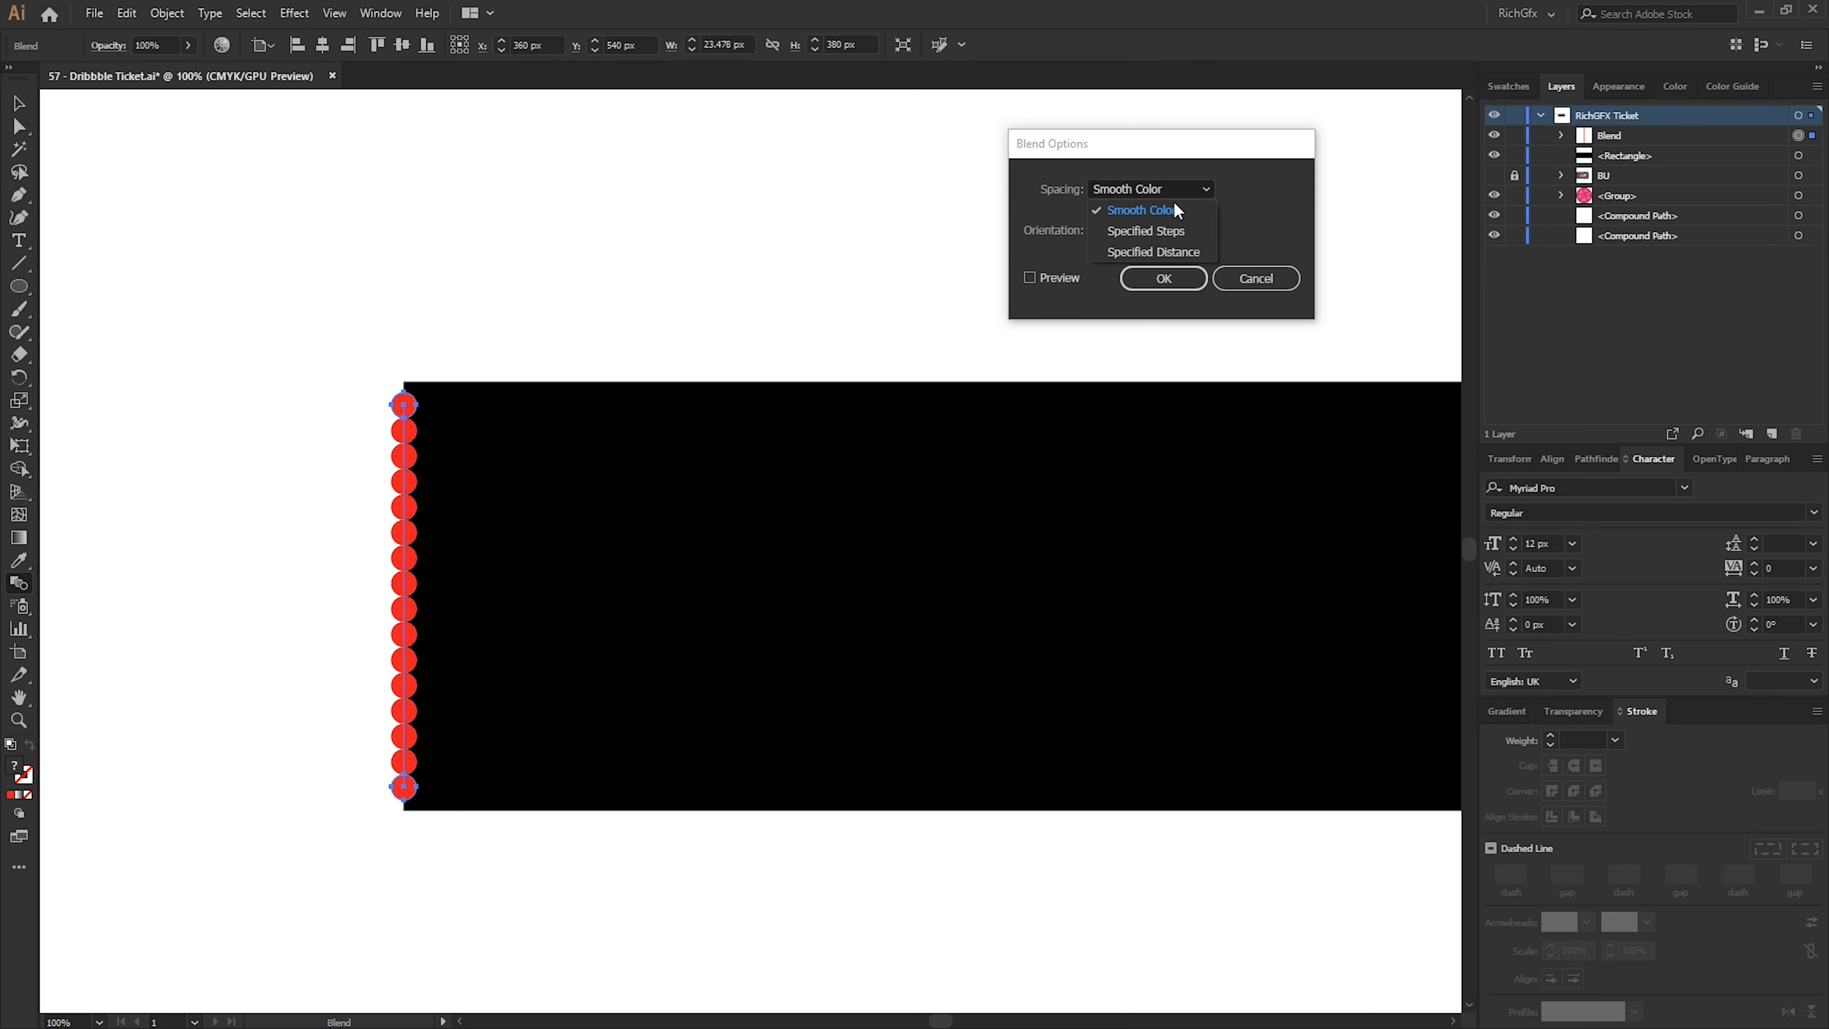
pyautogui.click(1144, 230)
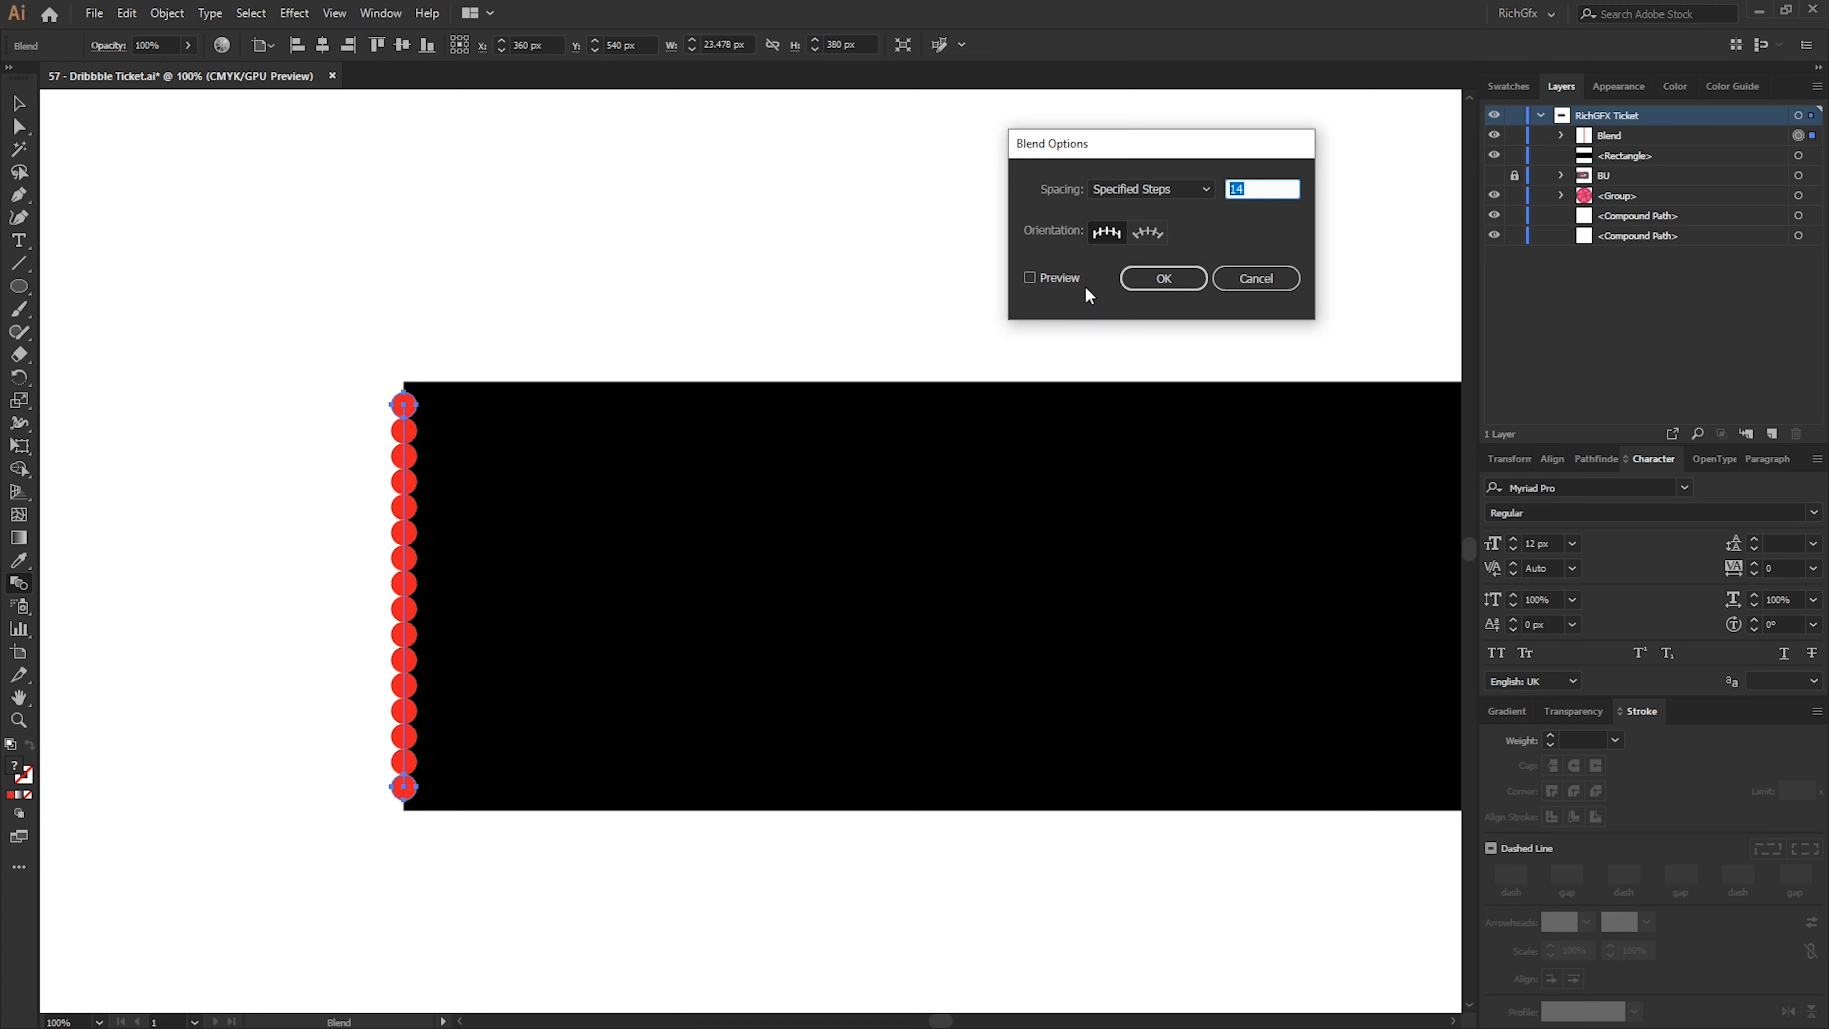
pyautogui.click(1030, 278)
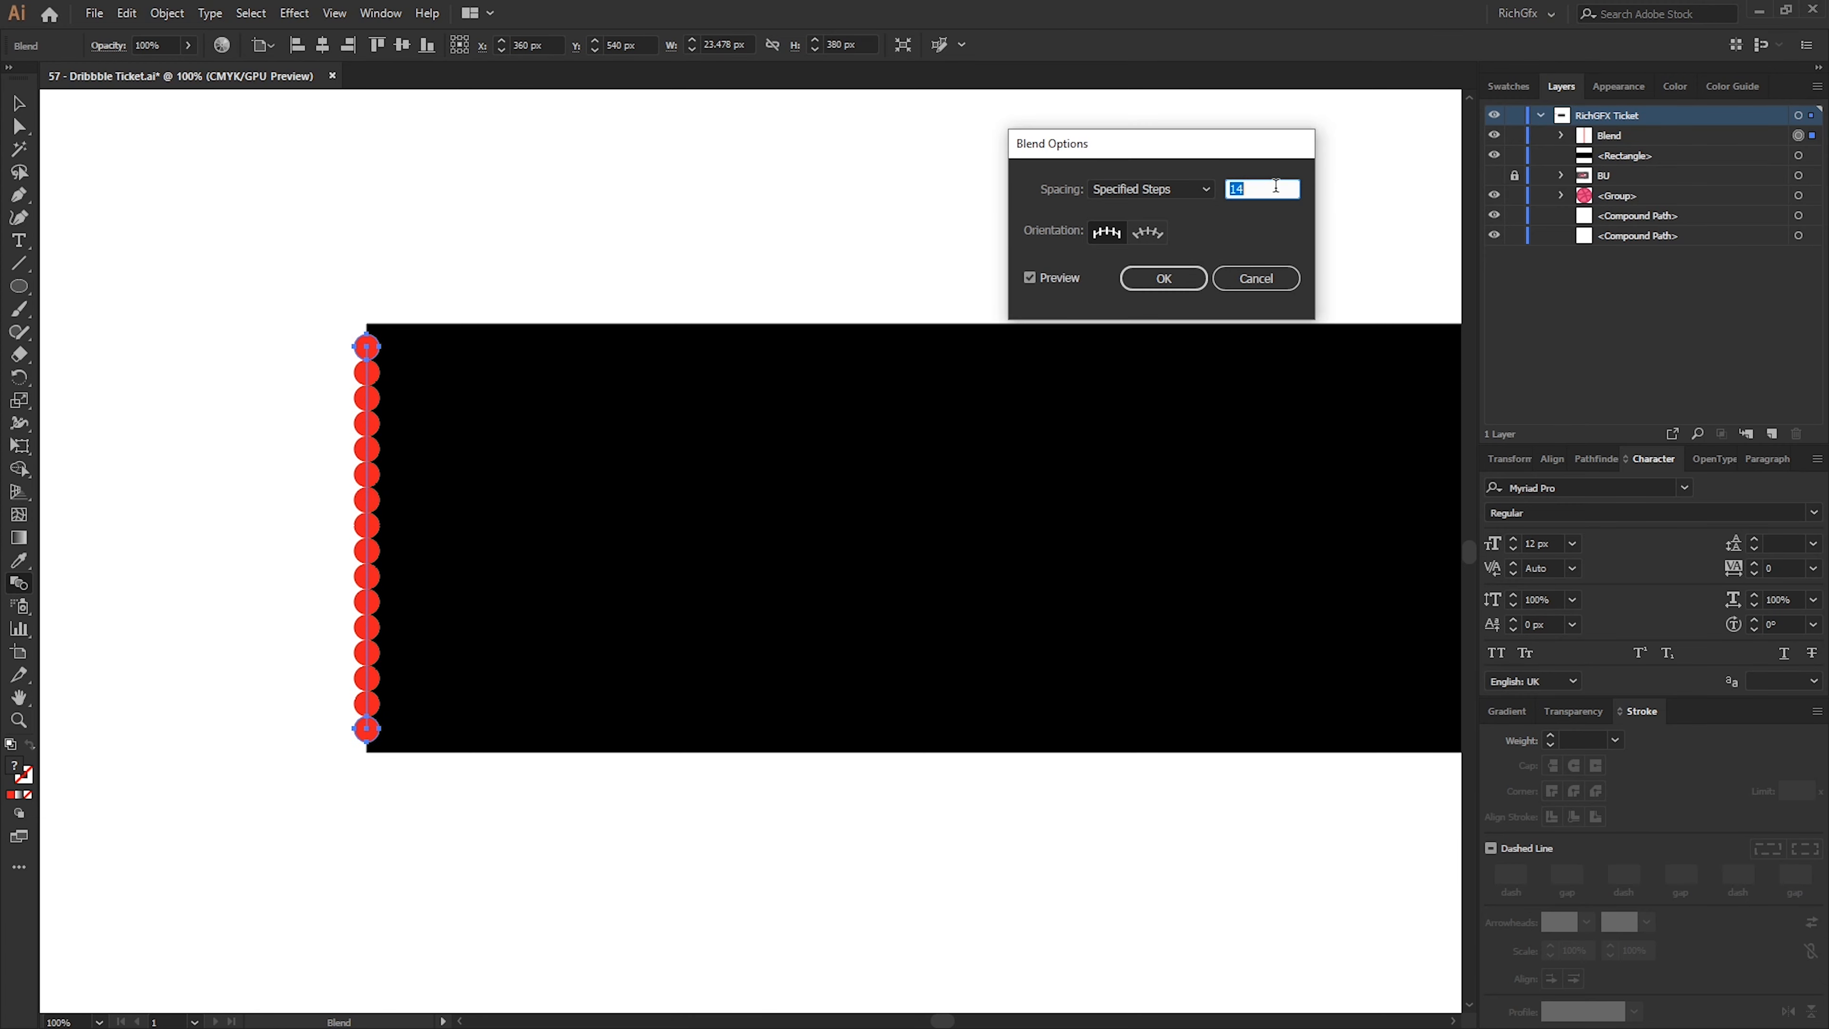
pyautogui.write('5')
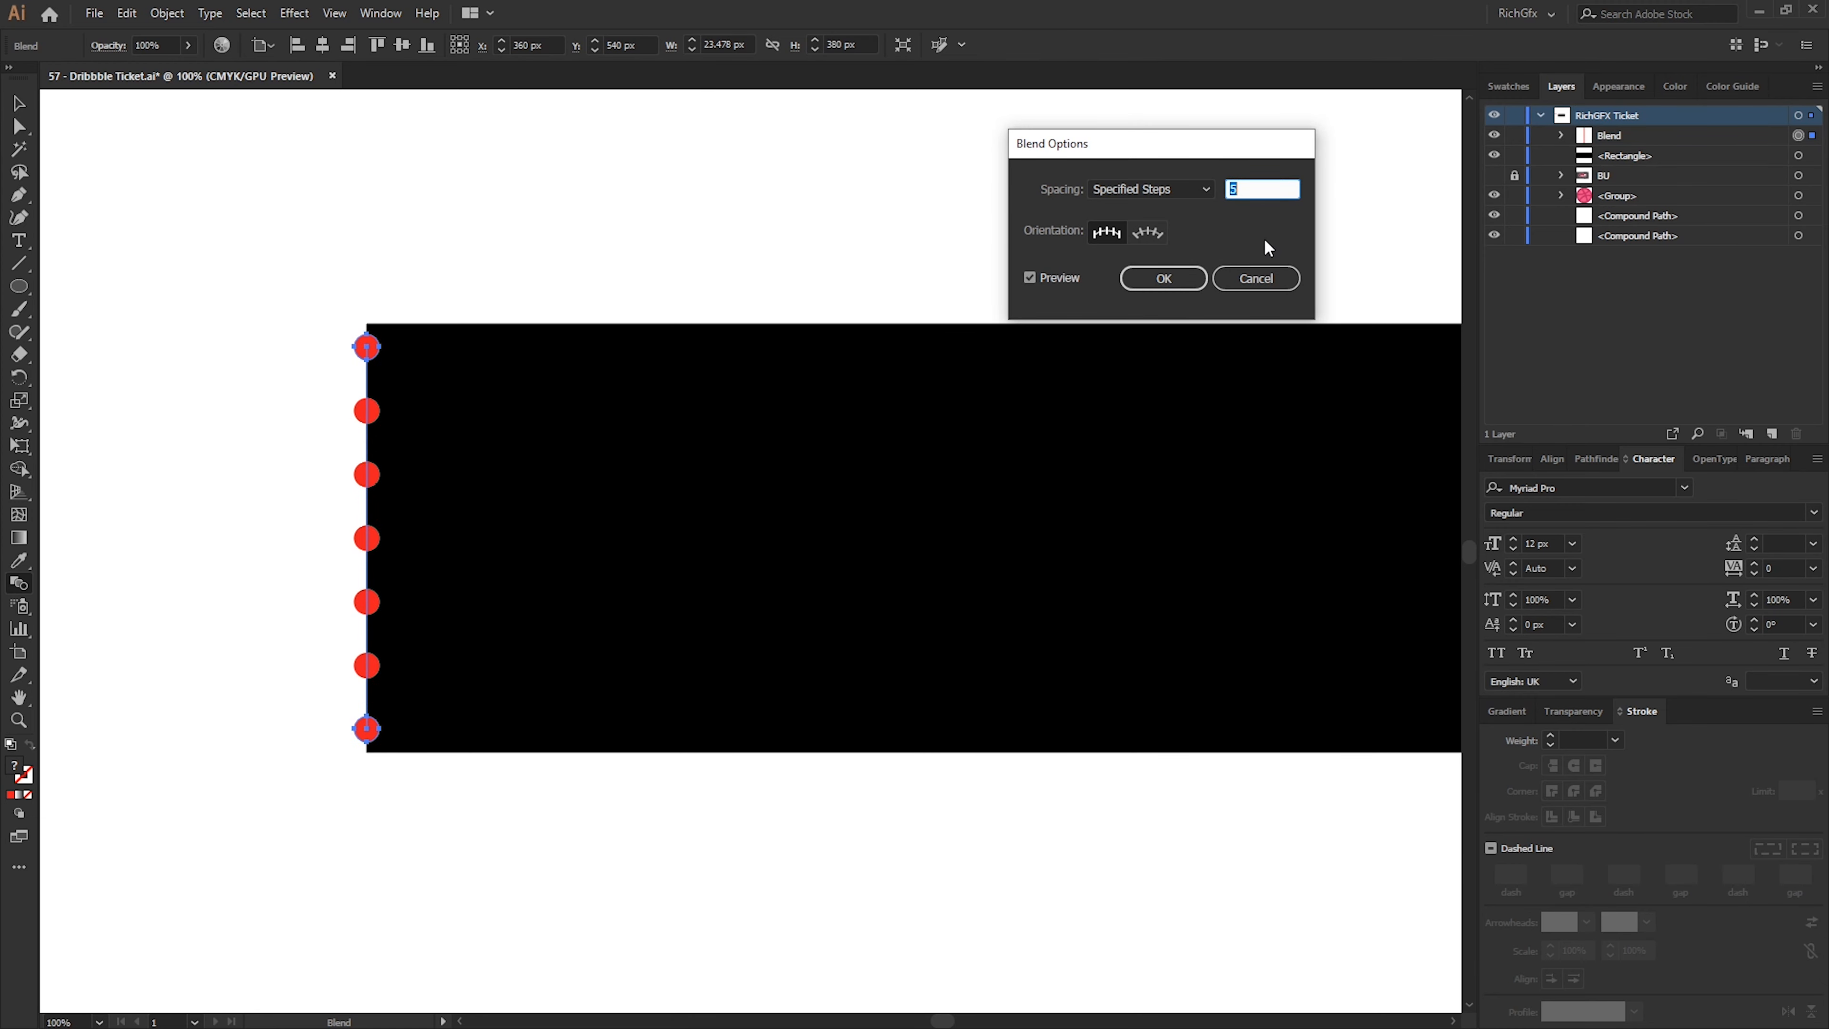
pyautogui.click(1163, 278)
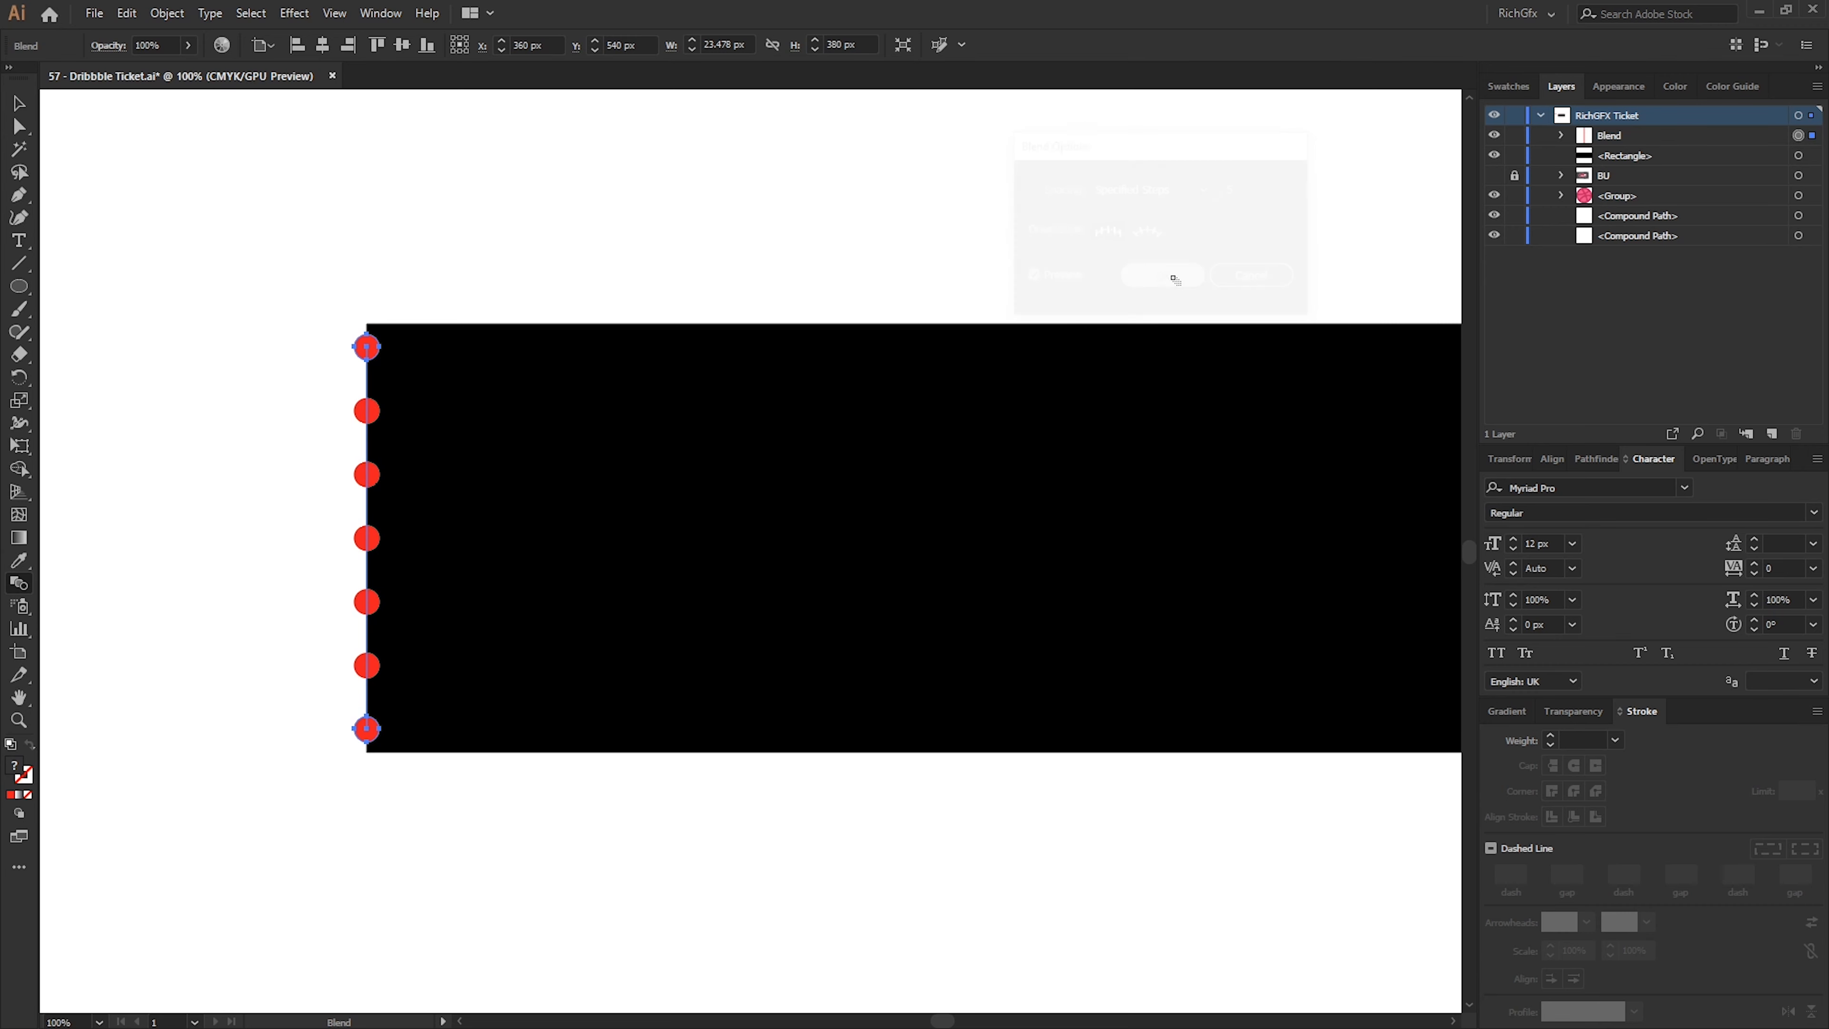
pyautogui.click(1163, 276)
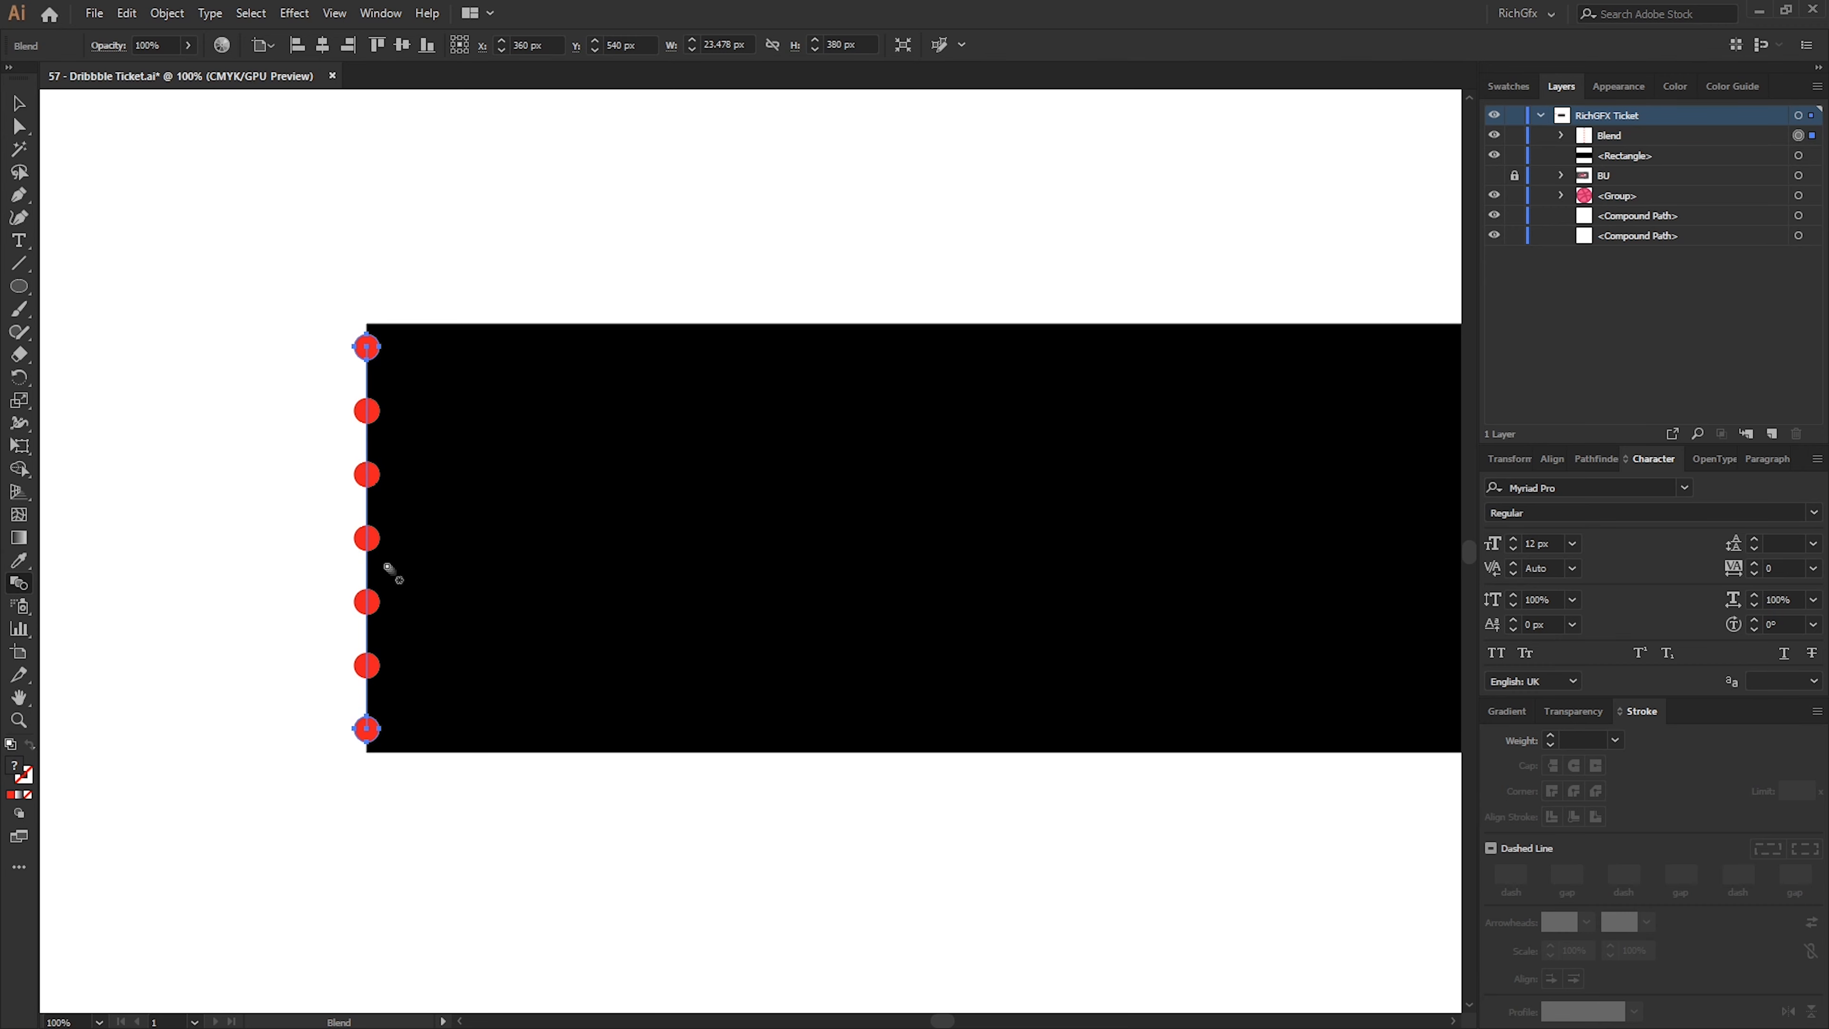
pyautogui.moveTo(462, 347)
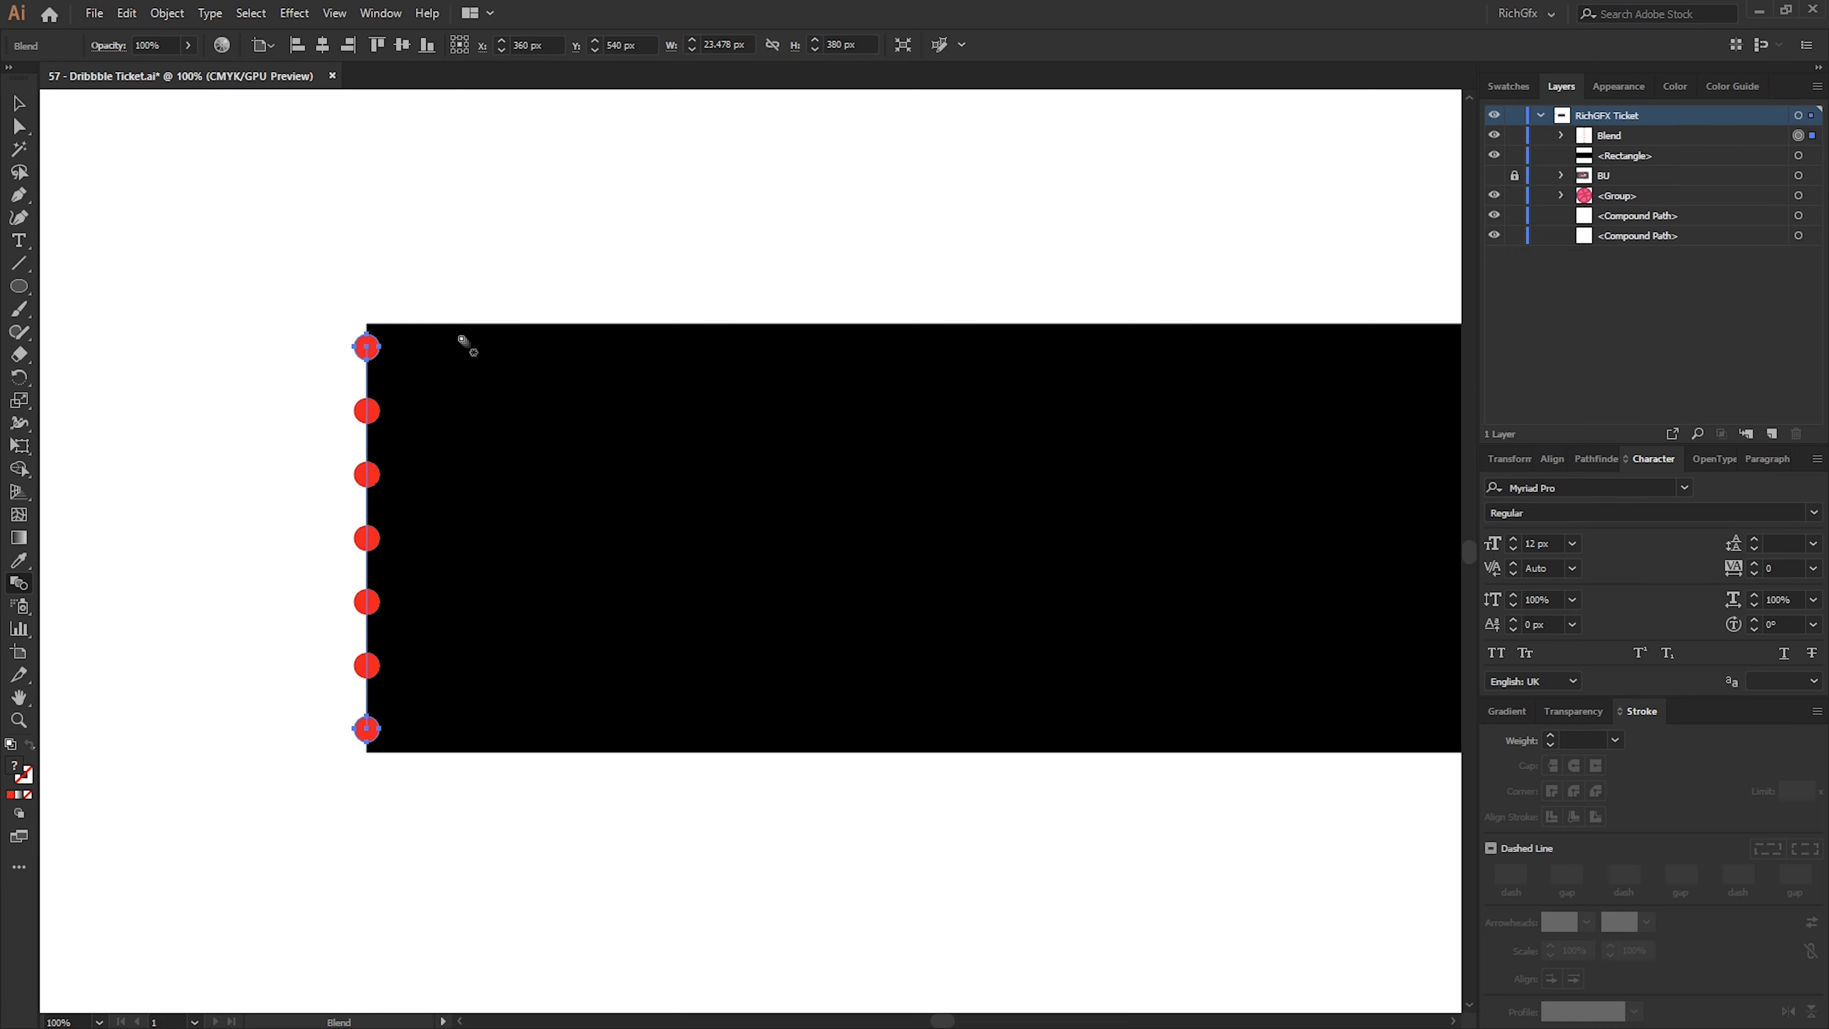
pyautogui.click(168, 13)
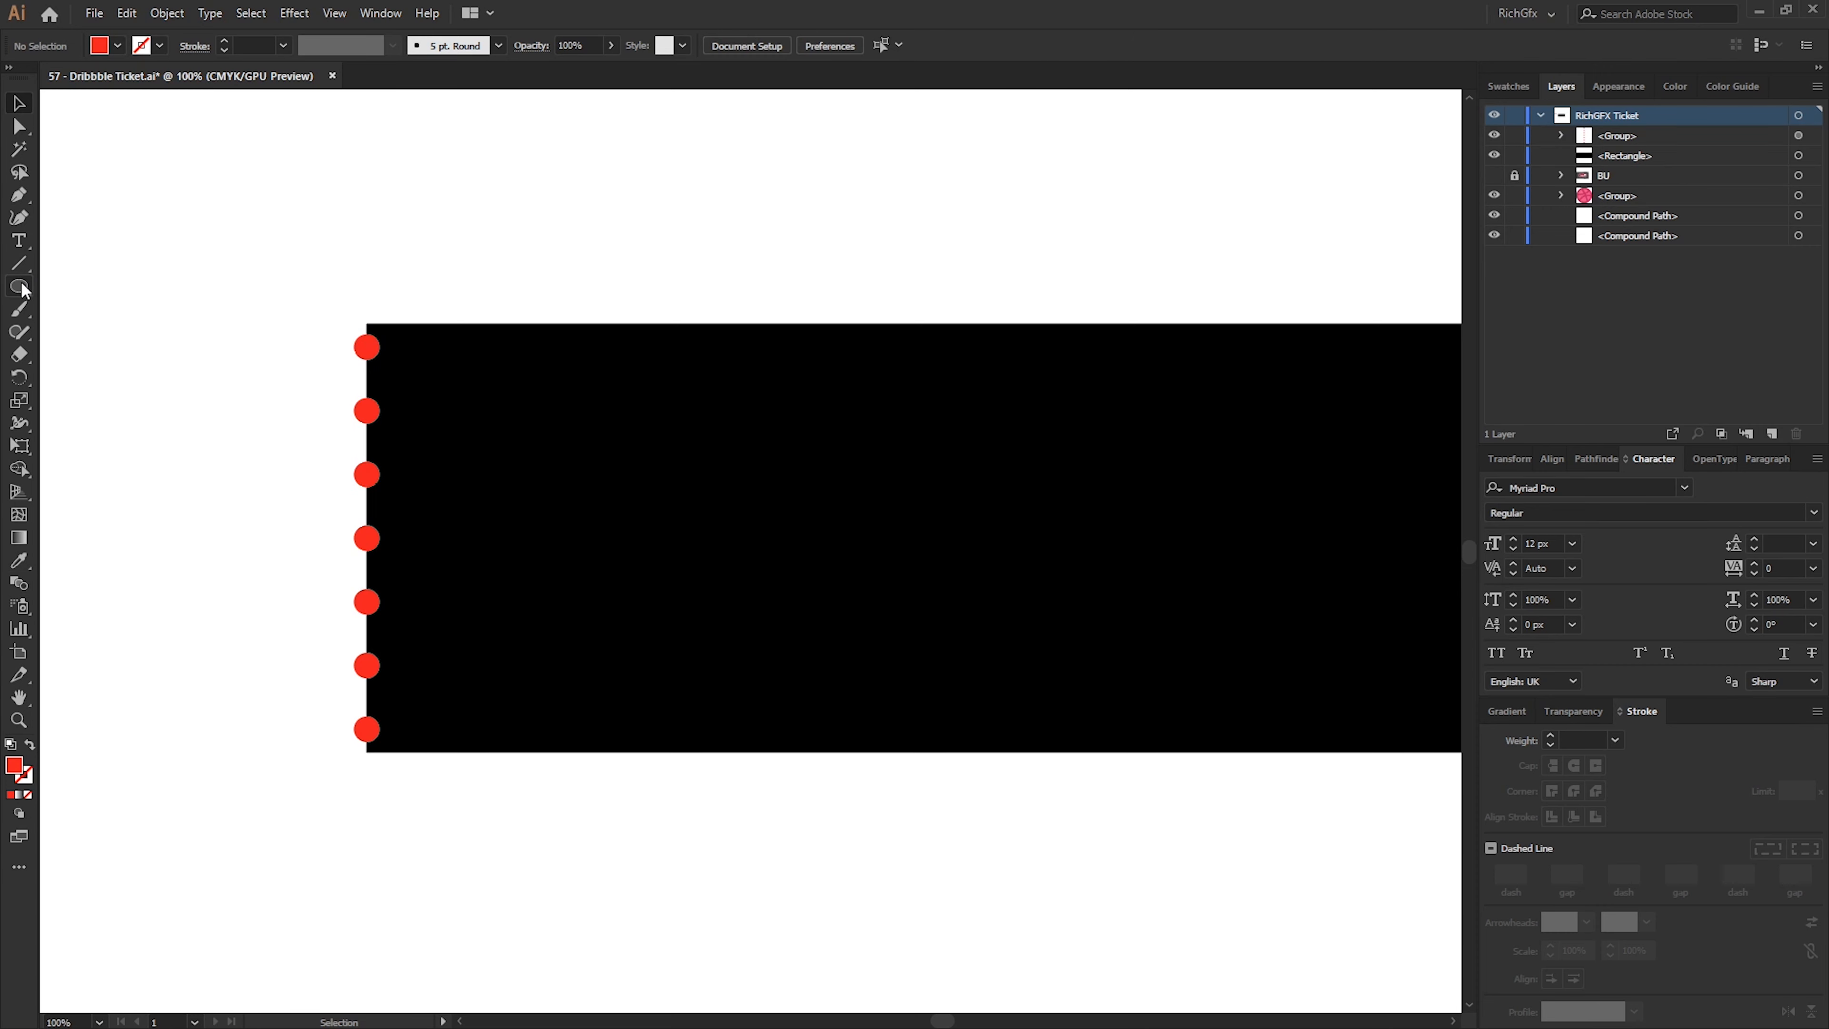
# Draw a larger red circle and centre it on the middle circle of the left edge
pyautogui.click(19, 285)
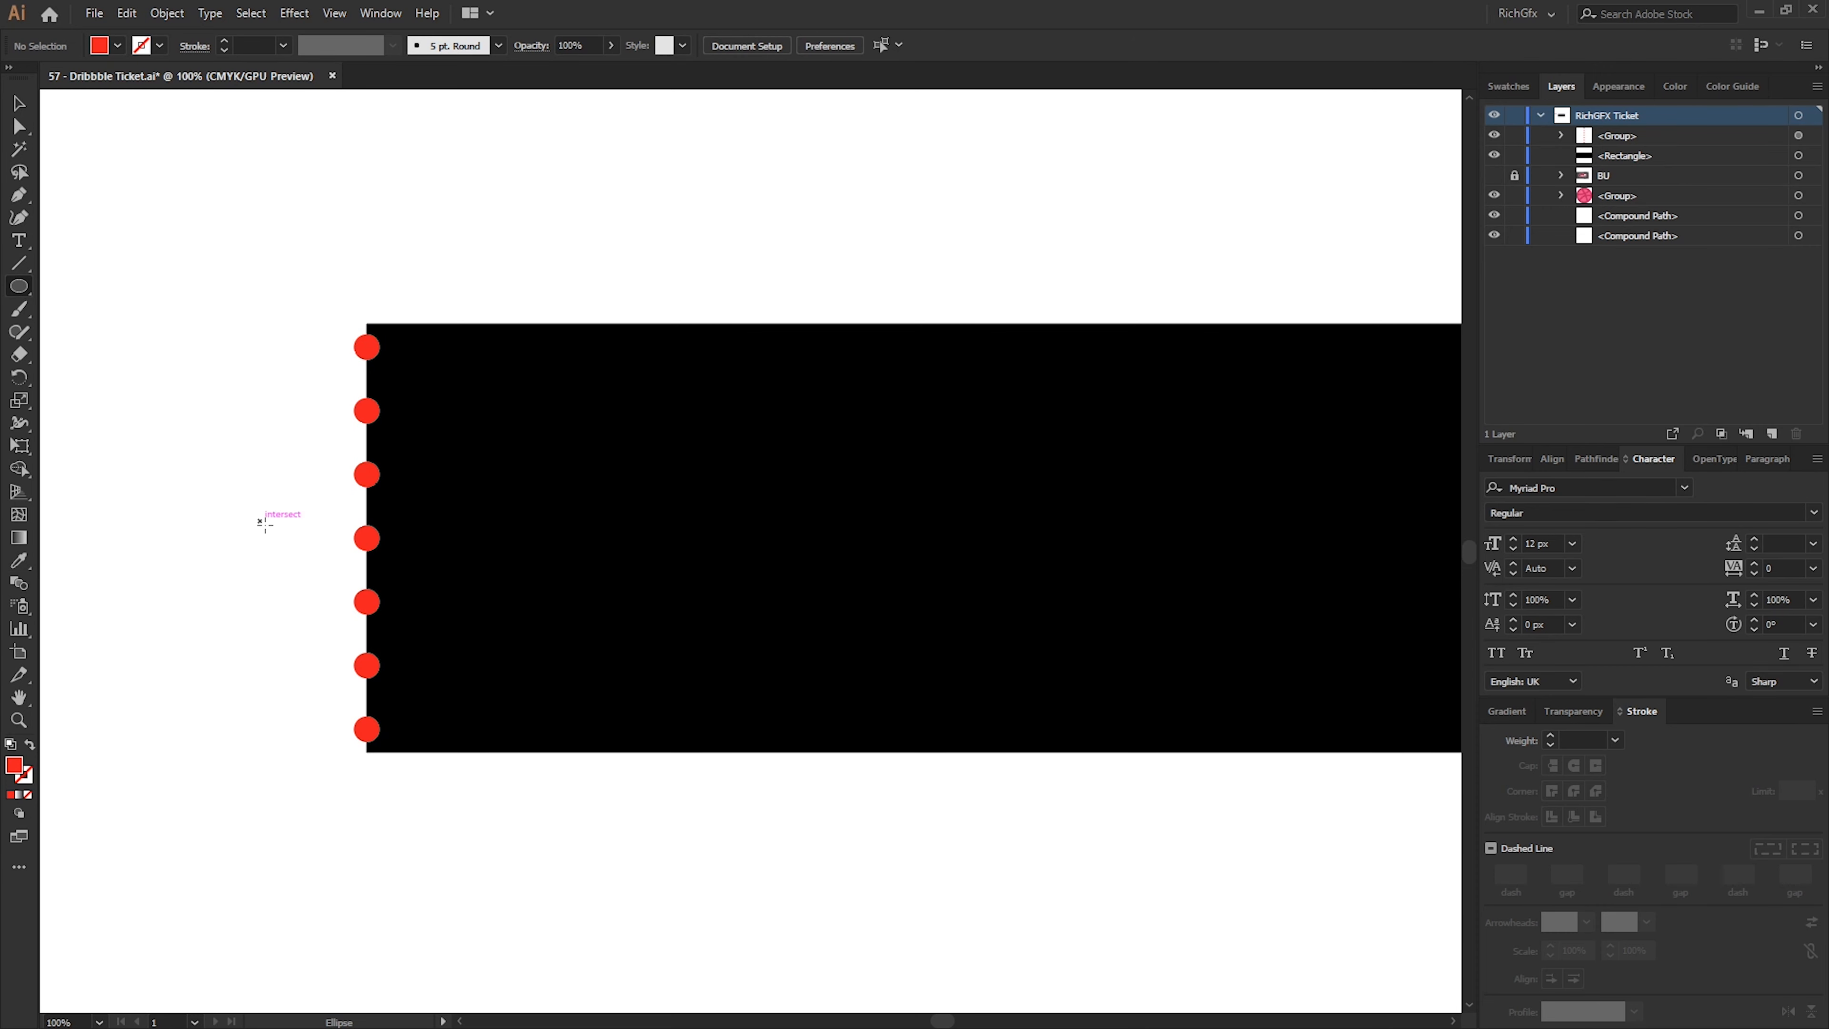
pyautogui.moveTo(263, 519); pyautogui.dragTo(343, 601)
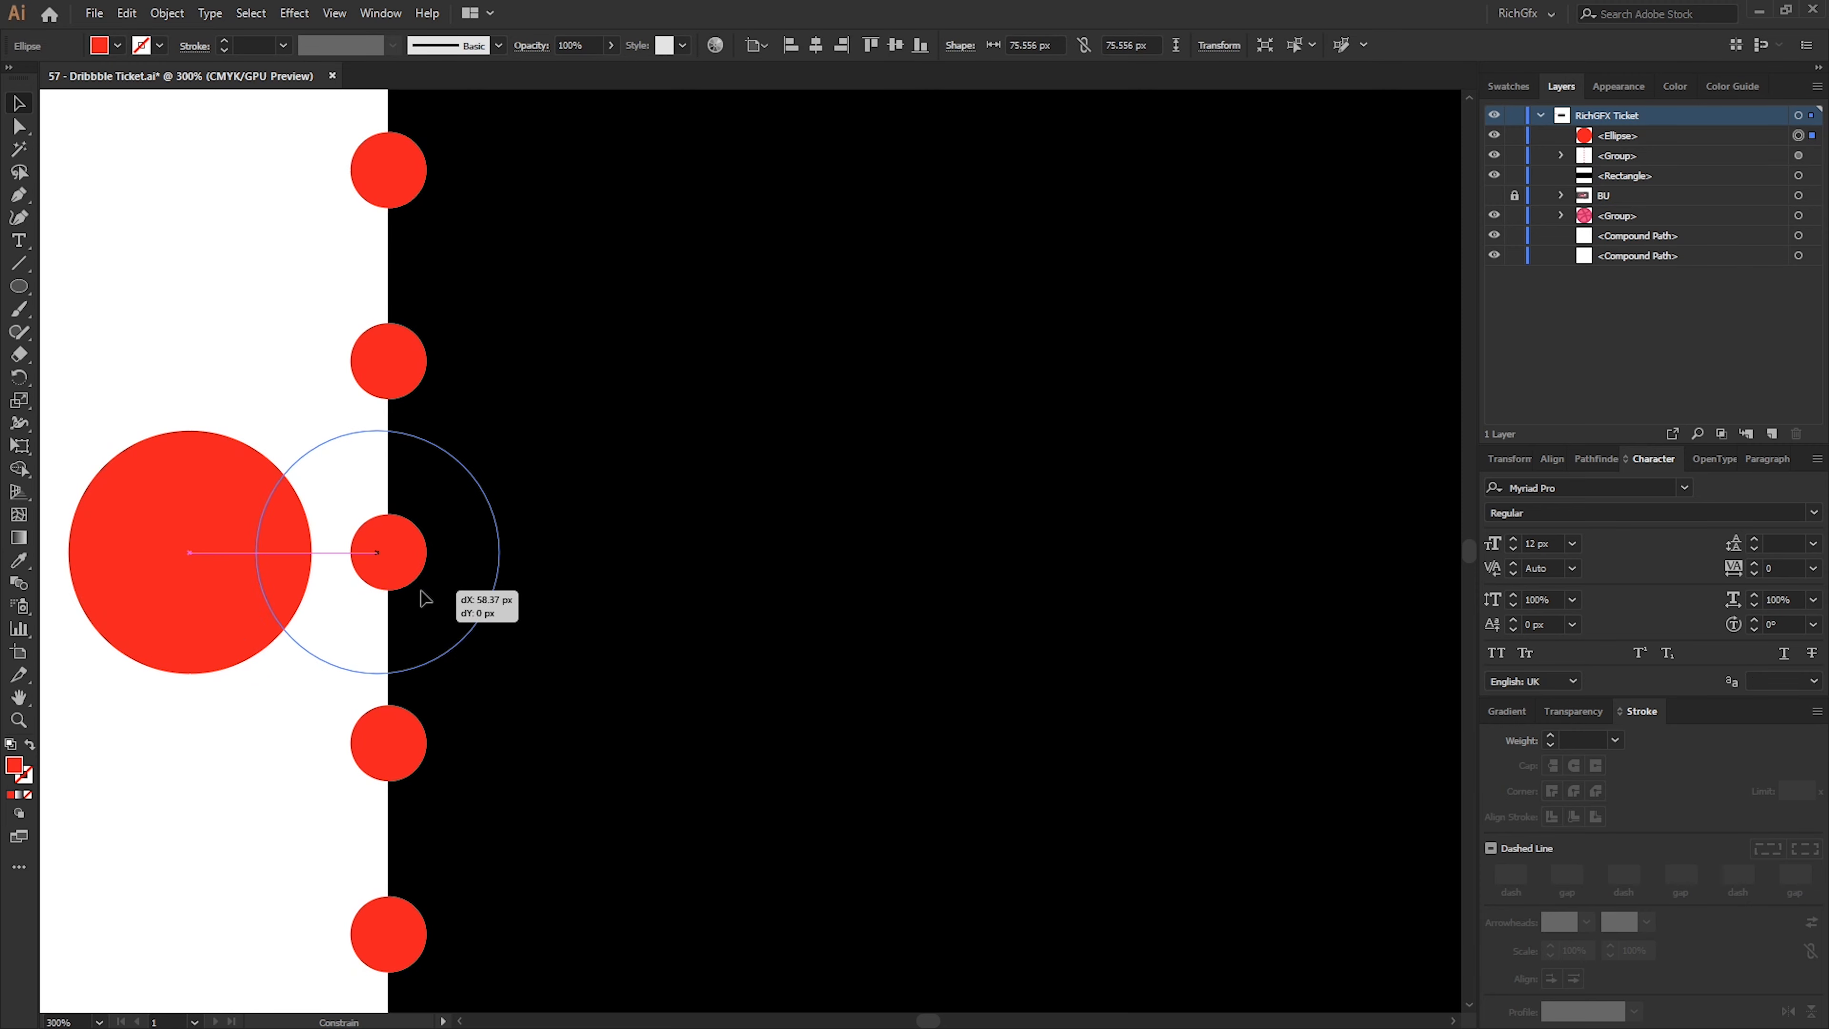
pyautogui.moveTo(190, 551); pyautogui.dragTo(388, 552)
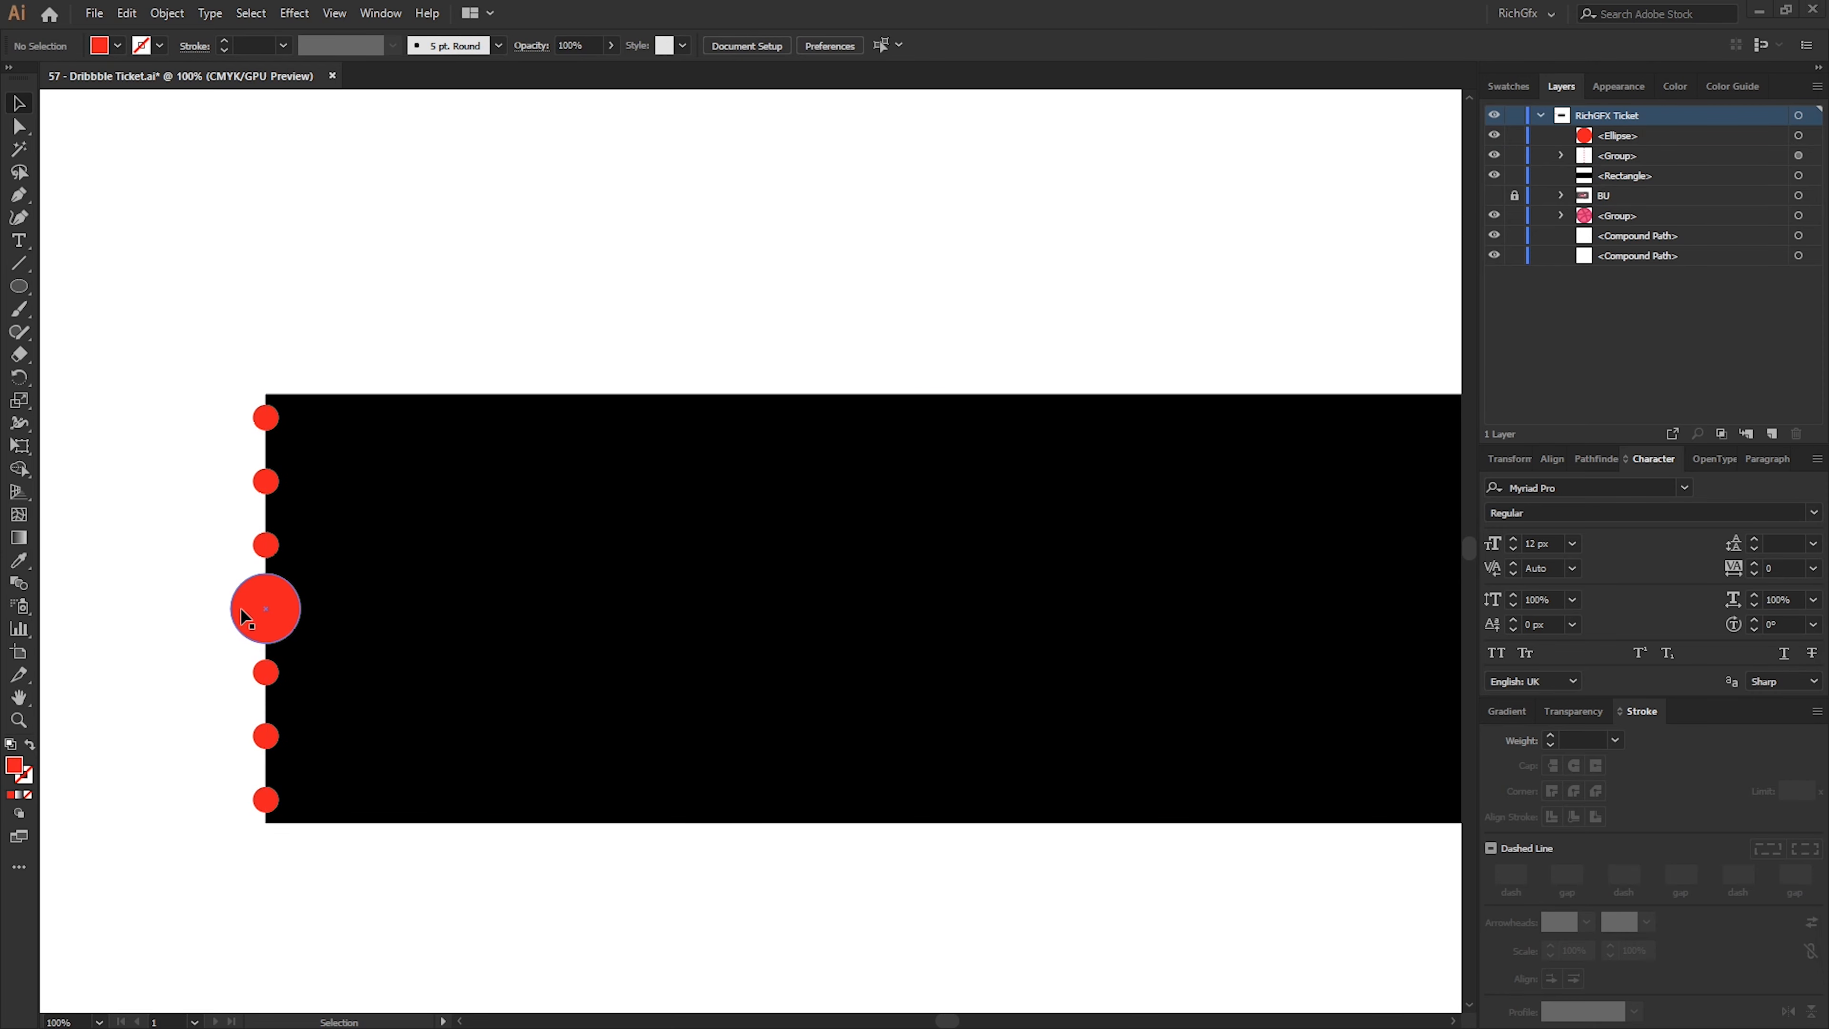
# Group the big circle with the edge circles and copy the group horizontally across the ticket
pyautogui.click(265, 607)
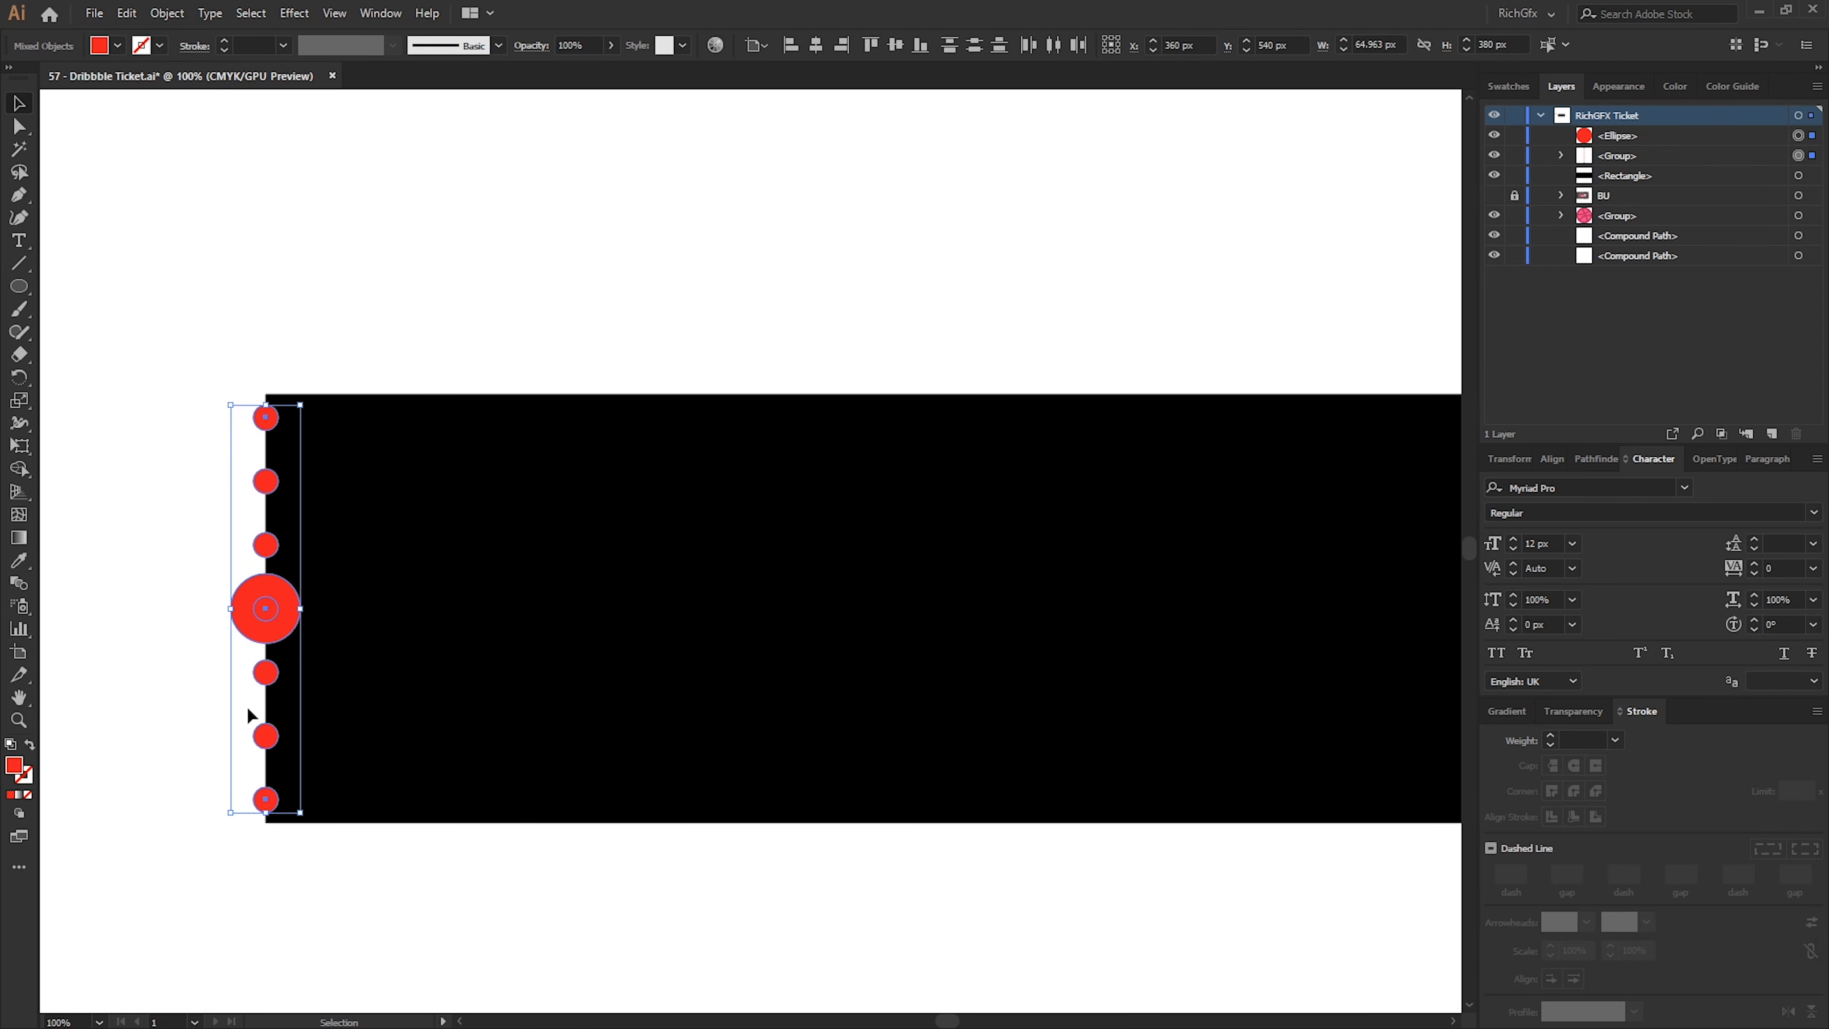
pyautogui.press('Ctrl+g')
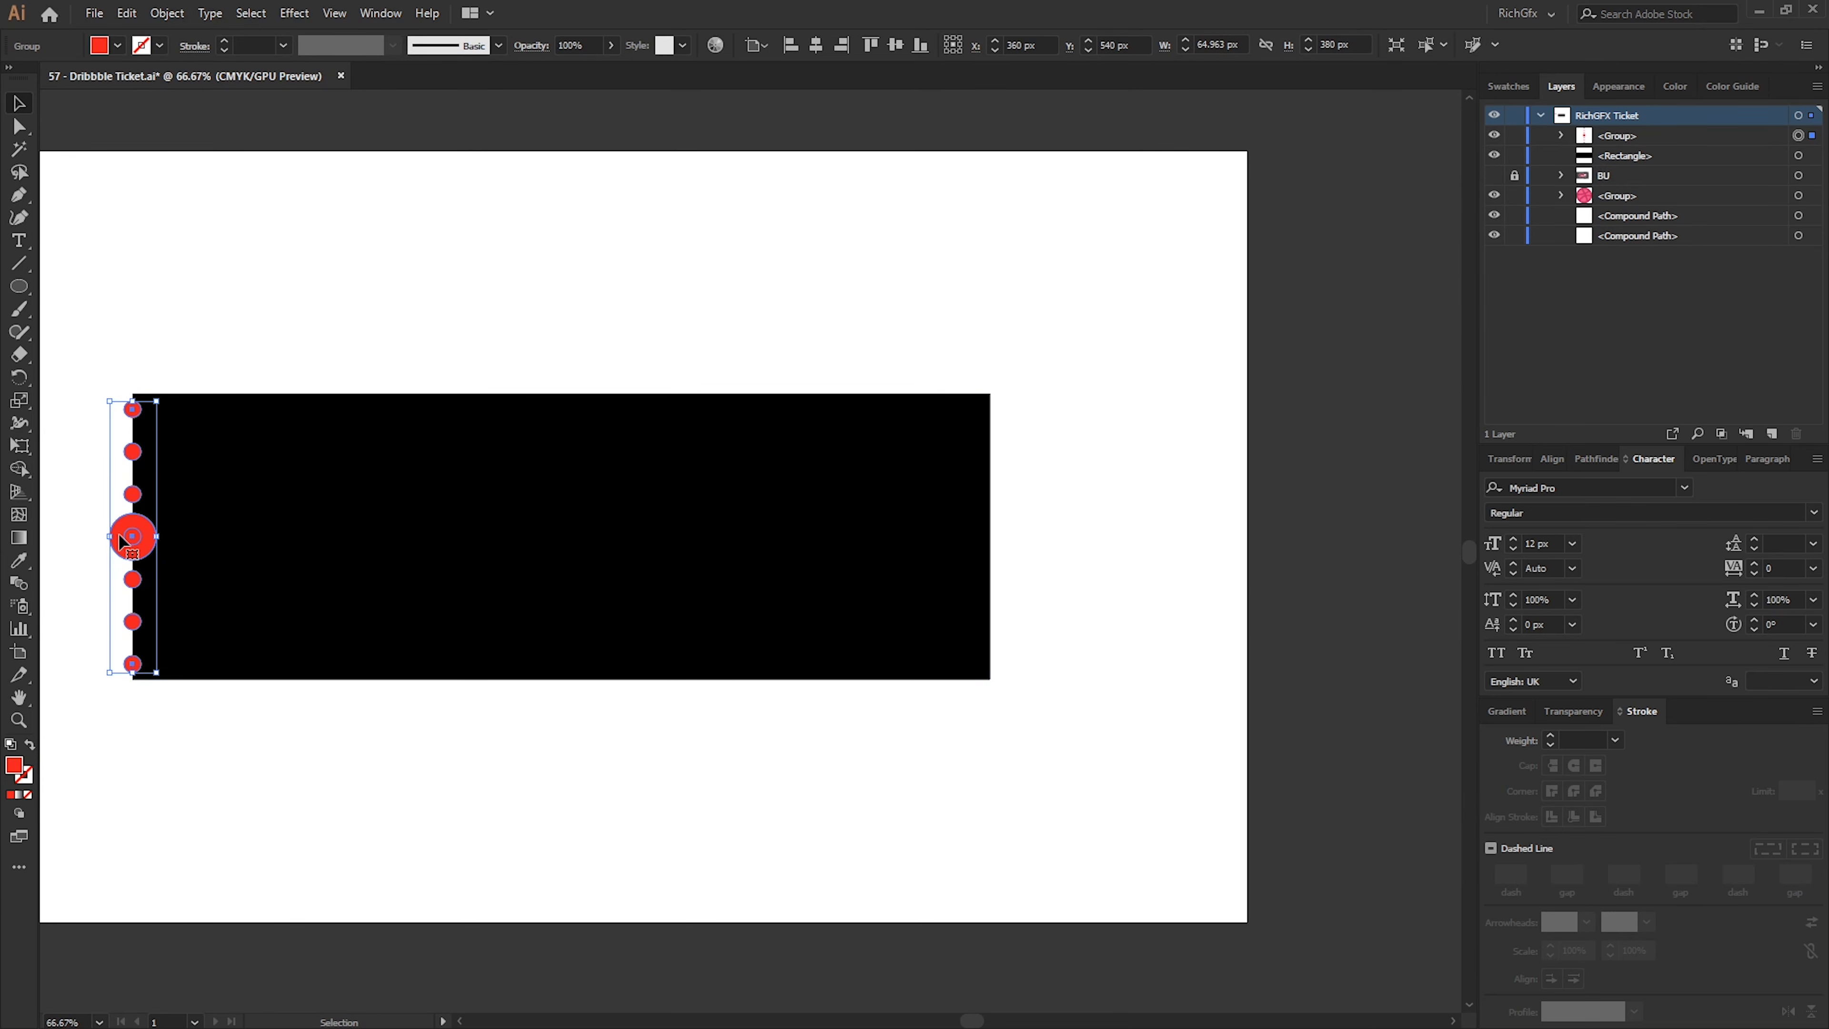
pyautogui.moveTo(131, 538); pyautogui.dragTo(629, 537)
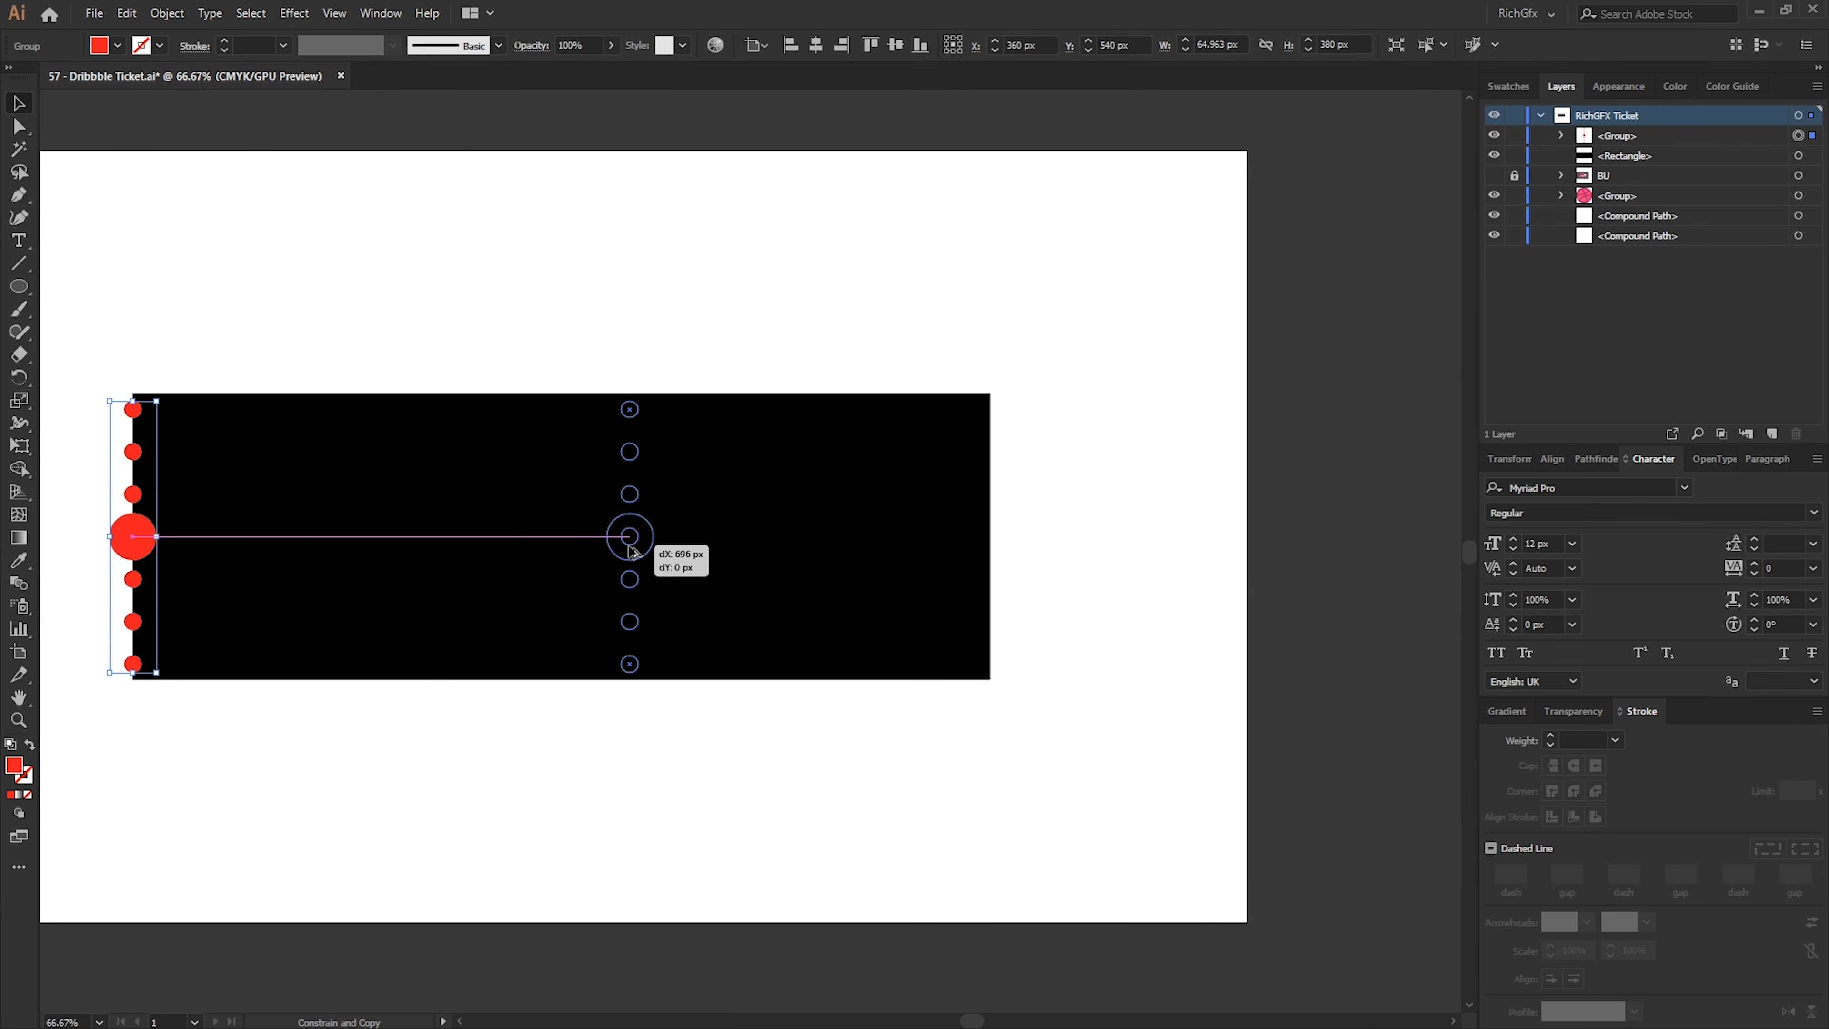
pyautogui.moveTo(630, 537); pyautogui.dragTo(988, 537)
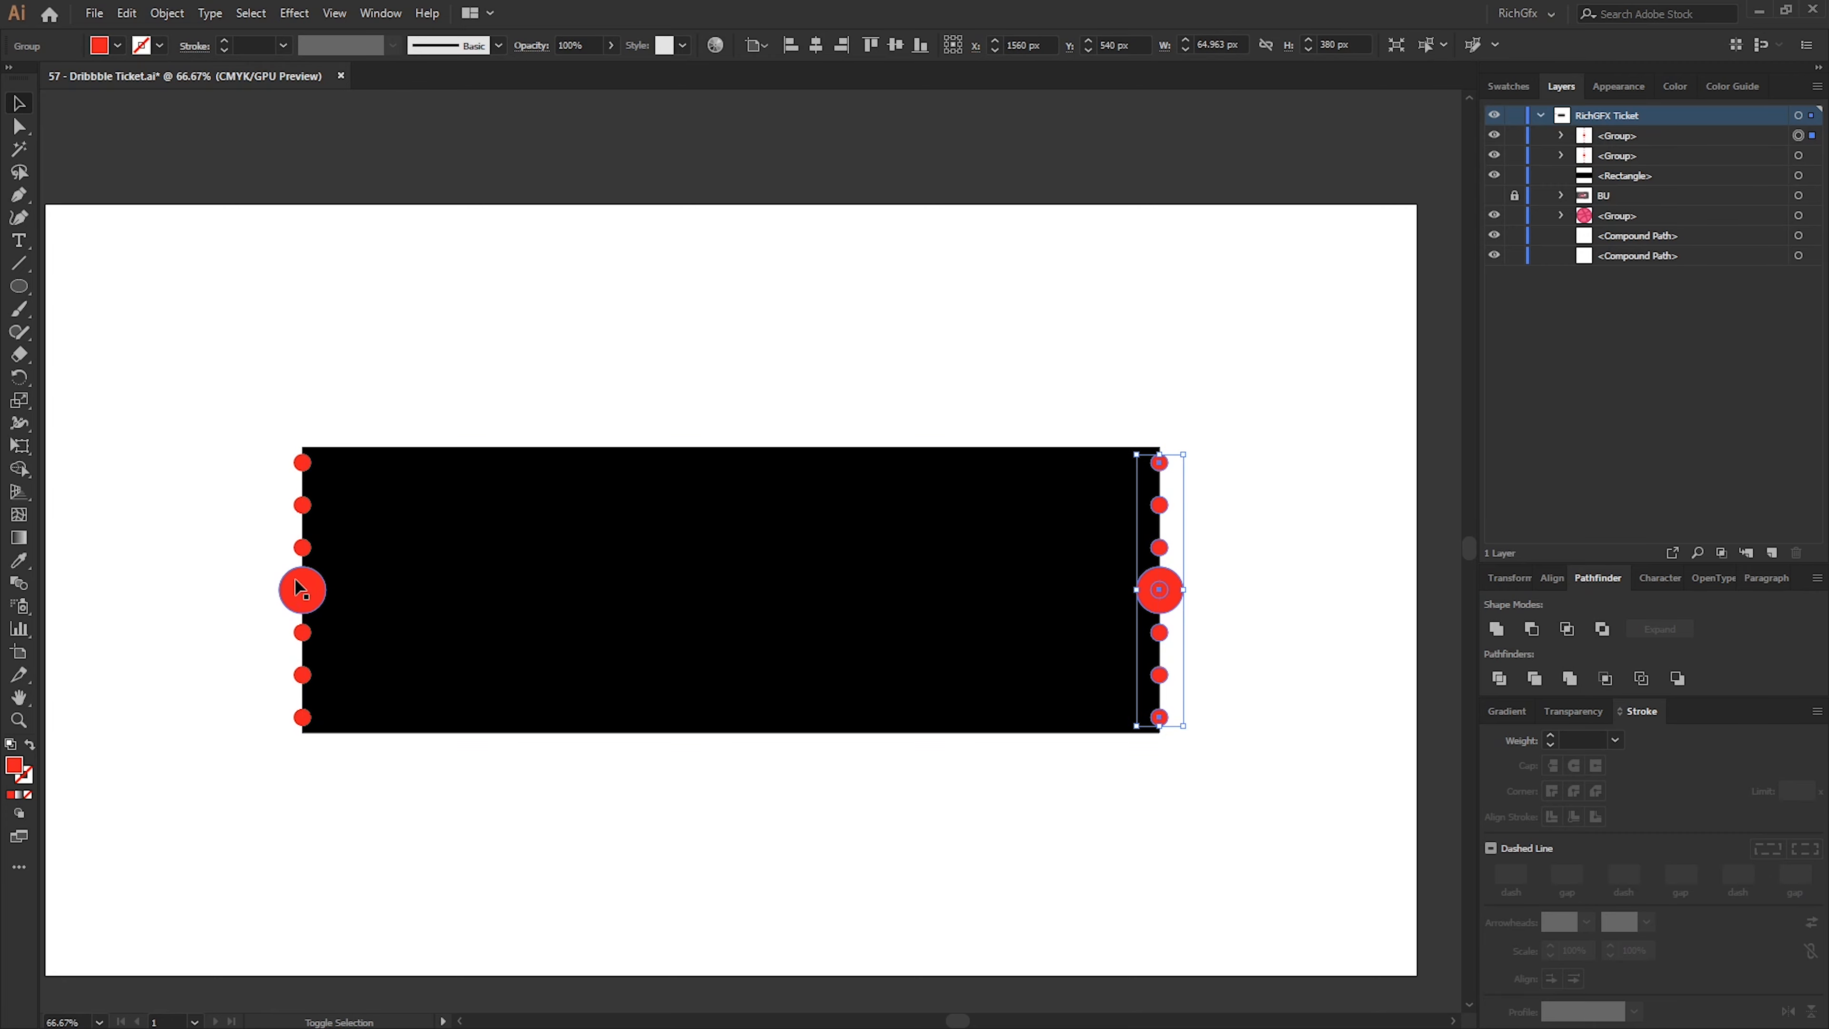
# Subtract all edge circles from the rectangle with Pathfinder Minus Front to notch the sides
pyautogui.click(168, 14)
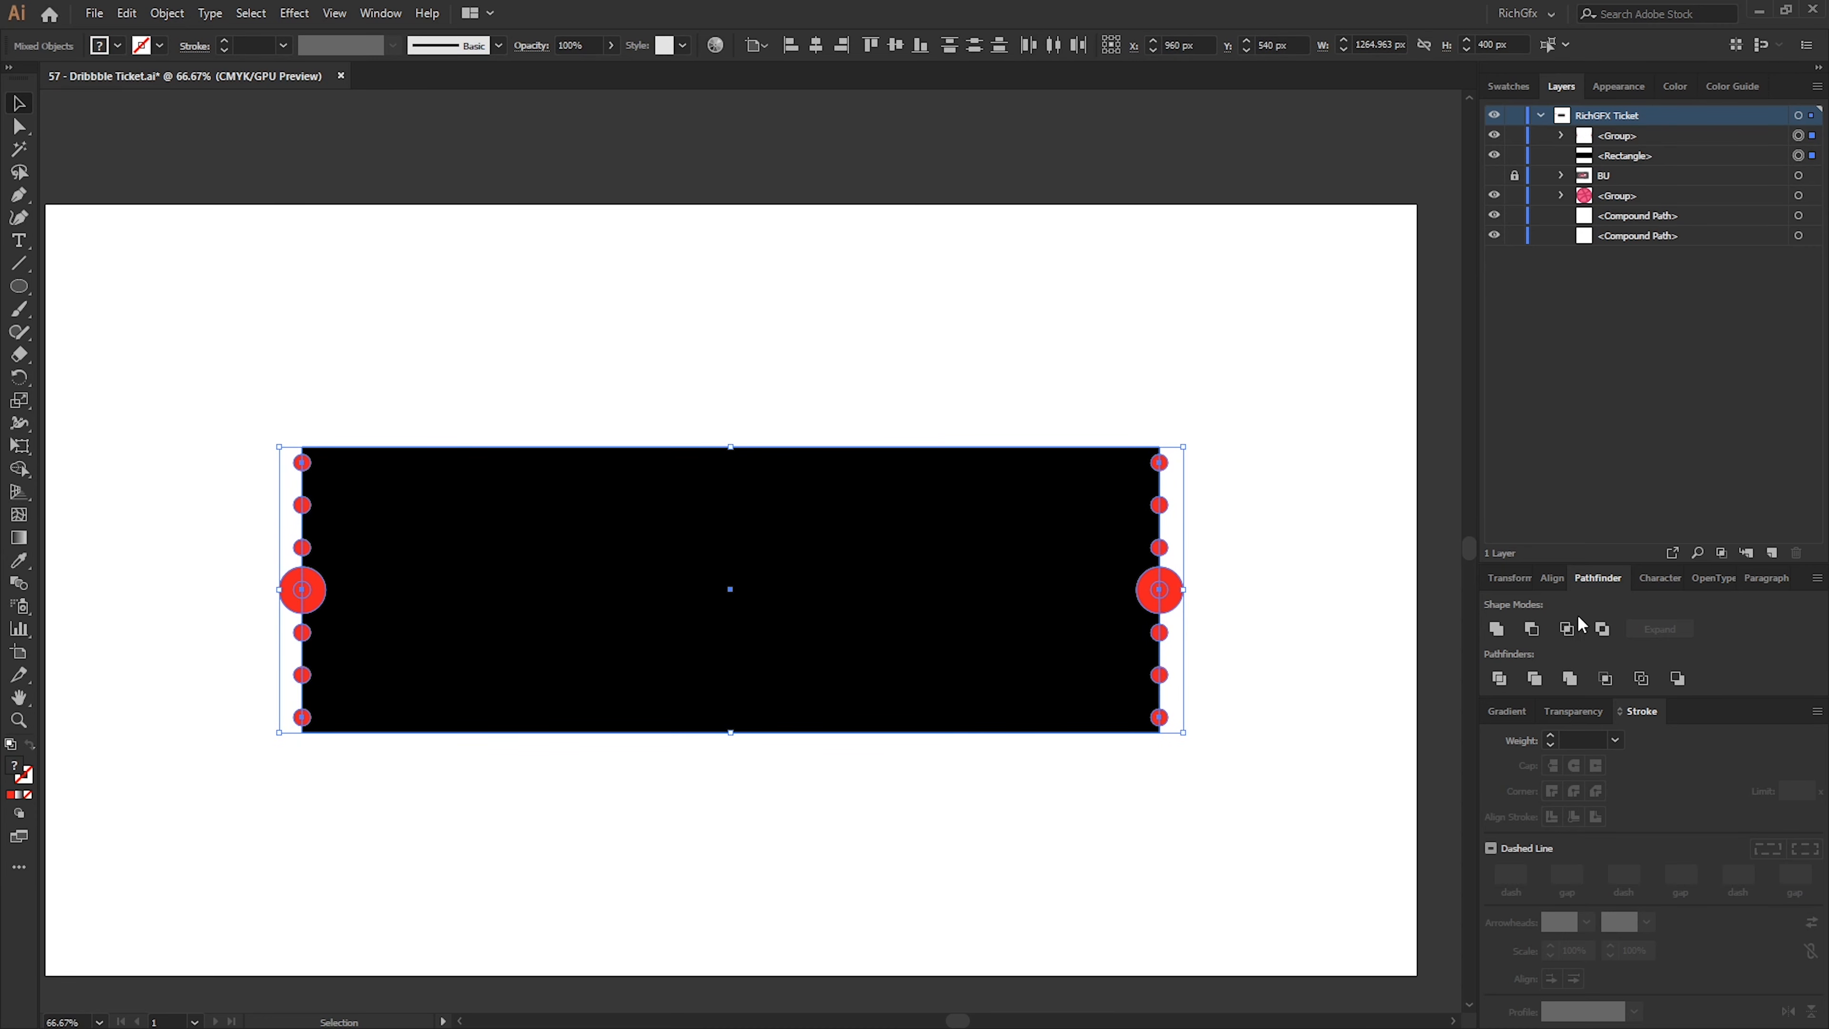
pyautogui.moveTo(1600, 611)
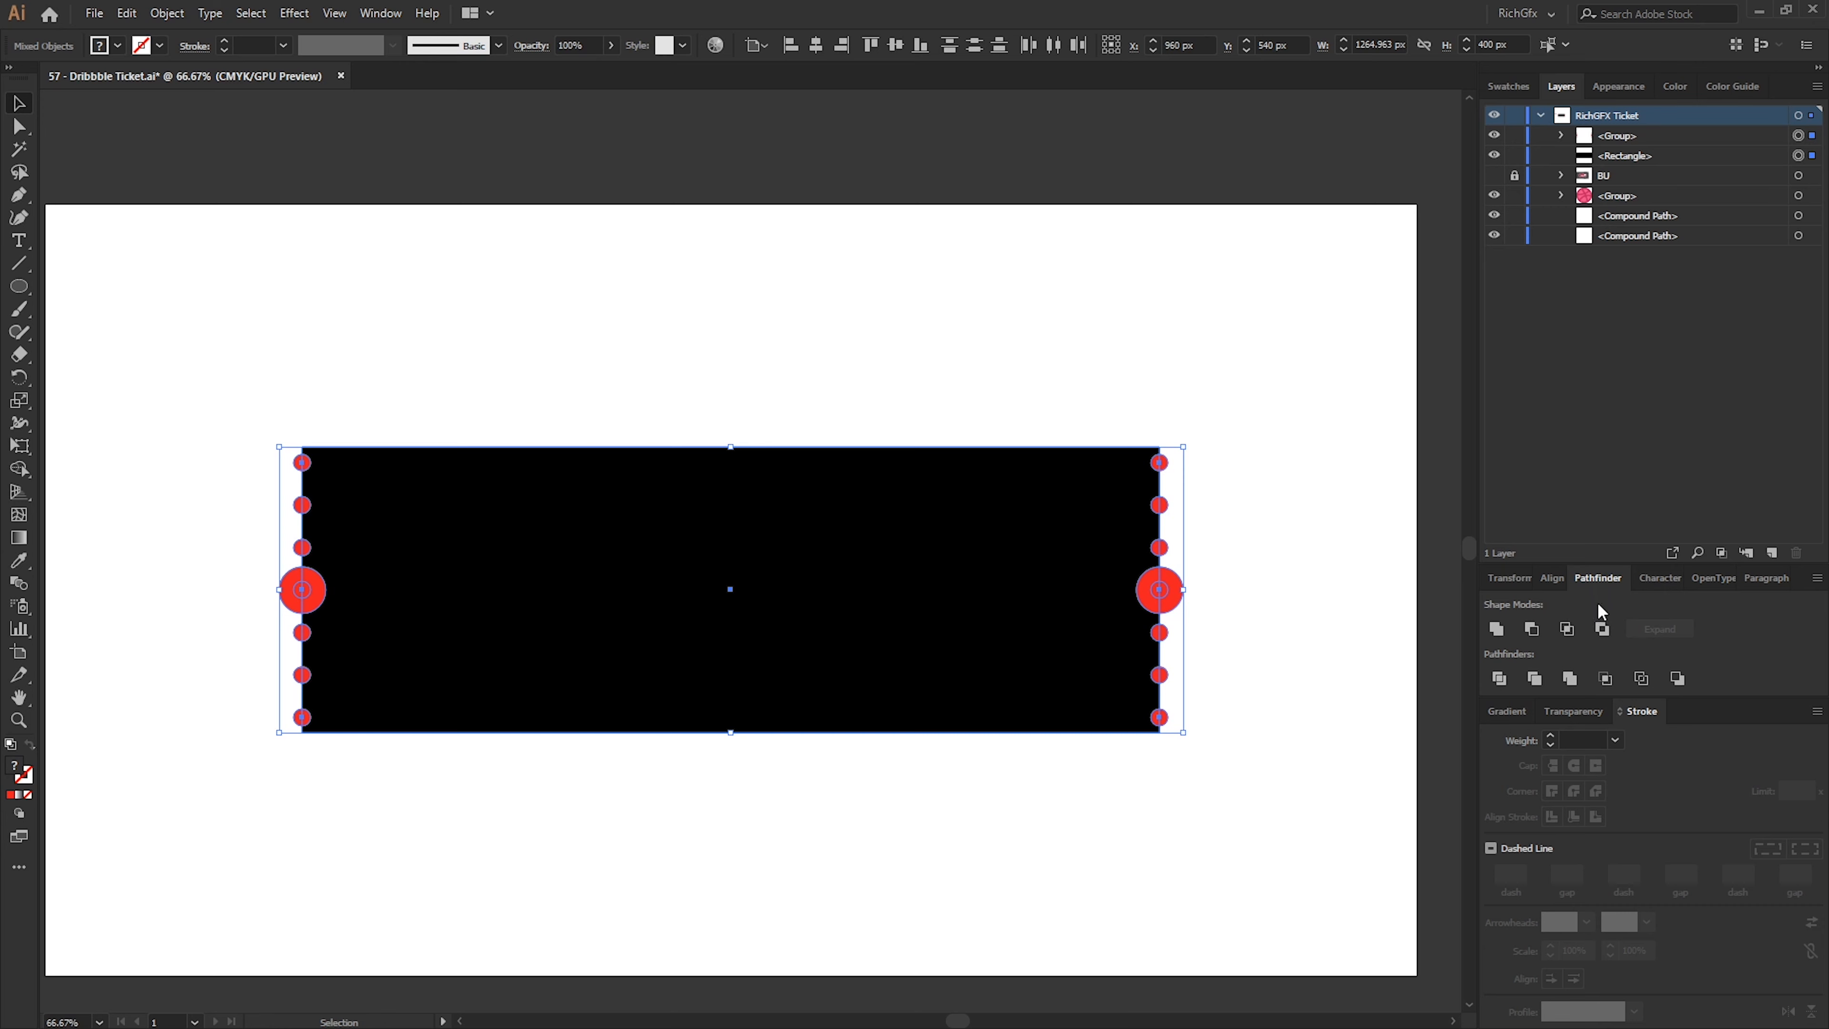
pyautogui.moveTo(1532, 630)
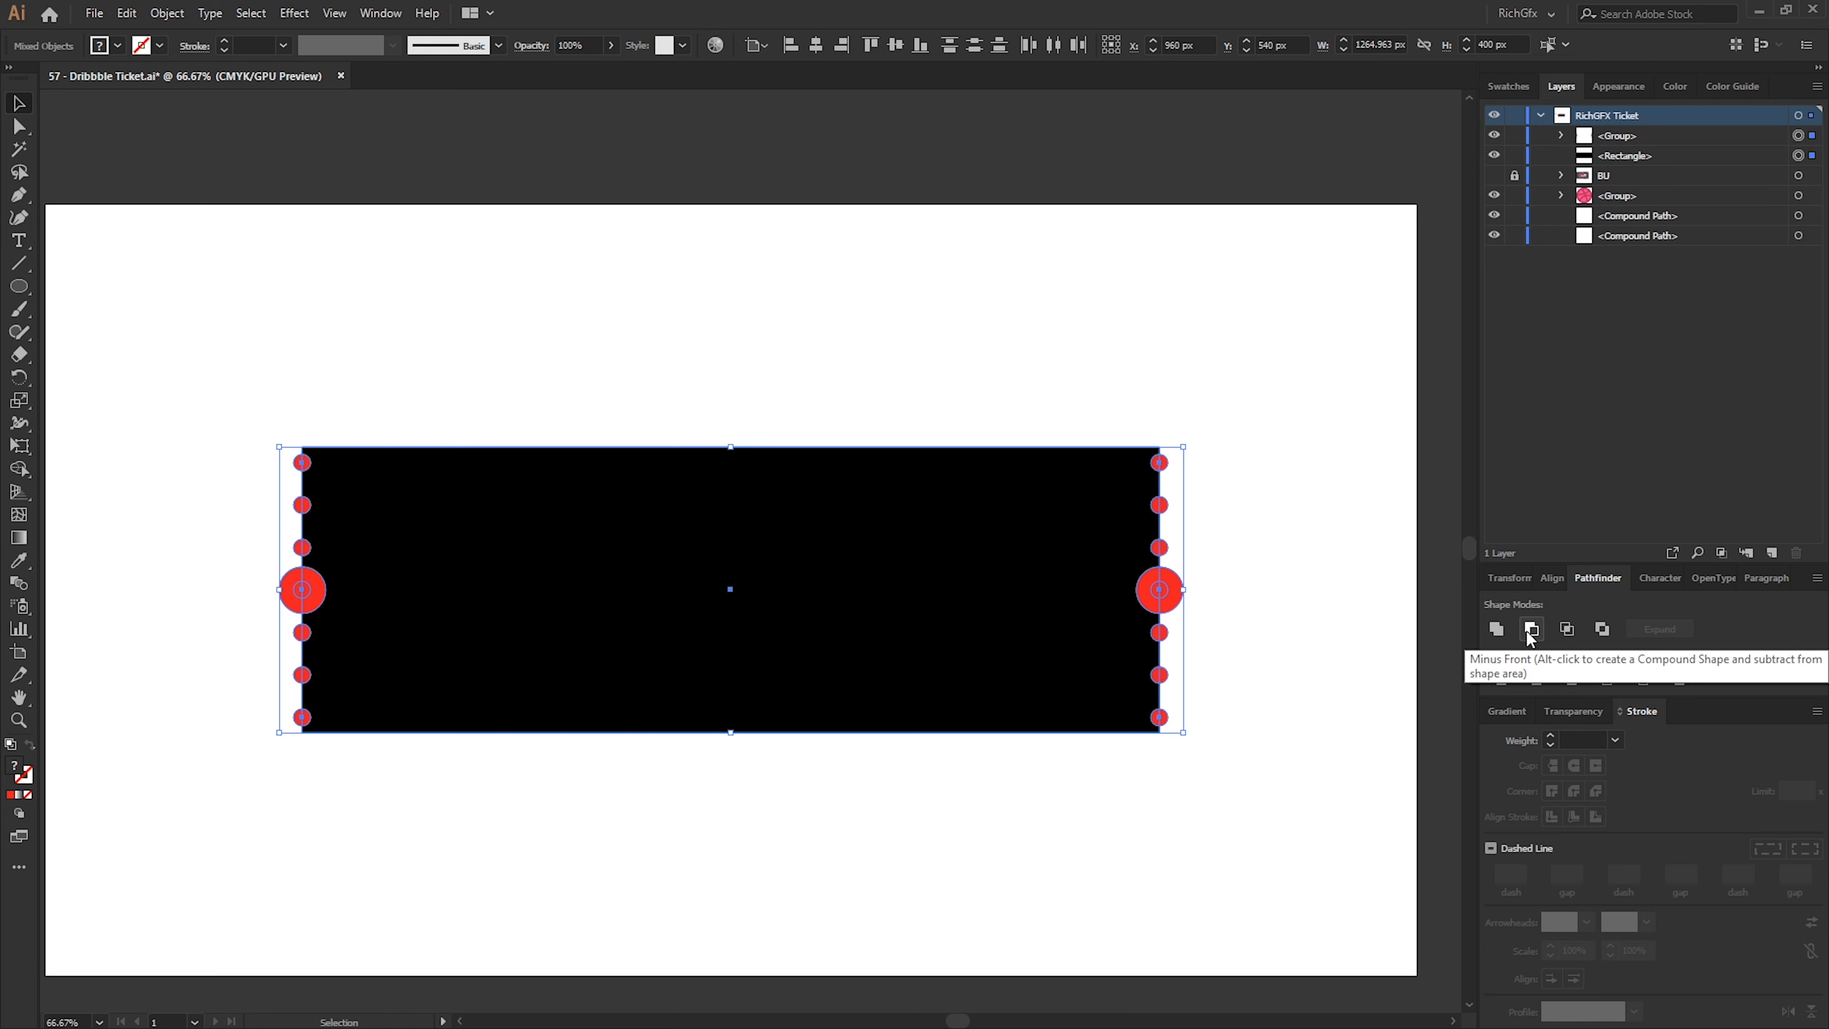
pyautogui.click(1532, 629)
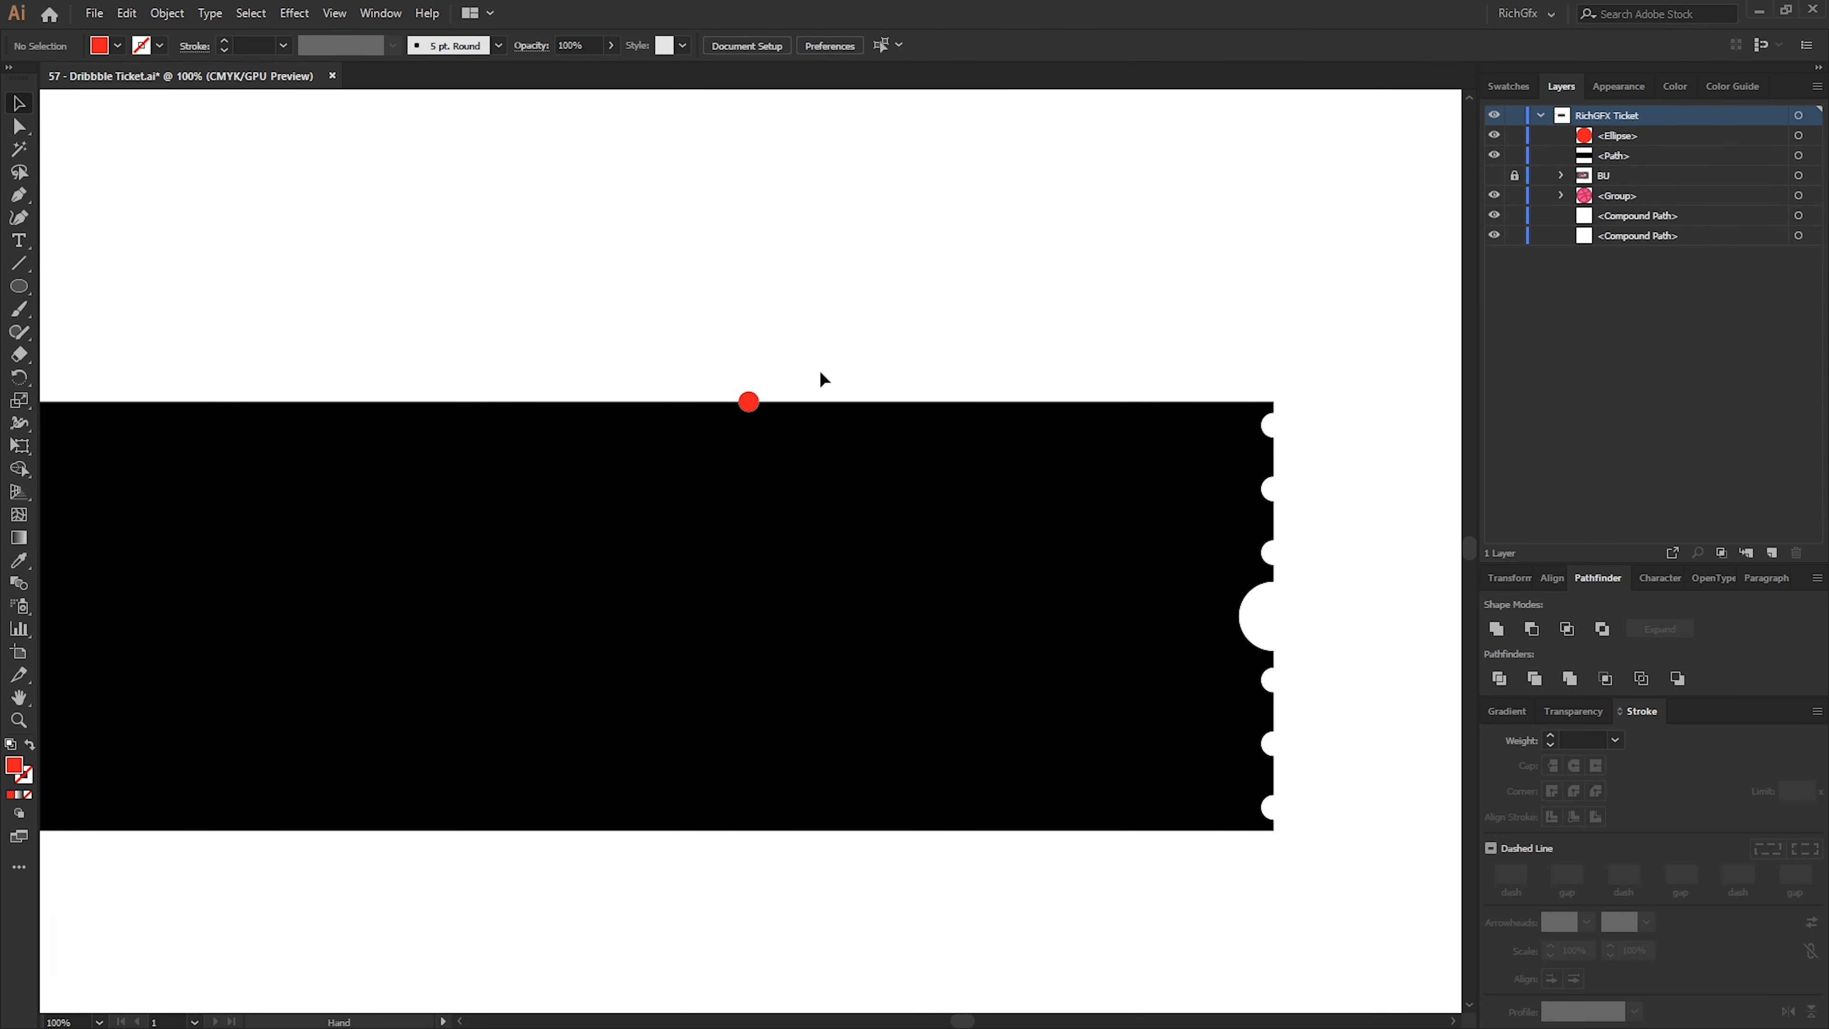
# Blend the top and bottom dots with Specified Steps of 13 into a vertical tear-line column
pyautogui.moveTo(749, 401); pyautogui.dragTo(810, 821)
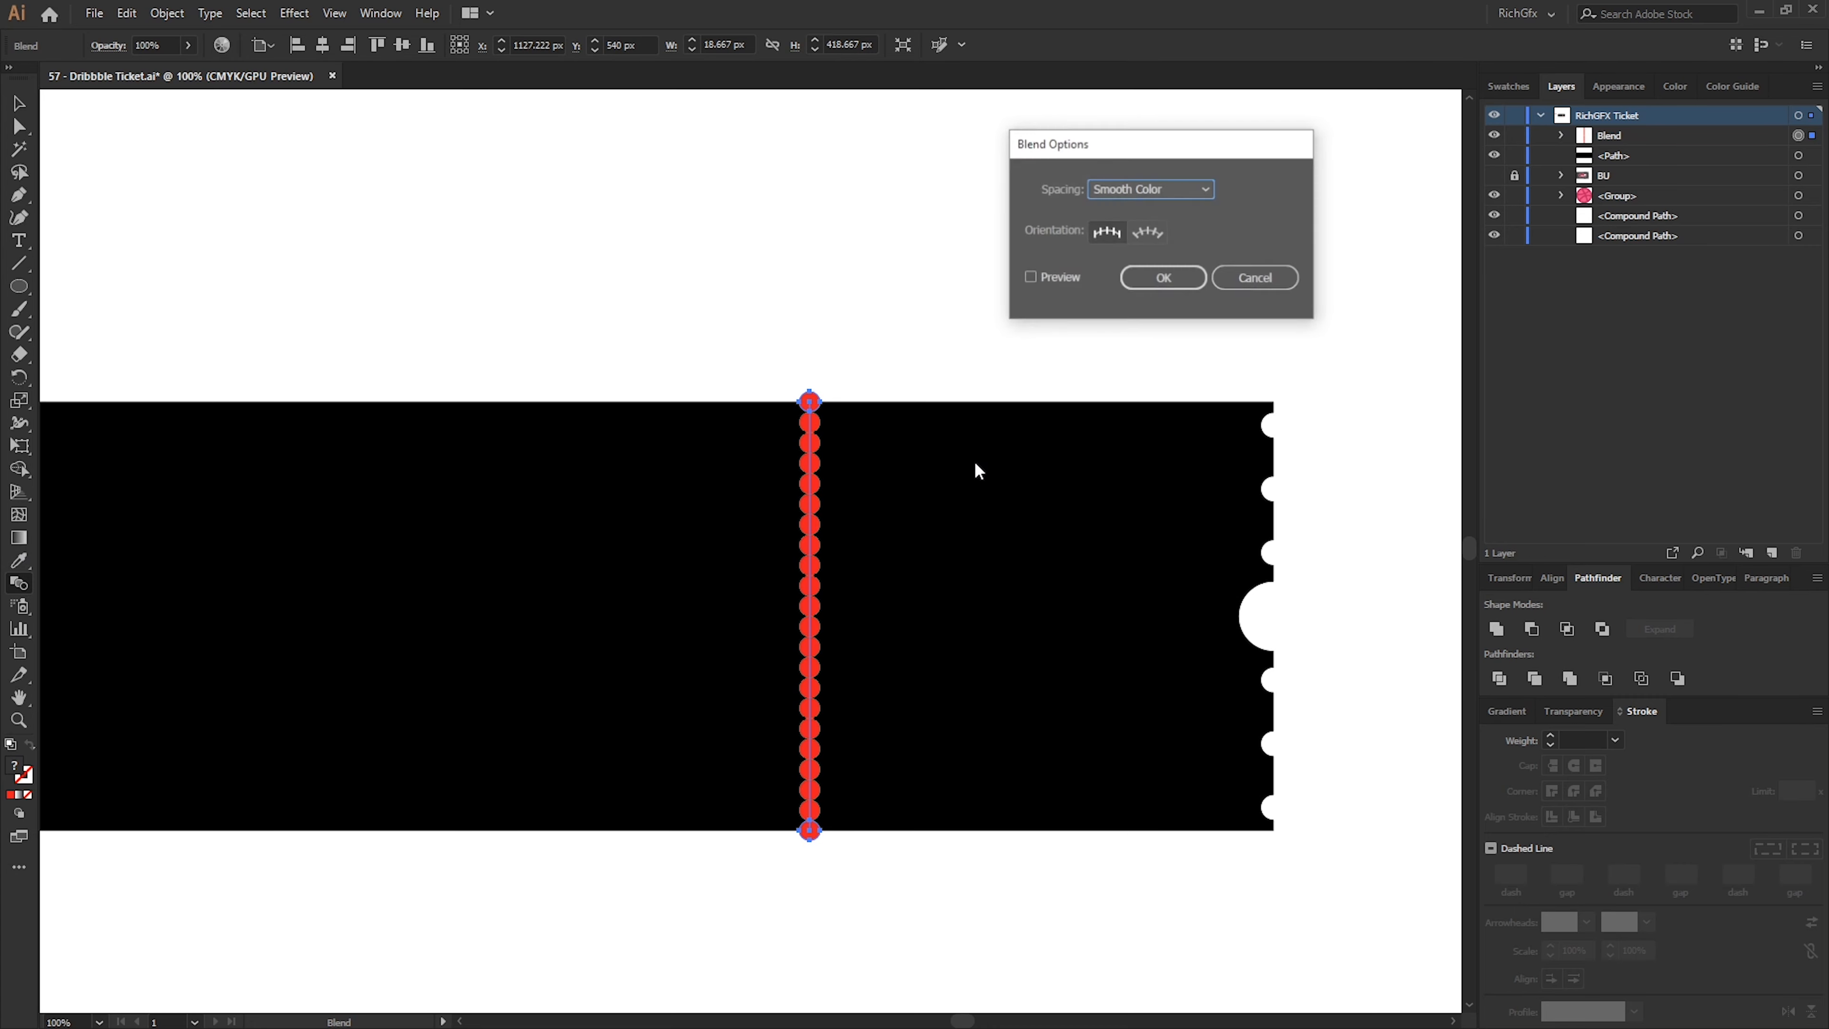
pyautogui.click(1151, 188)
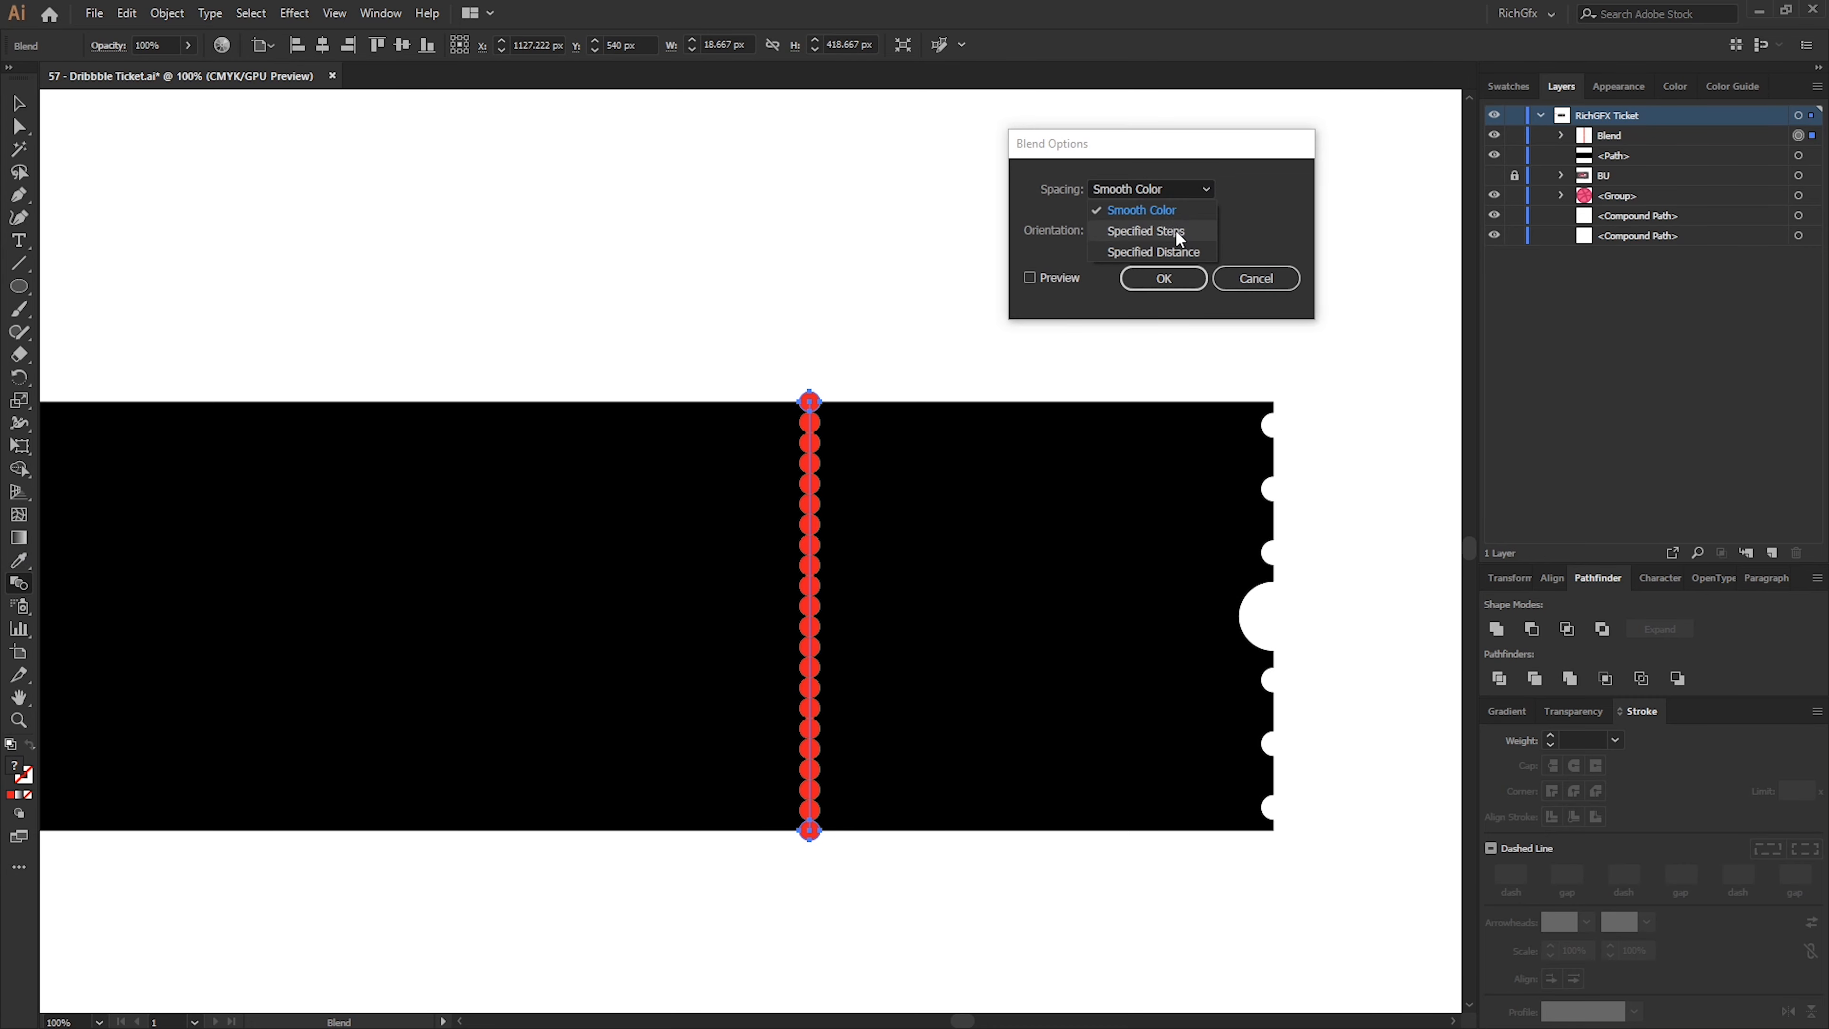
pyautogui.click(1145, 230)
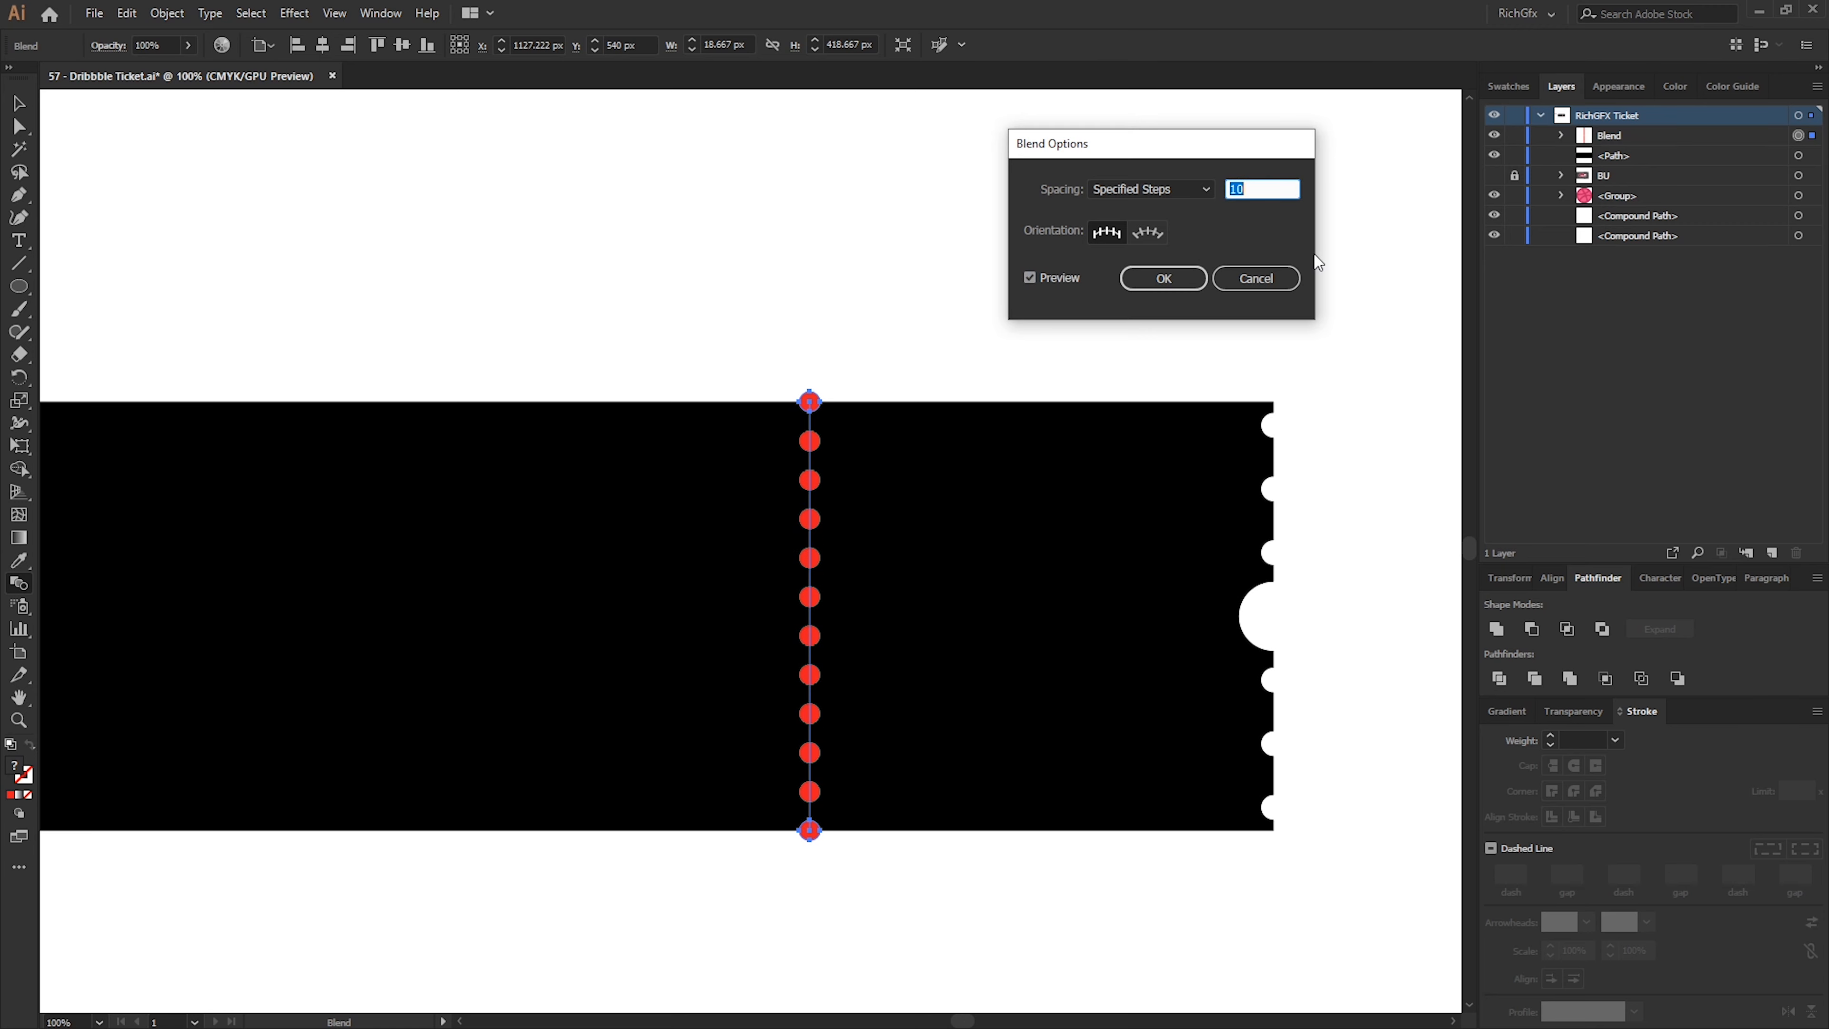
pyautogui.write('13')
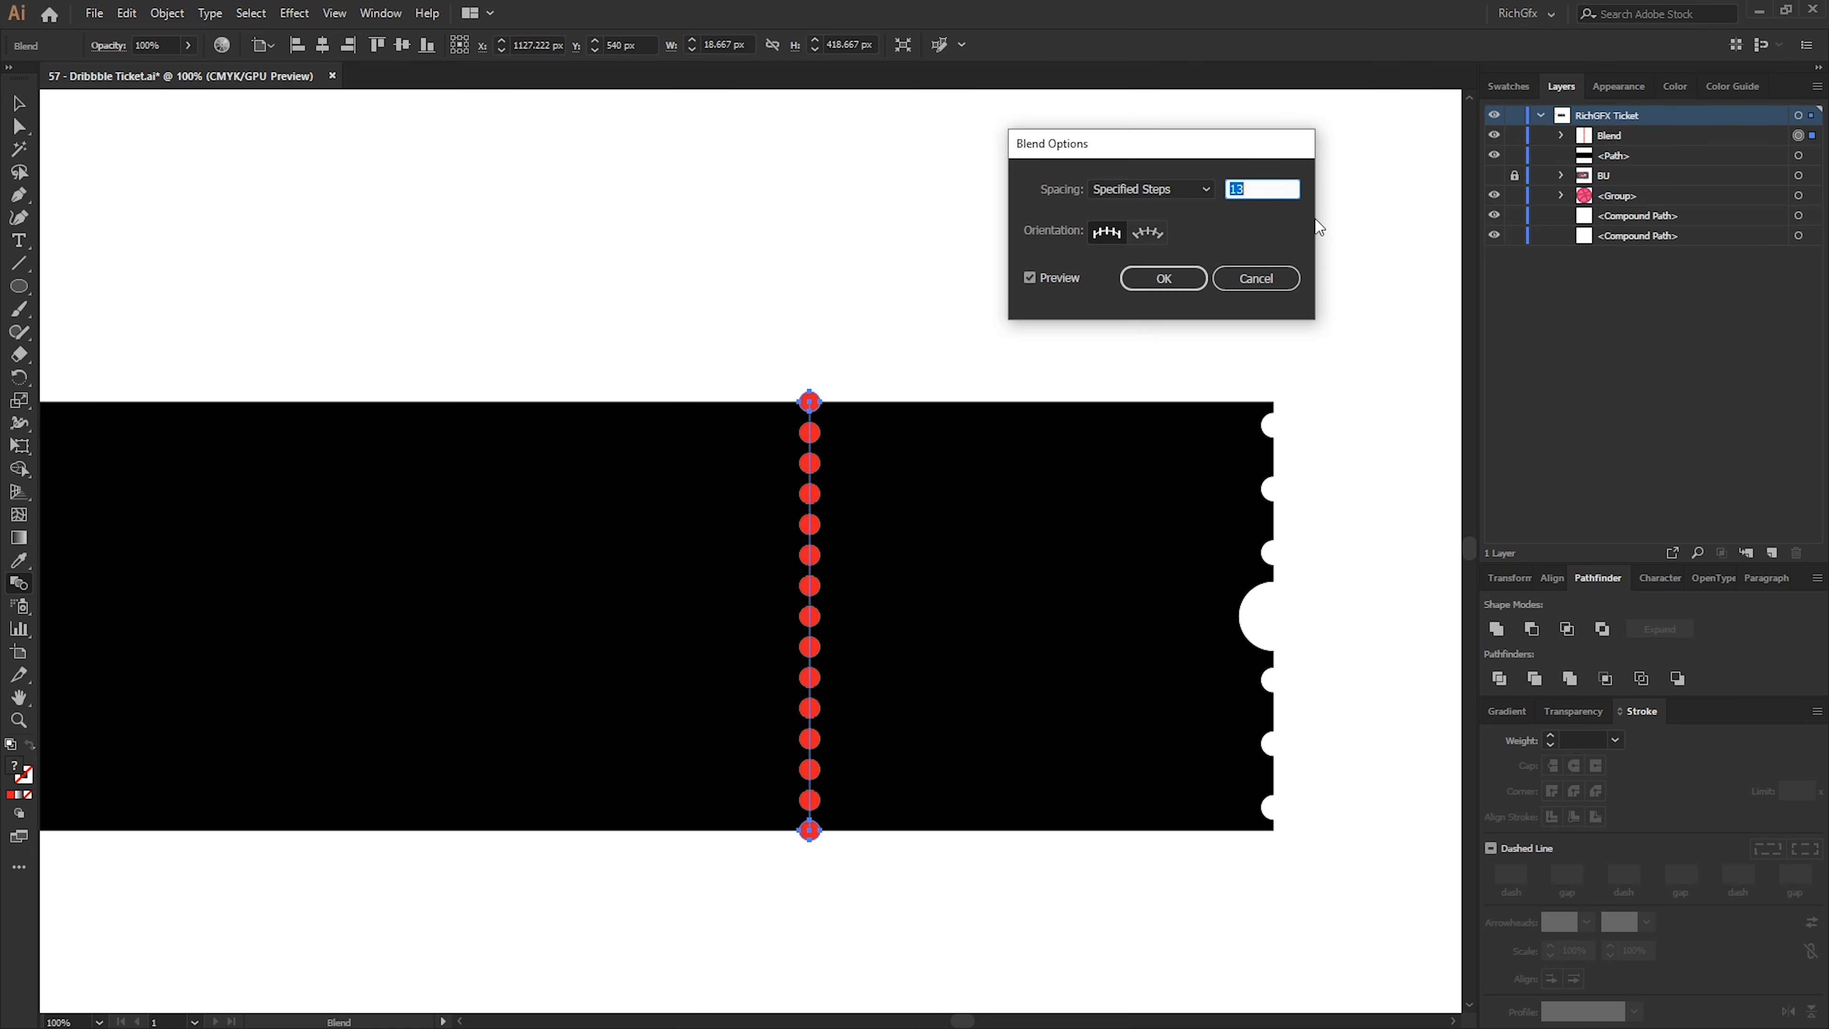
pyautogui.click(1162, 279)
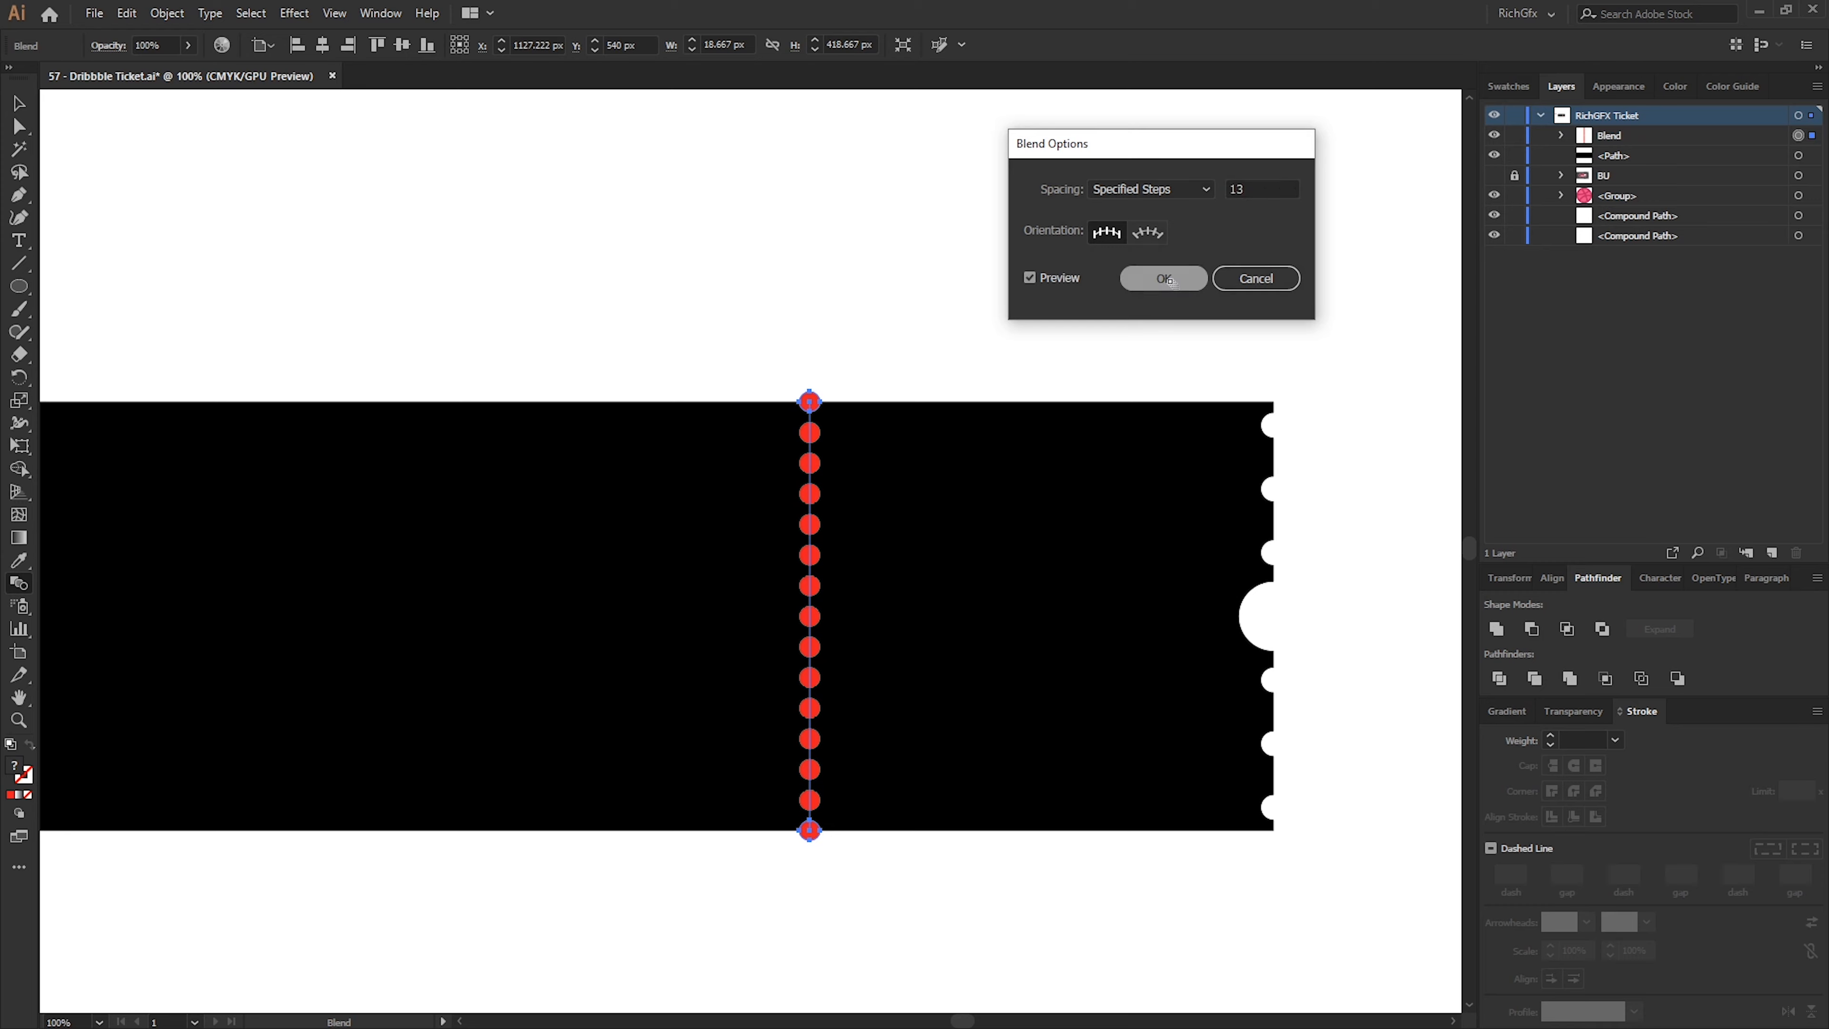
pyautogui.click(168, 13)
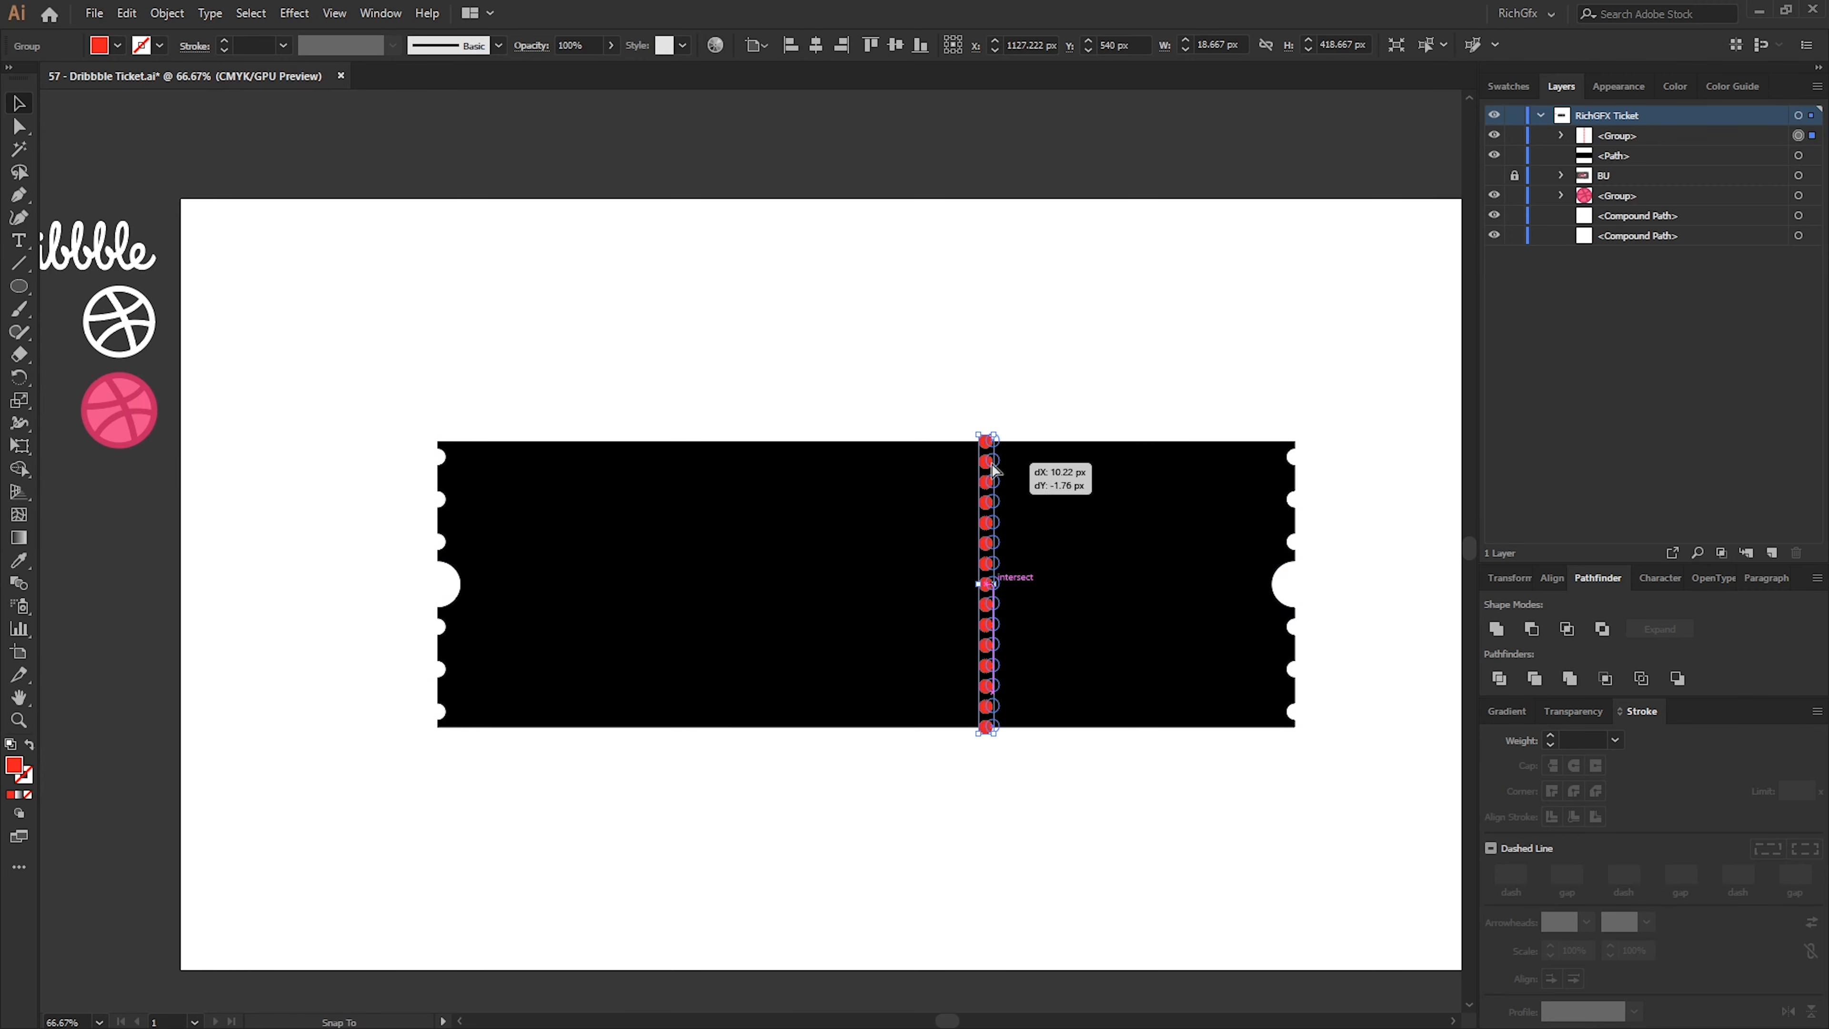
# Position the dot column on the ticket's left section for the perforated tear line
pyautogui.moveTo(987, 583); pyautogui.dragTo(1029, 582)
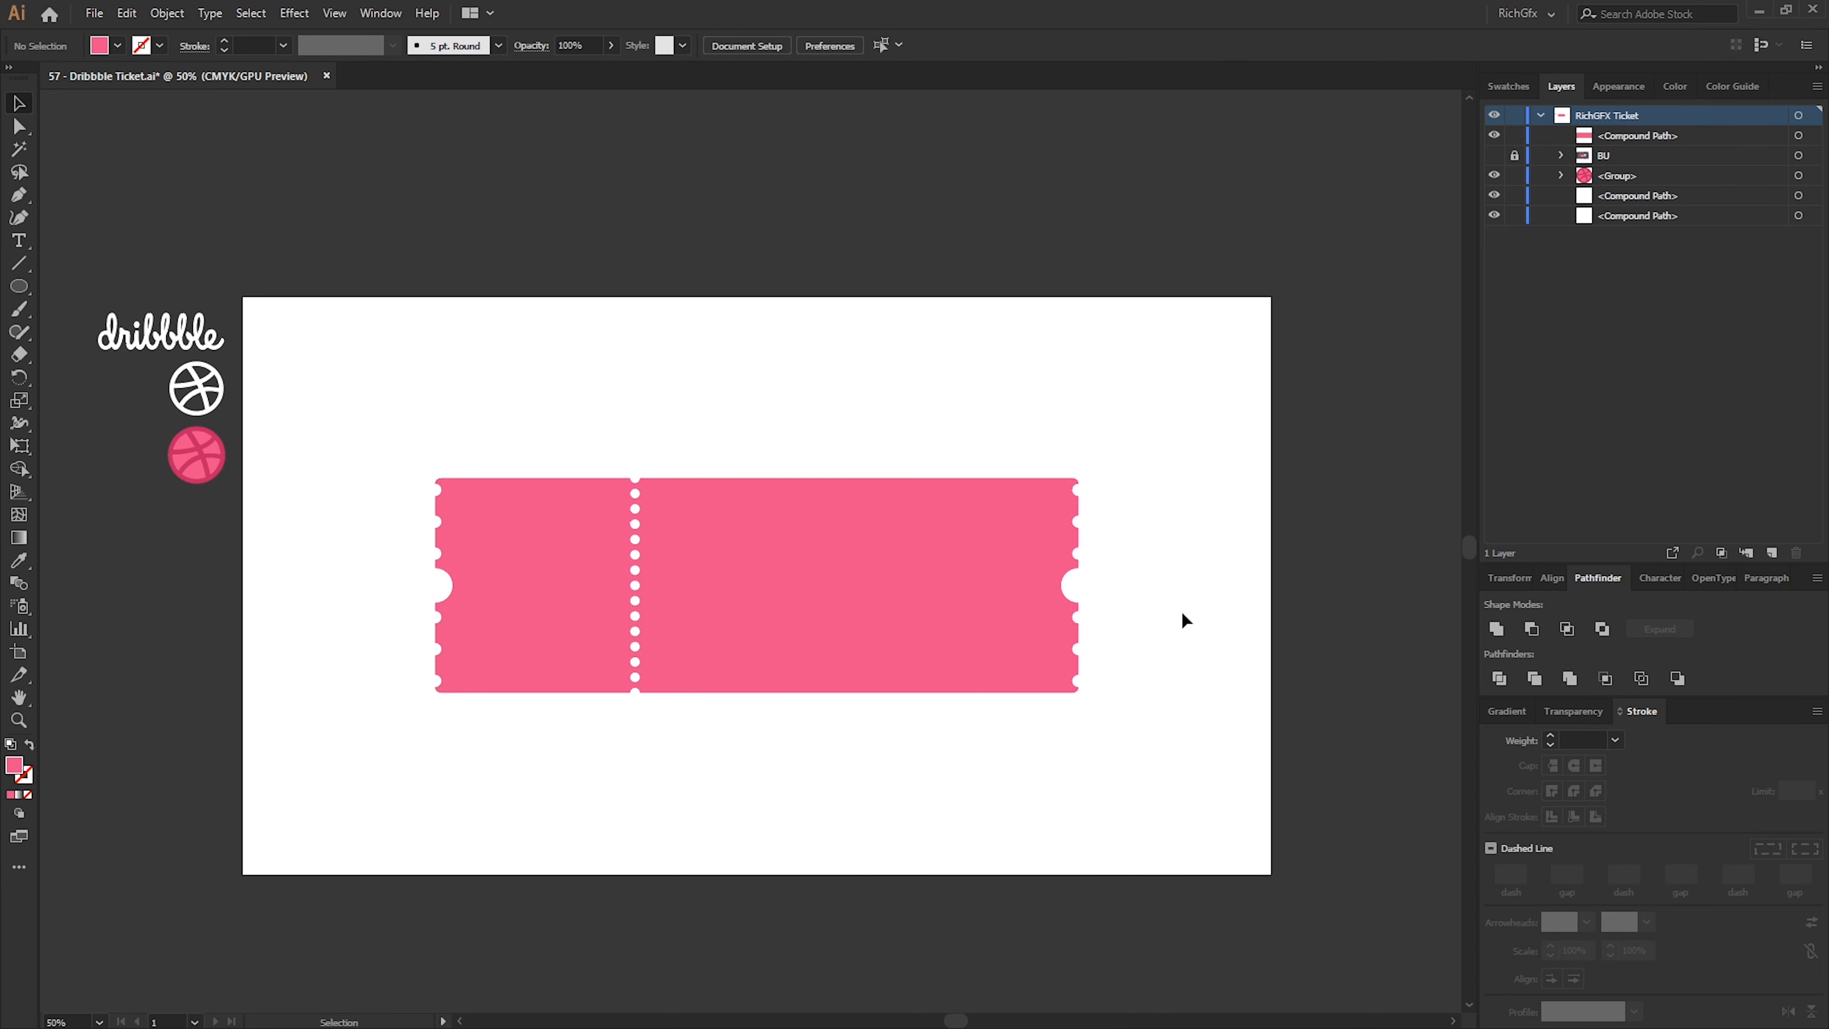
pyautogui.moveTo(574, 489)
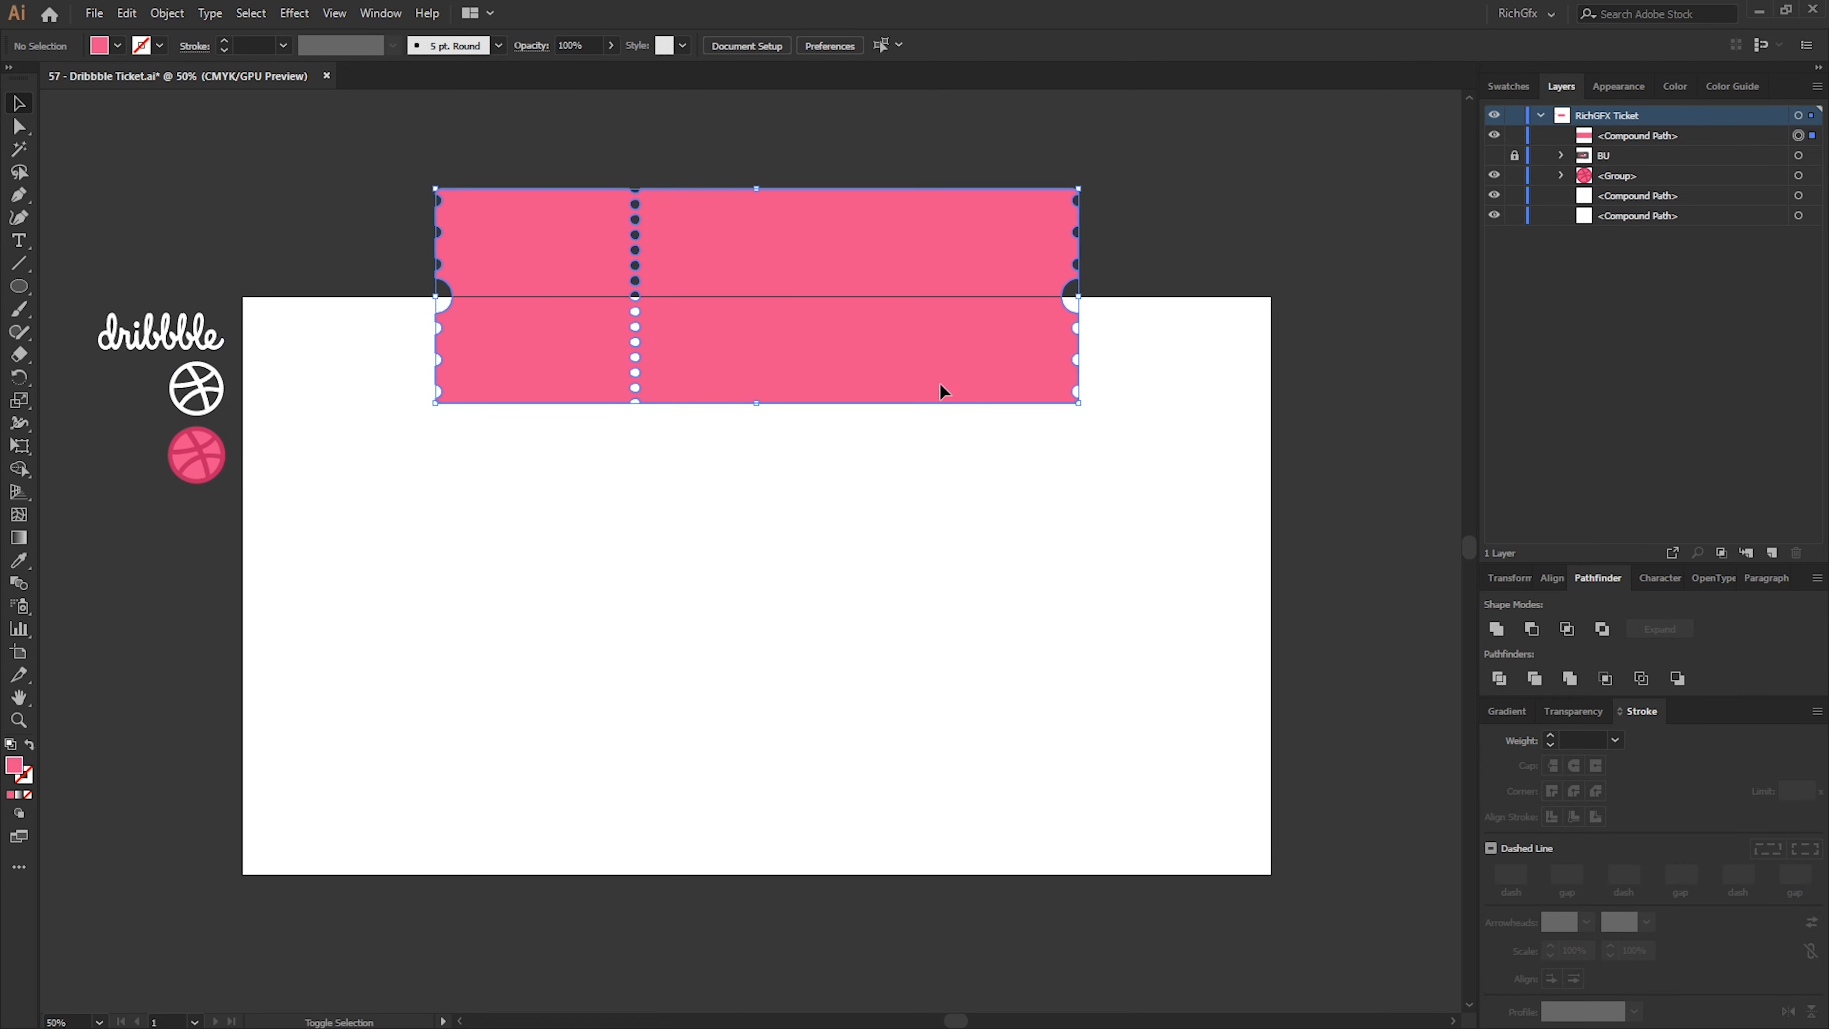
# Move the ticket up and resize the pink stripe block to match the Dribbble ball's height
pyautogui.moveTo(195, 457); pyautogui.dragTo(639, 681)
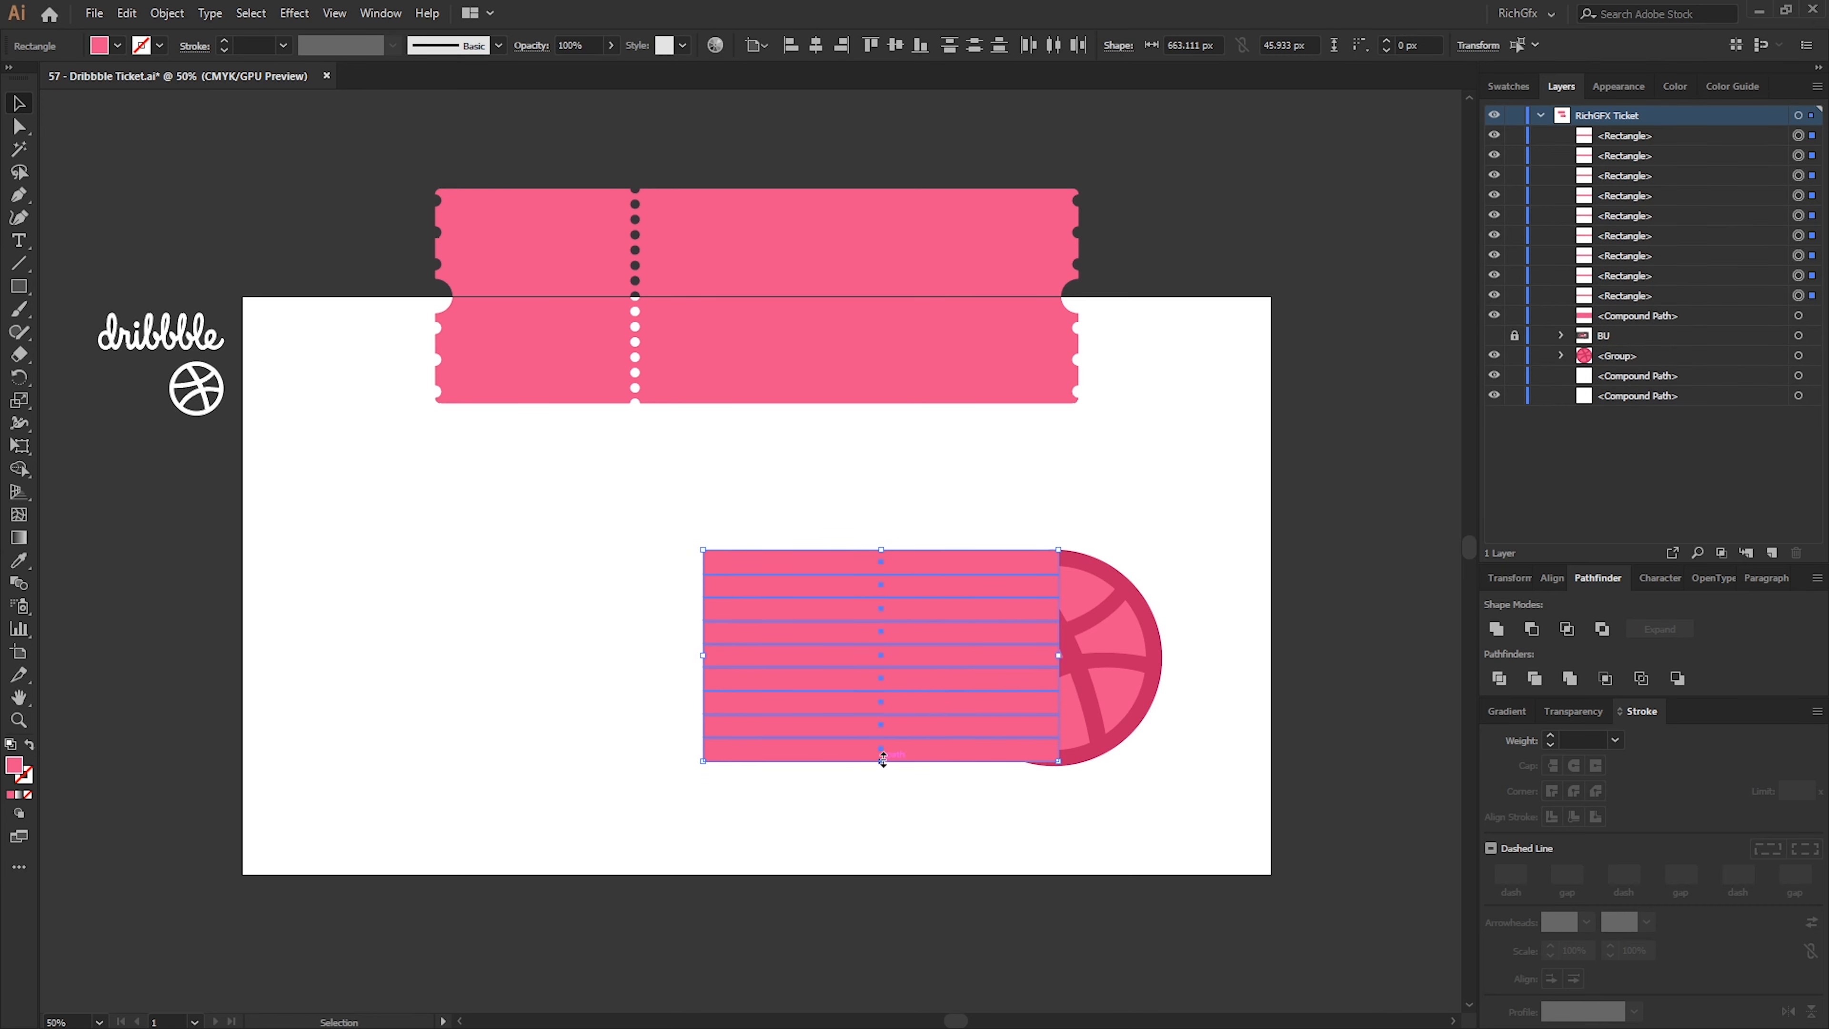
pyautogui.moveTo(882, 755); pyautogui.dragTo(882, 775)
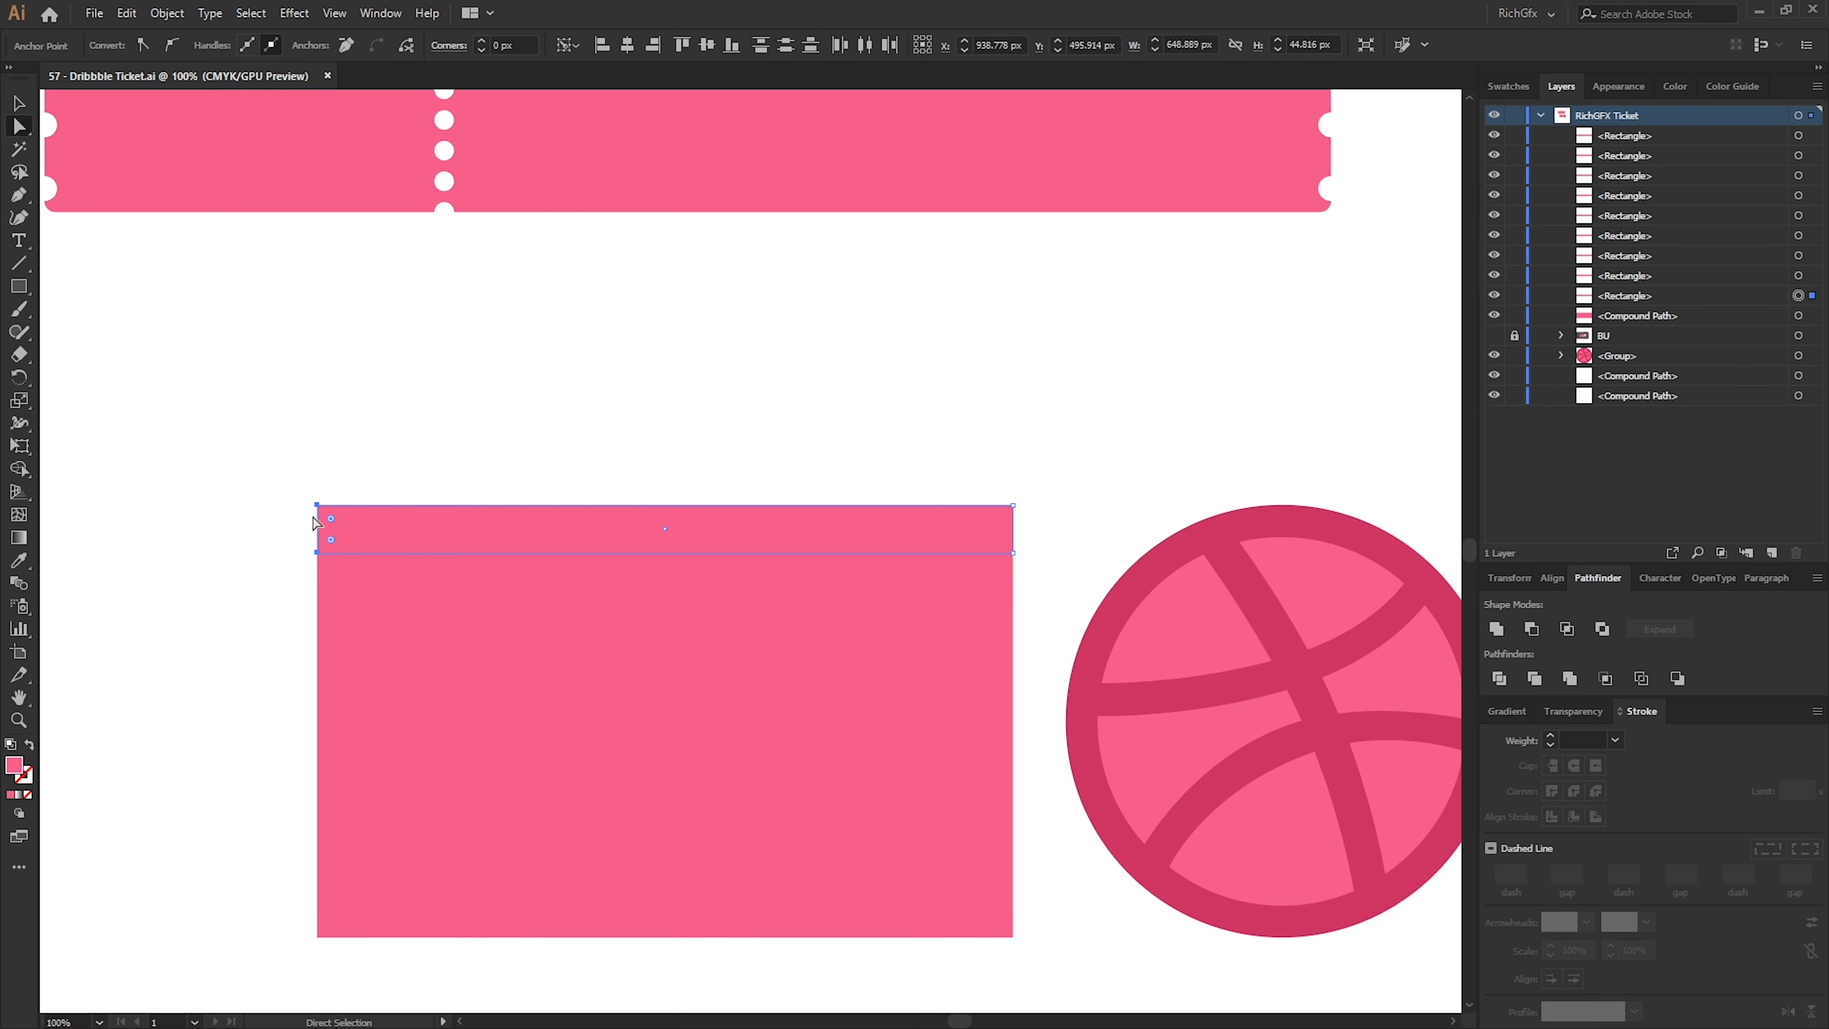
# Fully round the ends of alternating stripes with the live corner widget down the stack
pyautogui.moveTo(326, 510); pyautogui.dragTo(341, 529)
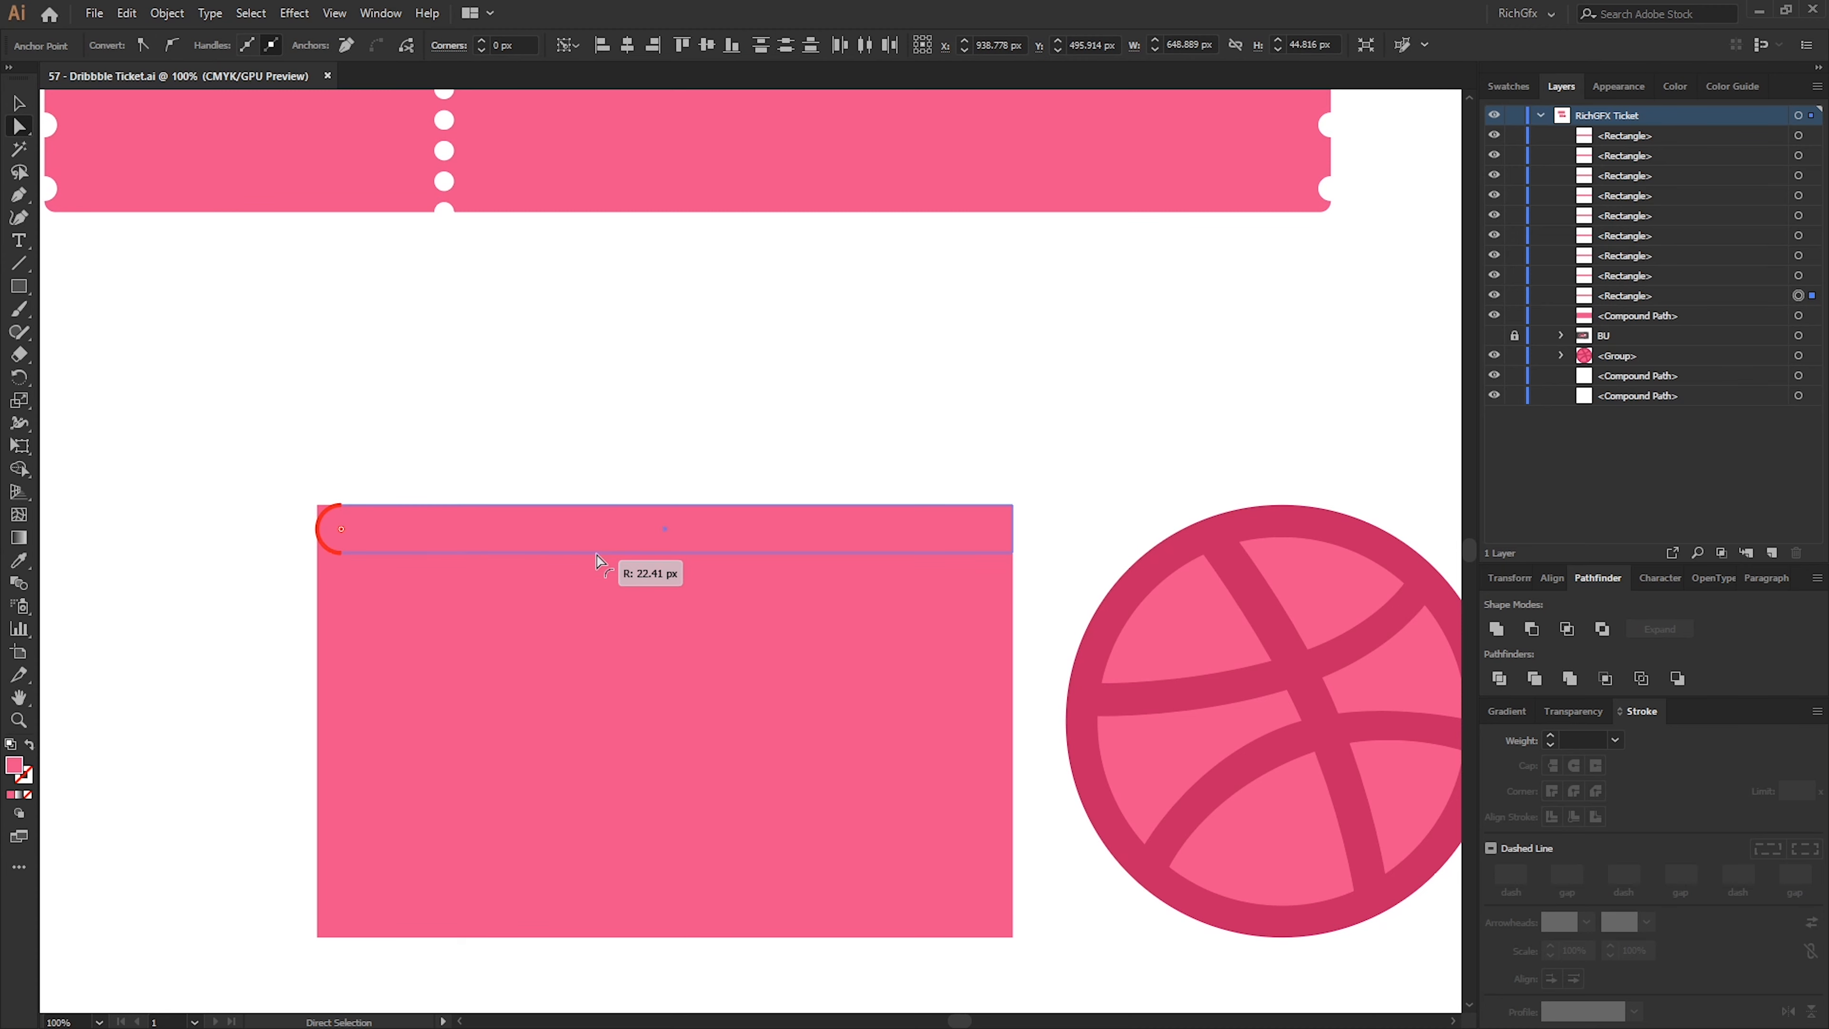
pyautogui.moveTo(342, 528); pyautogui.dragTo(332, 536)
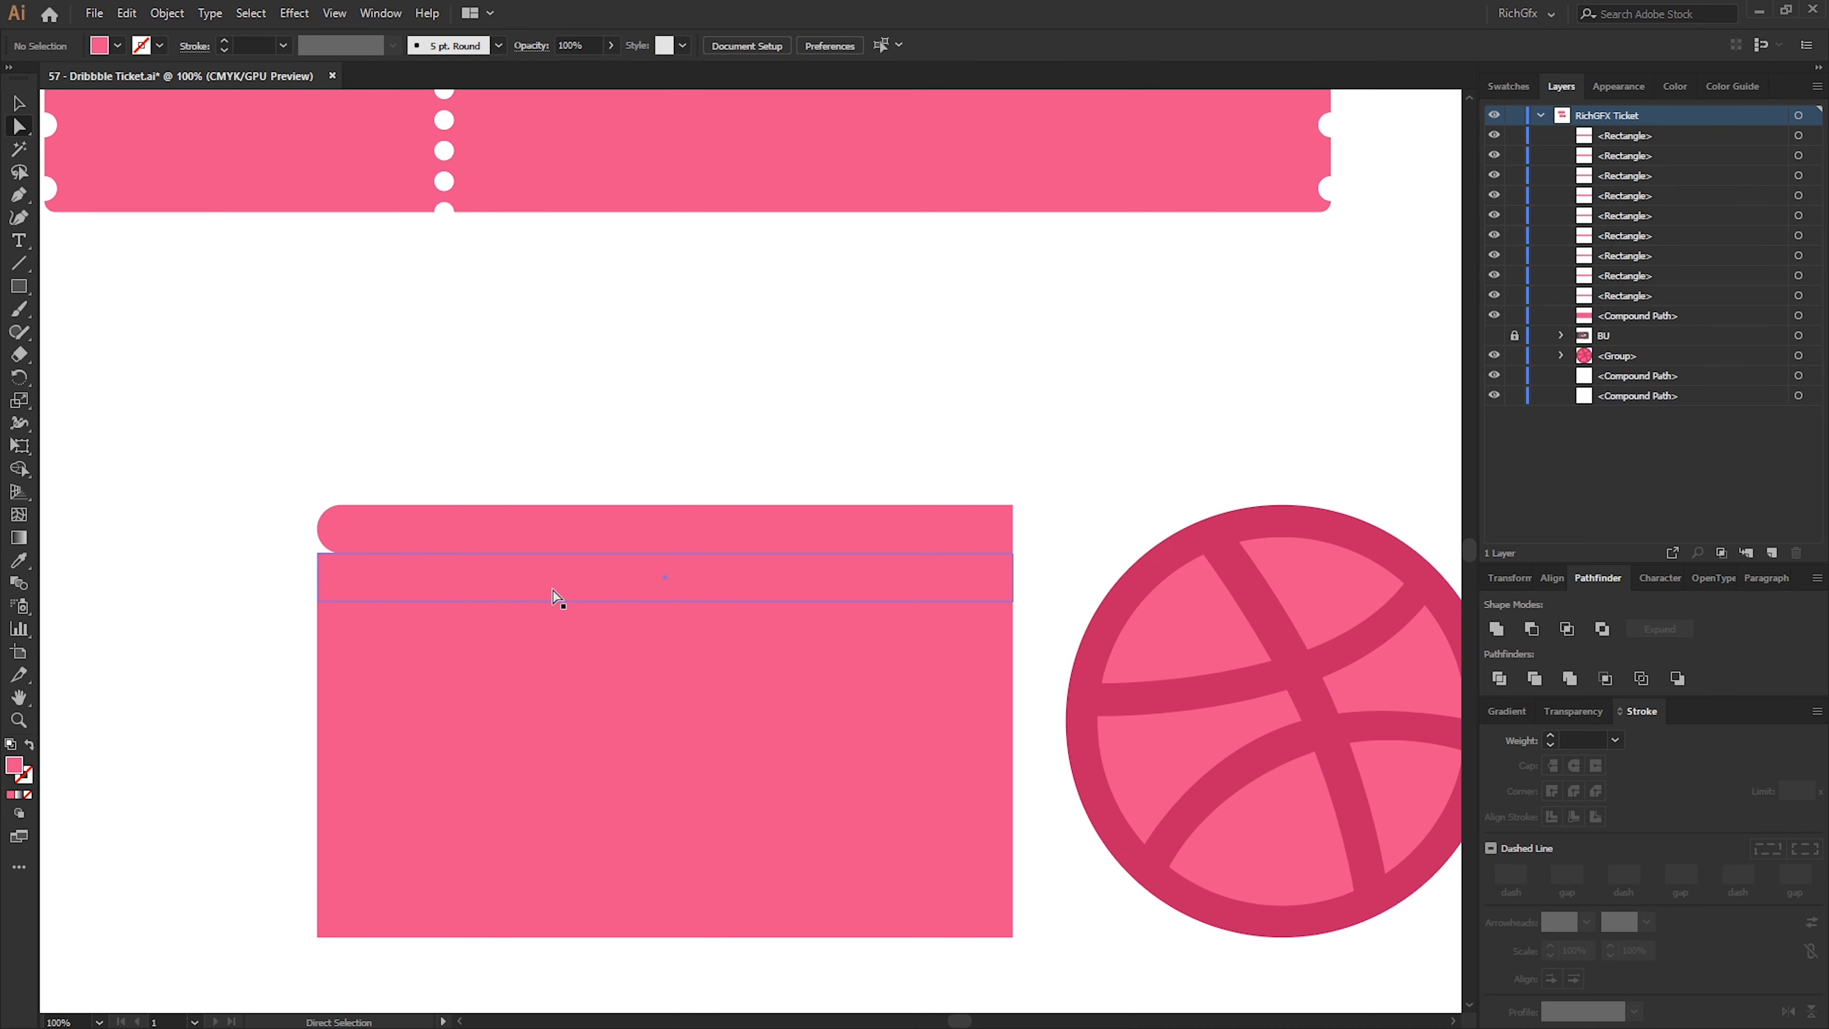
pyautogui.moveTo(557, 594); pyautogui.dragTo(349, 674)
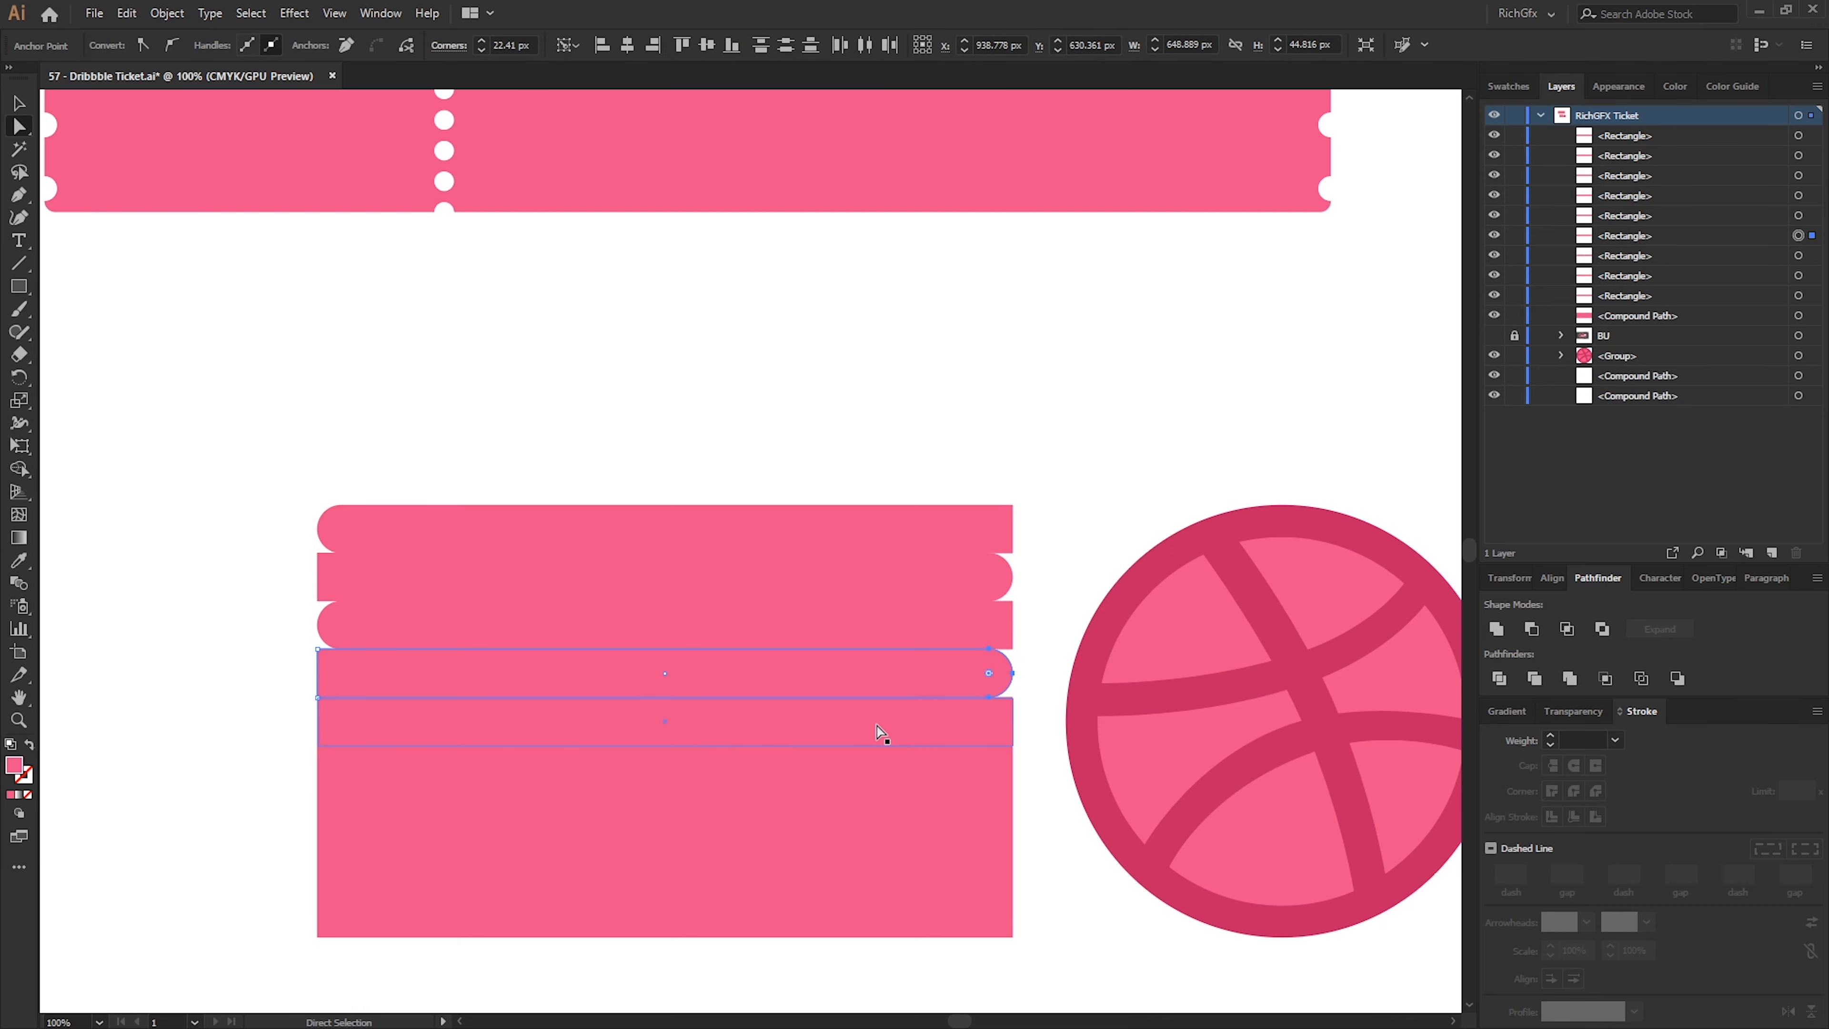
pyautogui.click(937, 505)
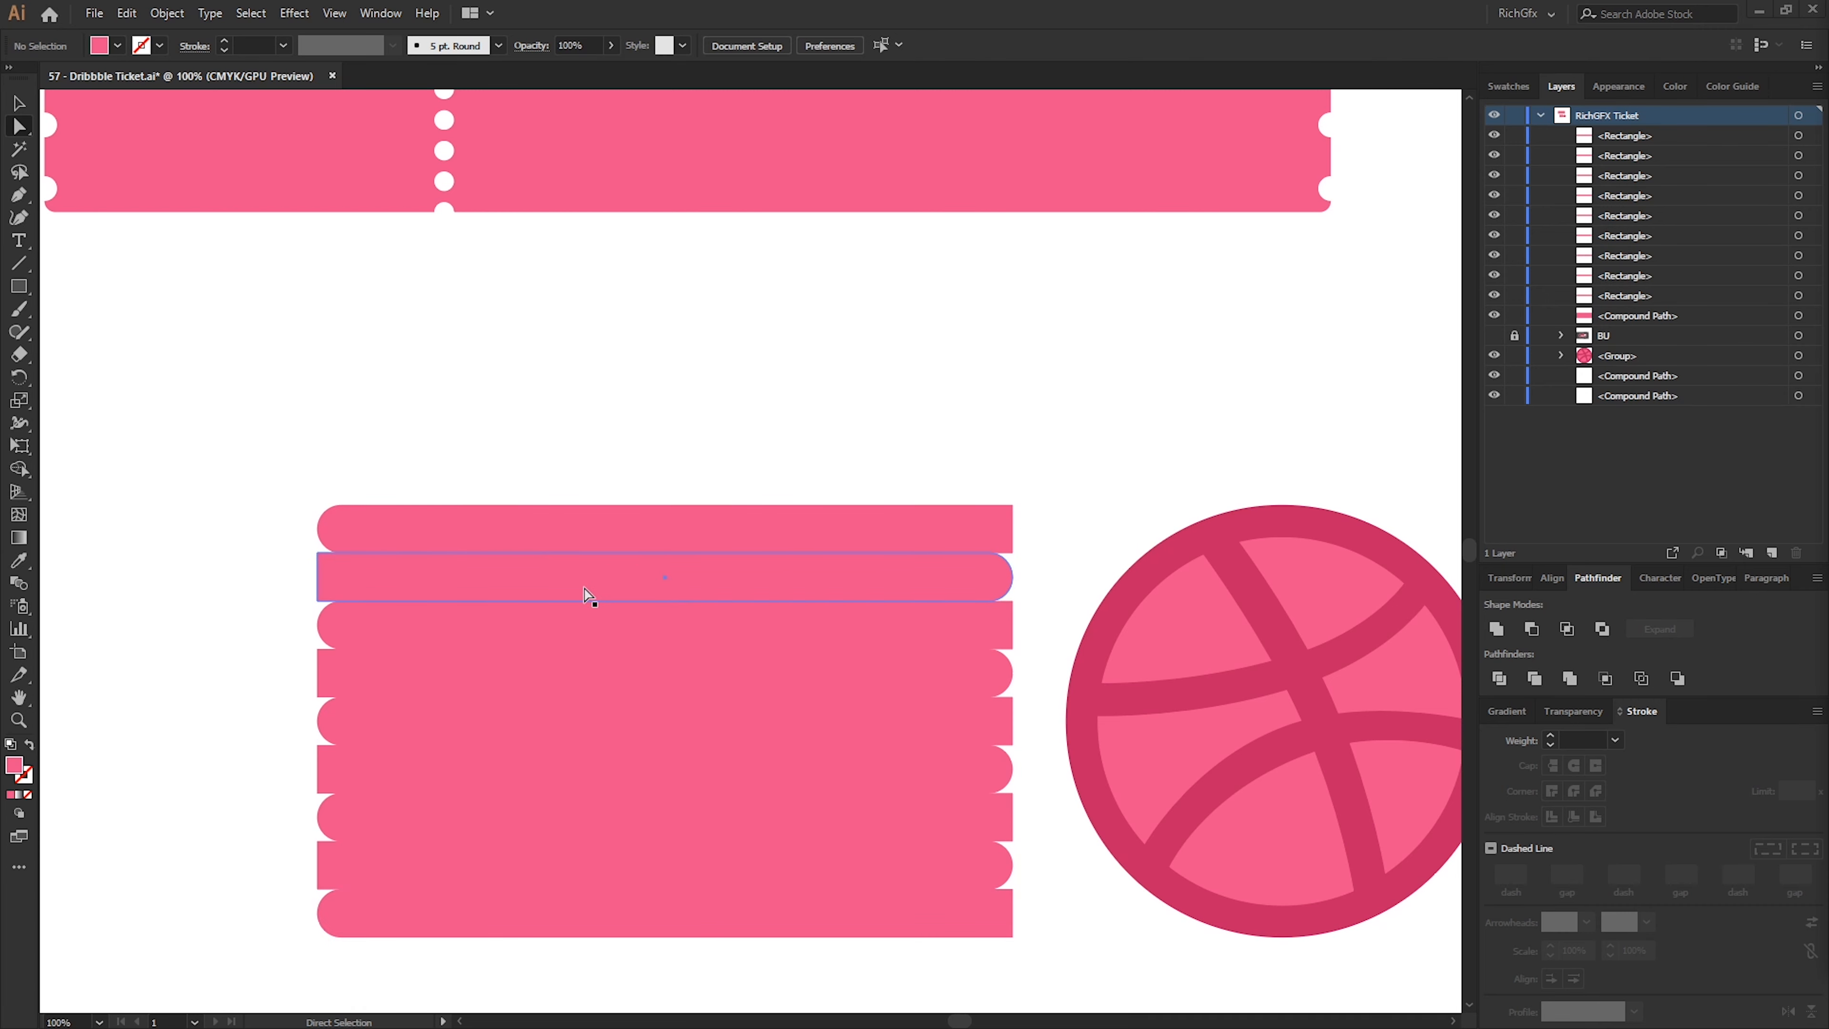
pyautogui.moveTo(543, 585)
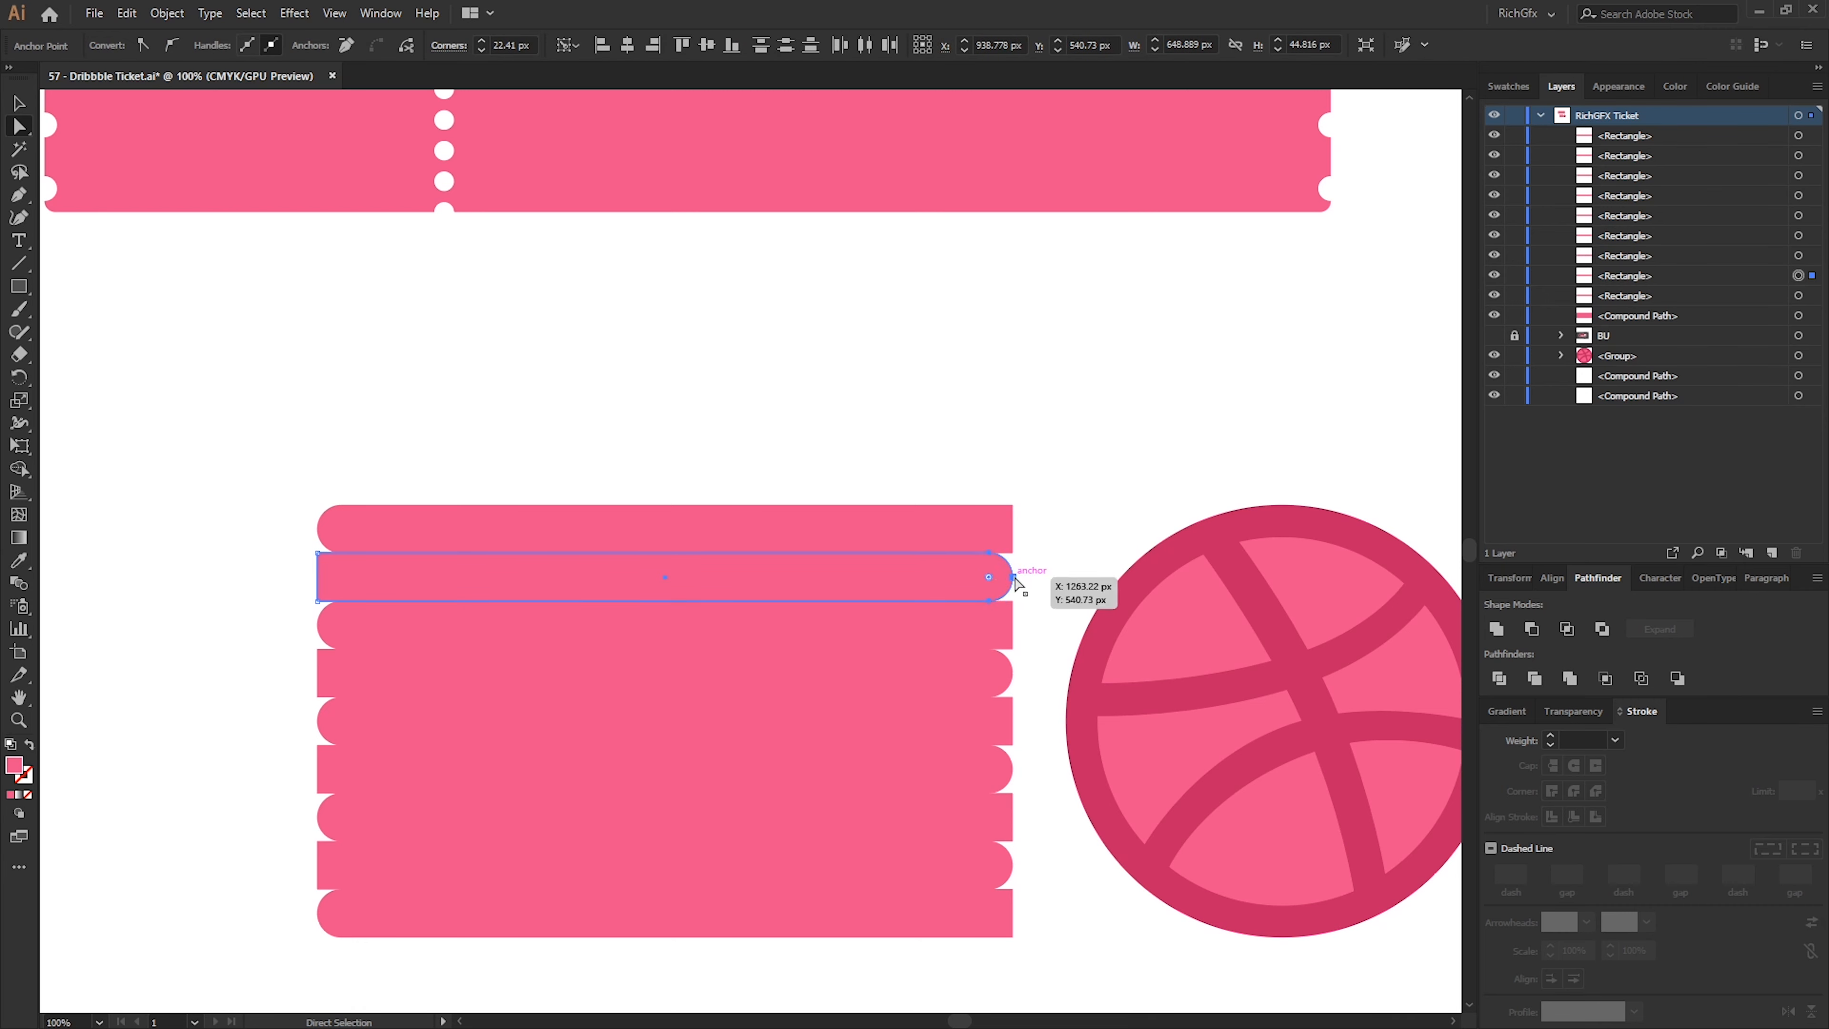
# Shorten the second stripe from its right end and pull the third stripe's left end inward
pyautogui.moveTo(989, 576); pyautogui.dragTo(820, 576)
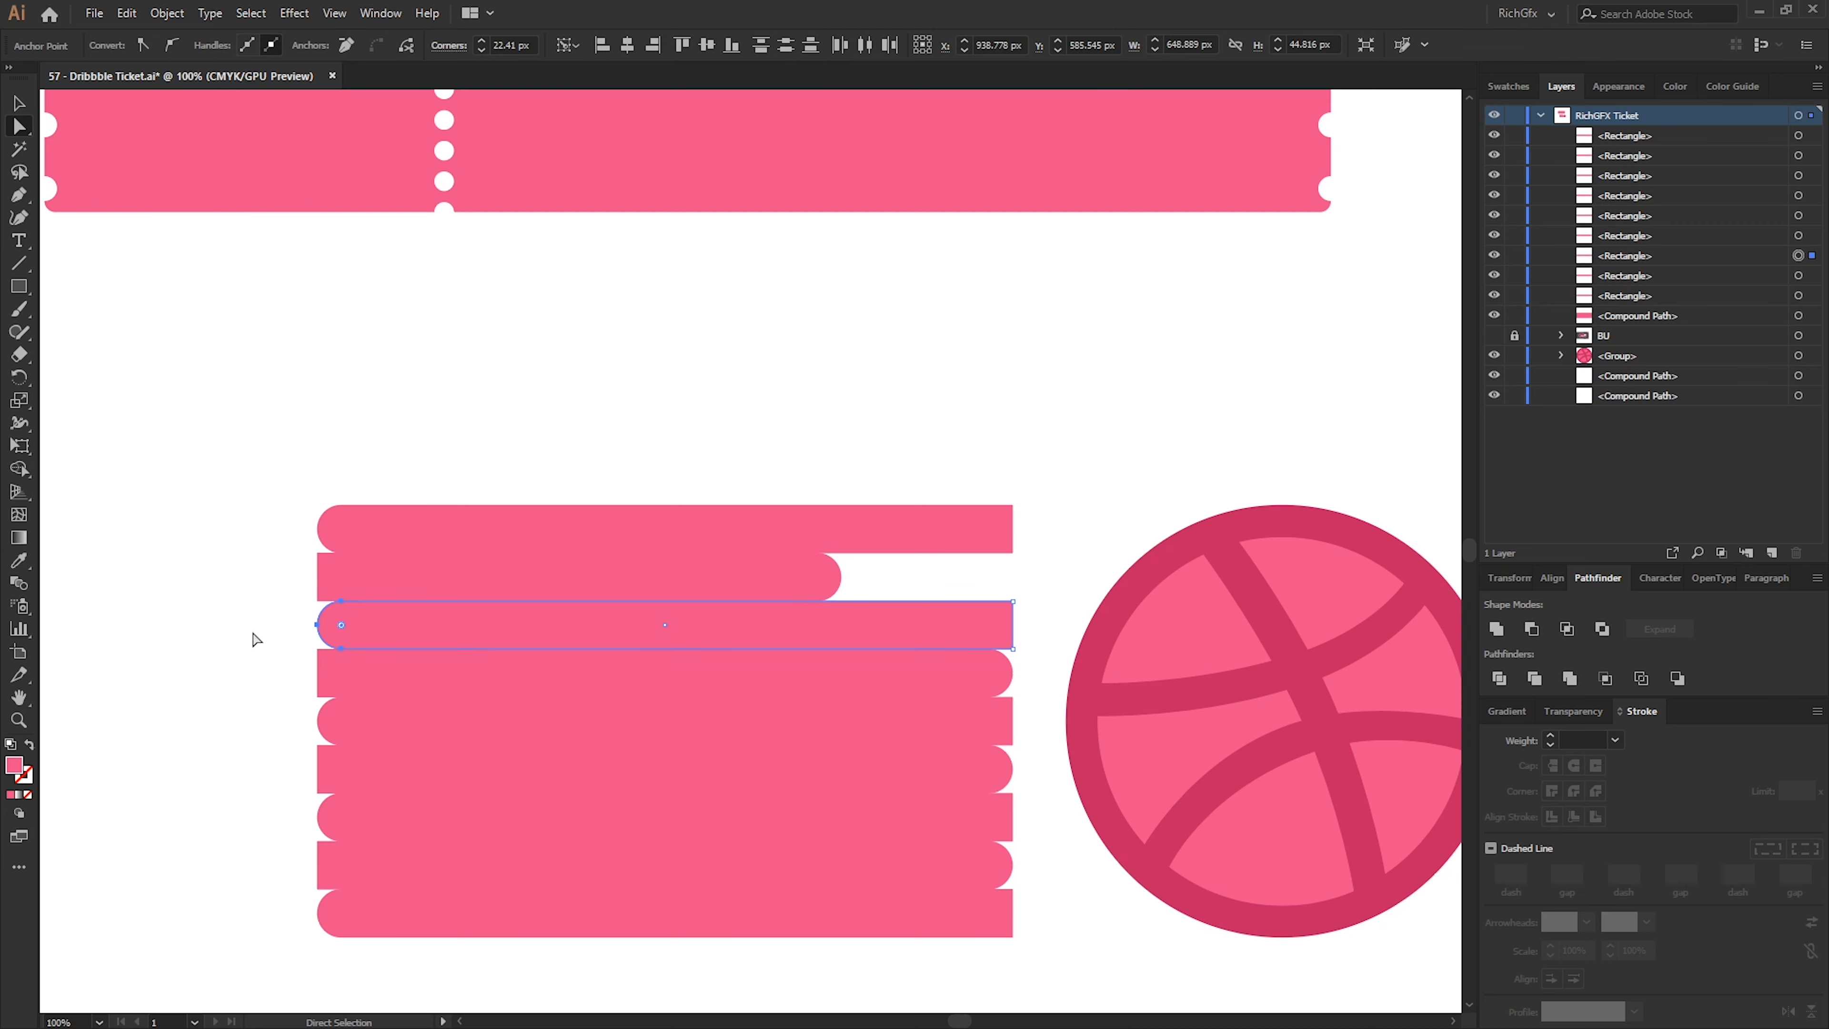
pyautogui.moveTo(339, 624); pyautogui.dragTo(441, 633)
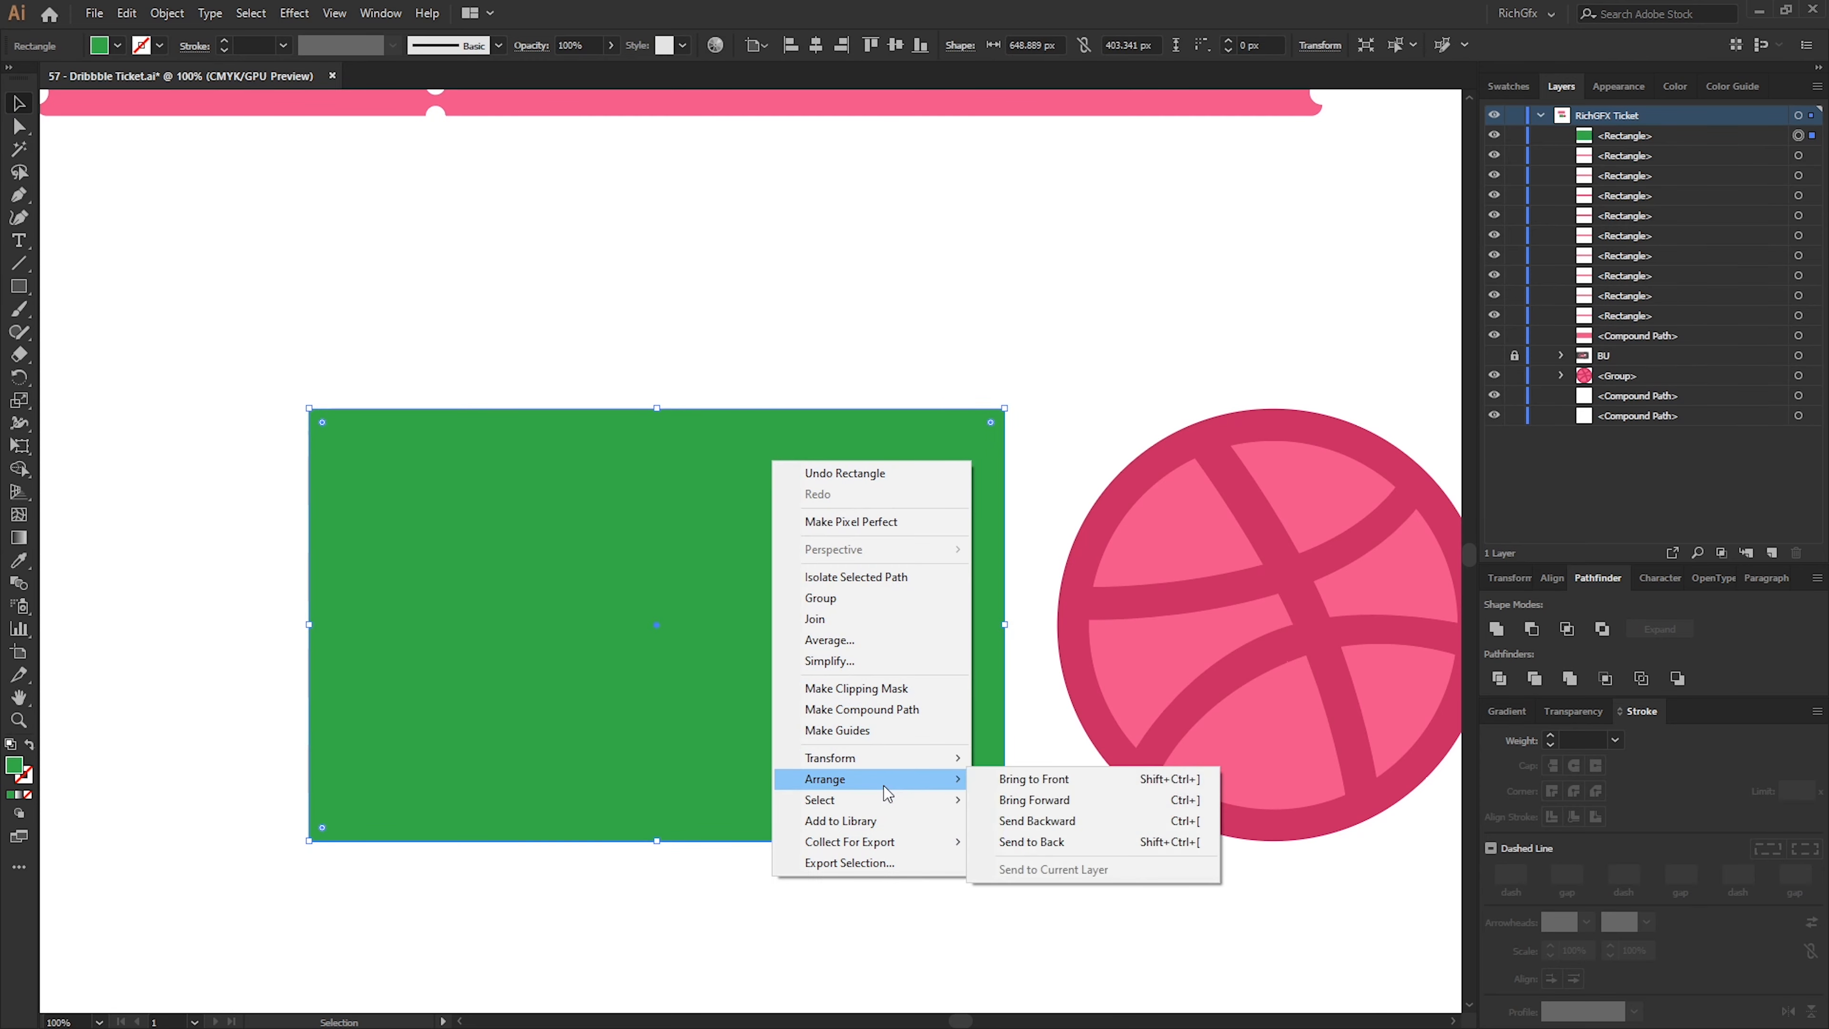
# Send the green rectangle to the back so it shows through the stripe gaps
pyautogui.click(1031, 842)
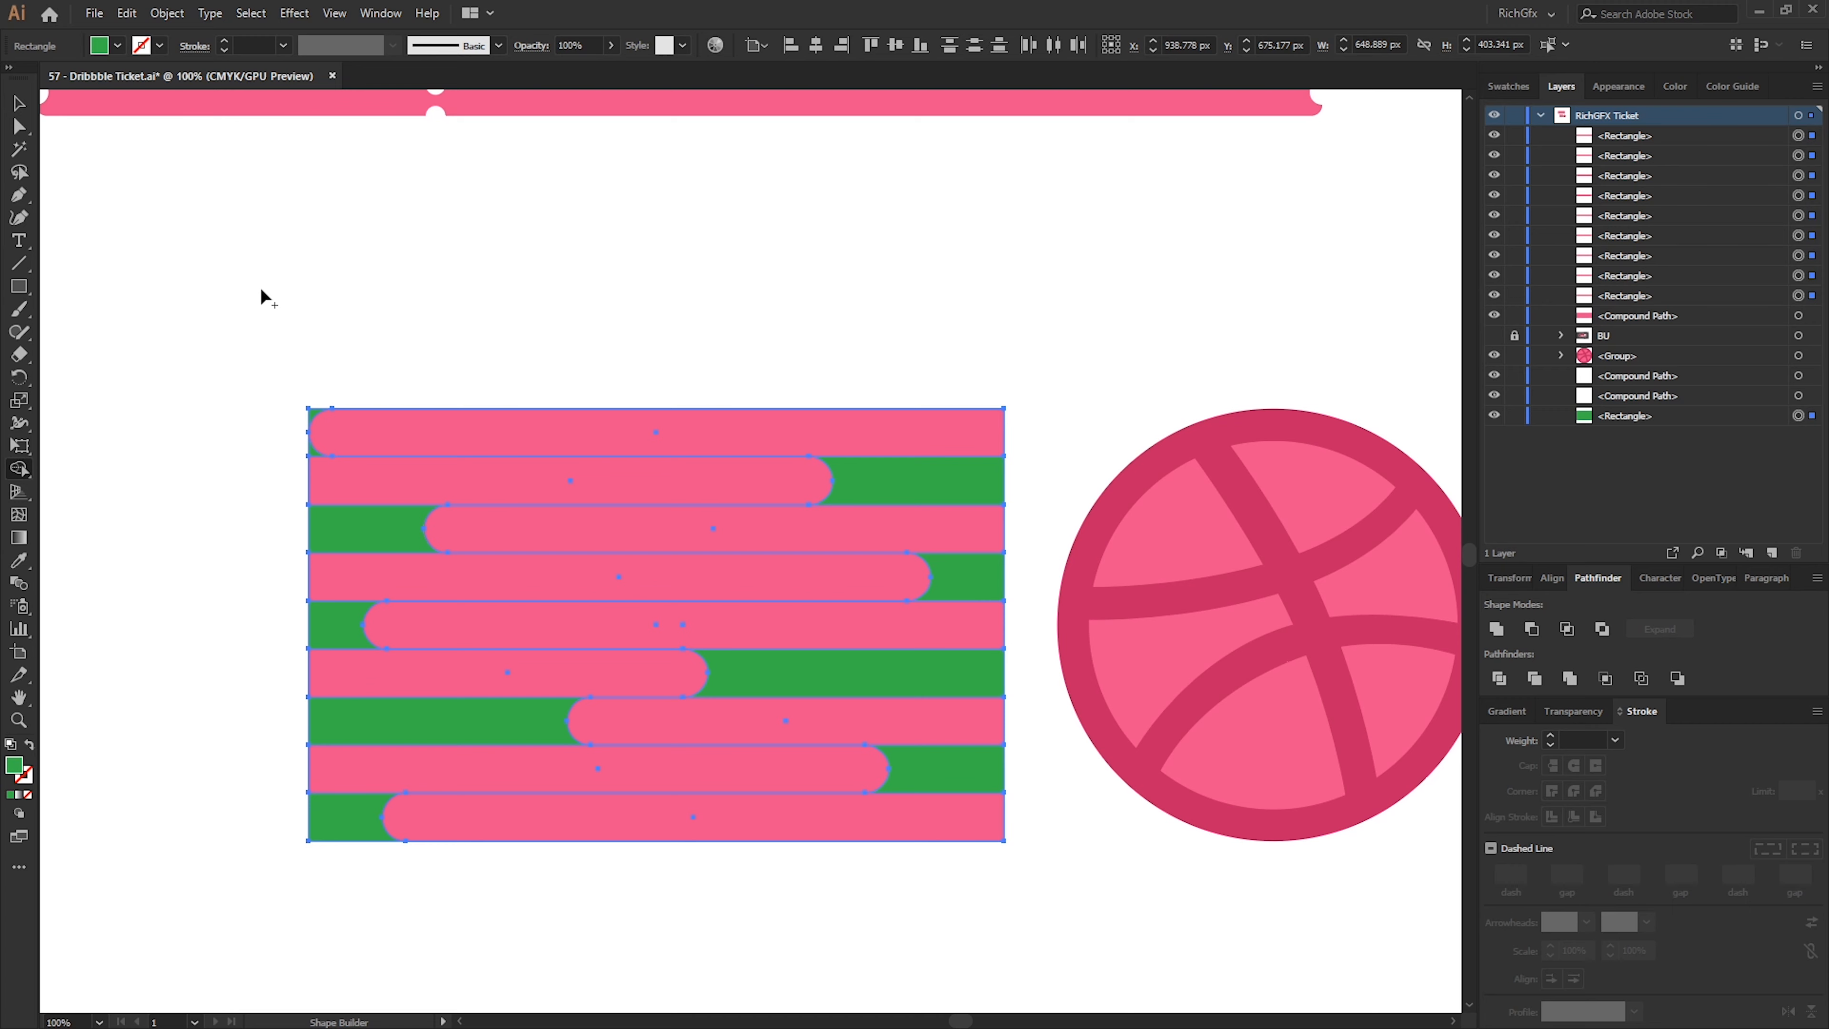
pyautogui.moveTo(295, 388)
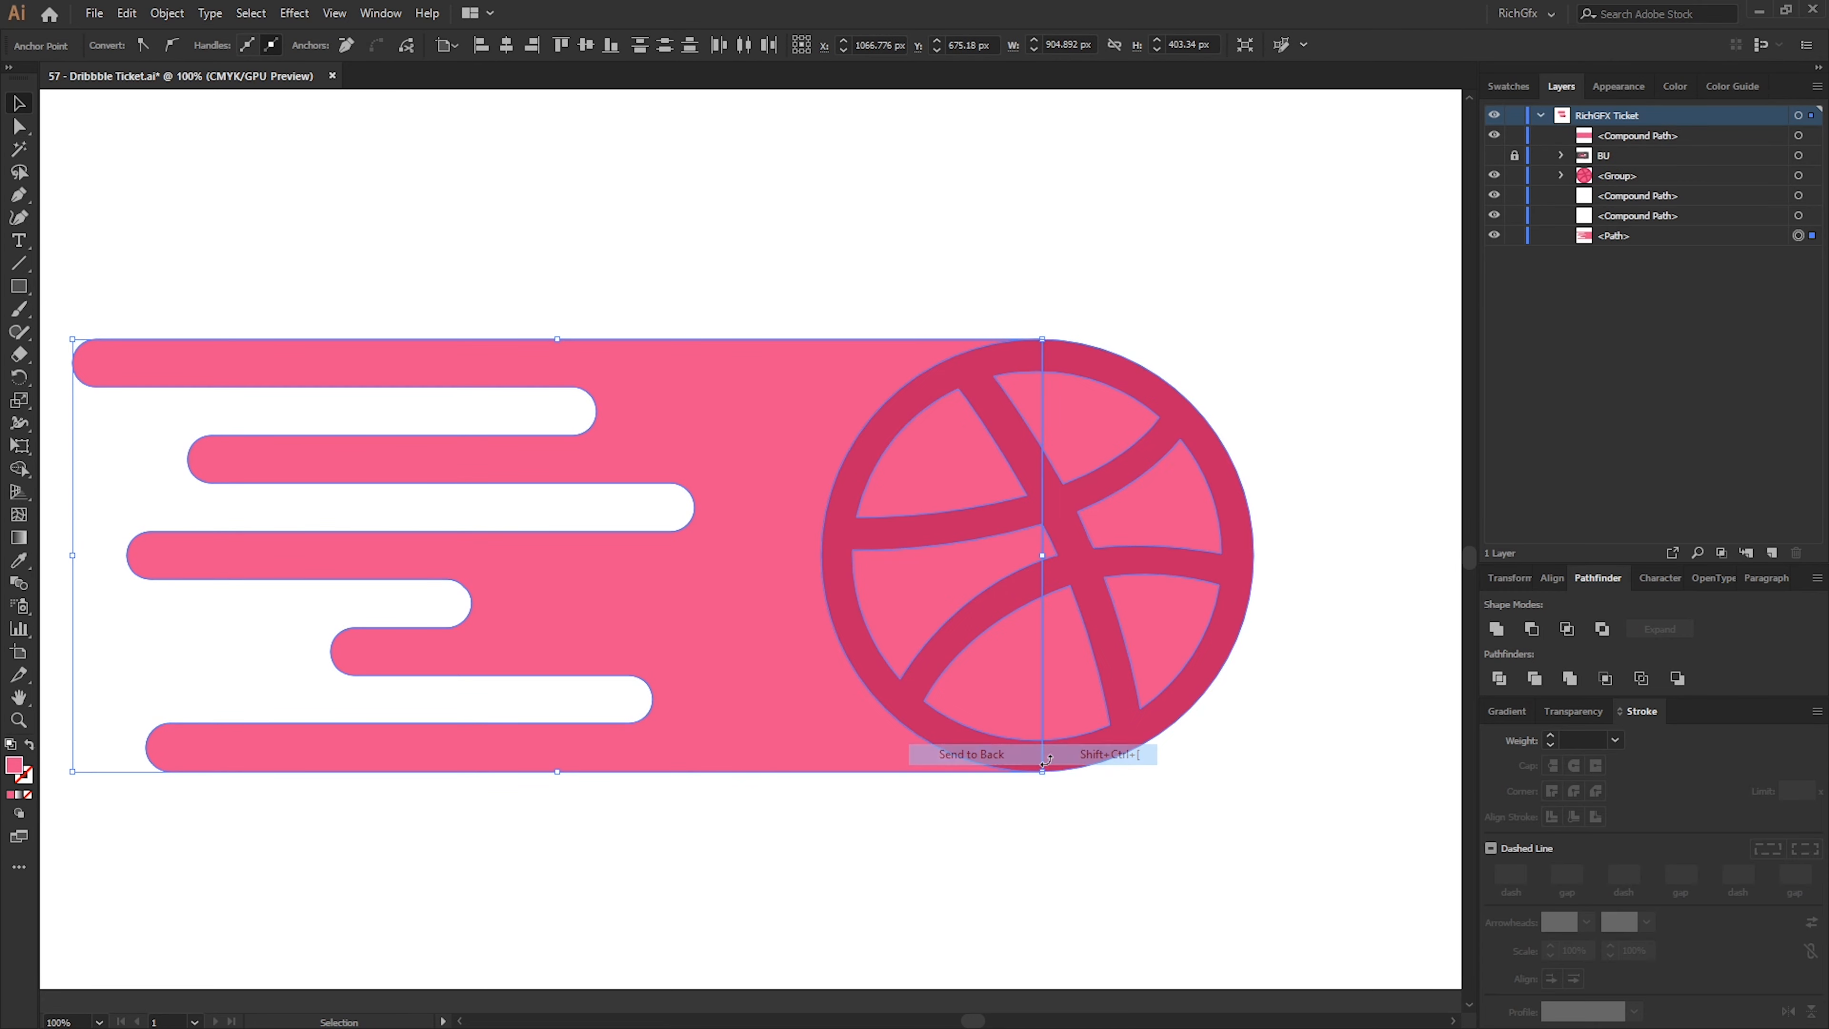
# Send the merged dark-pink trail shape behind the ball and group the logo
pyautogui.click(971, 754)
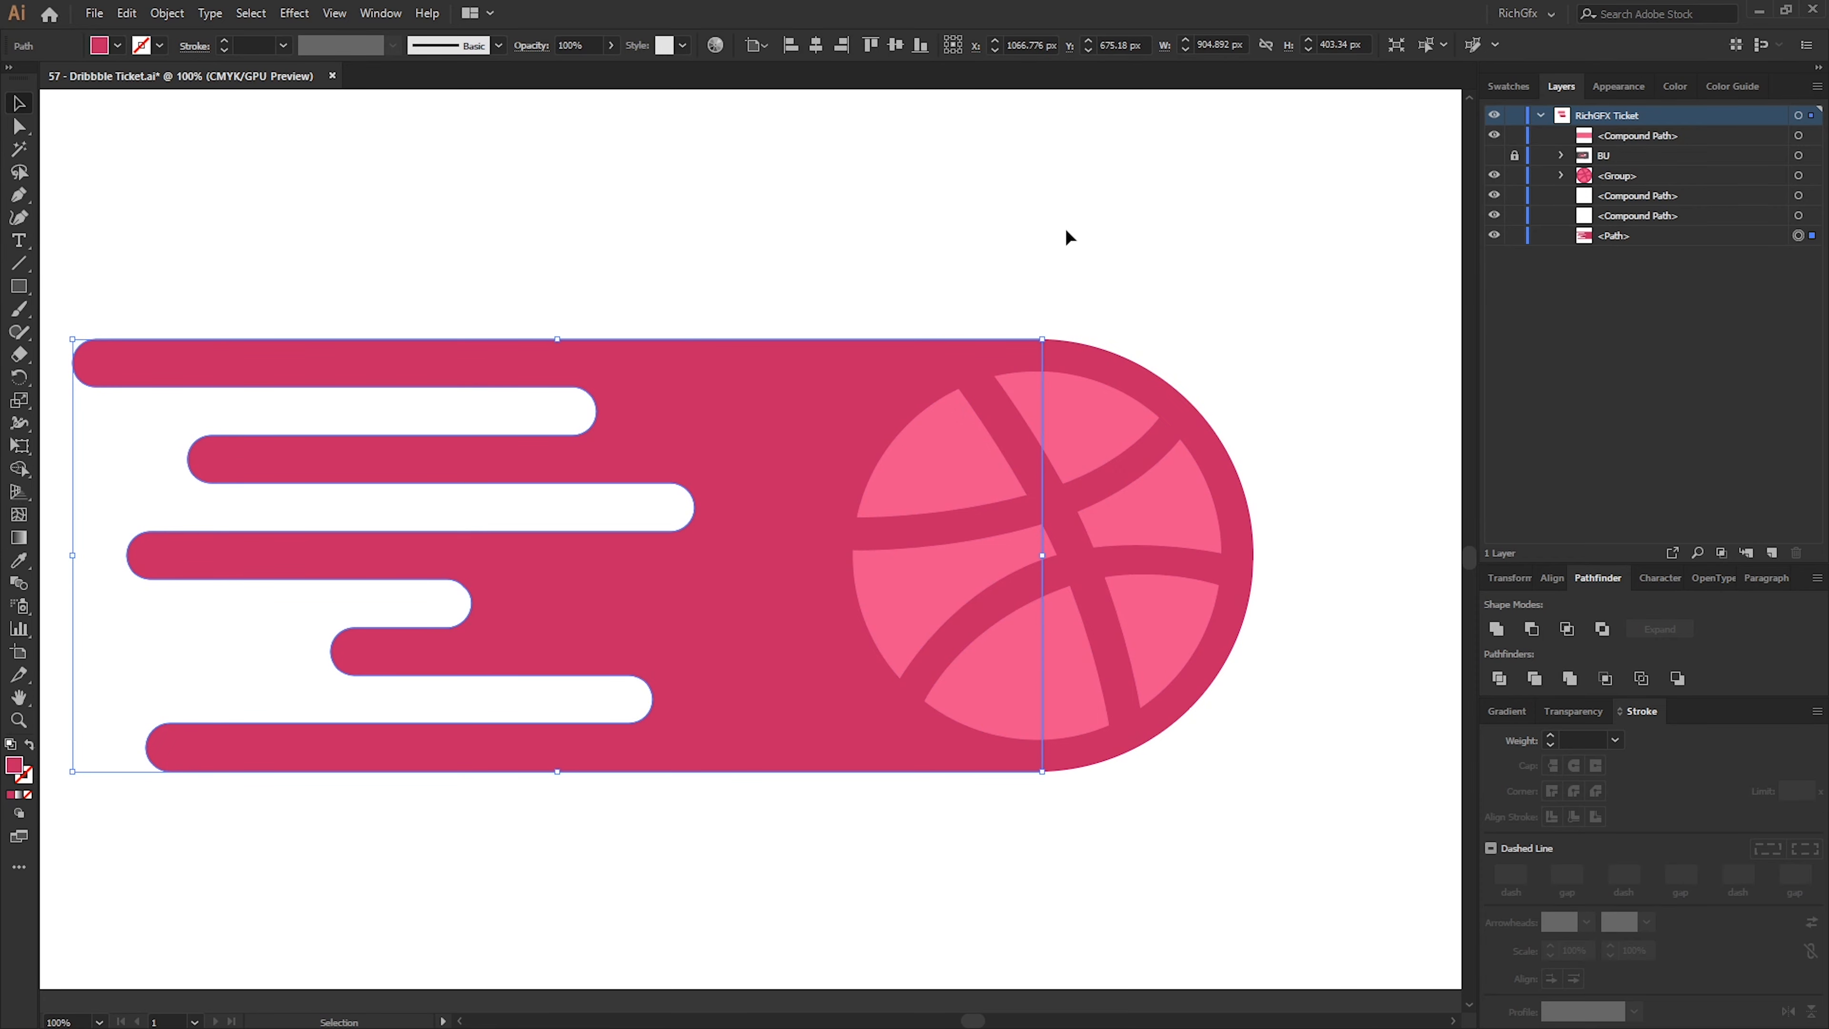
pyautogui.click(167, 13)
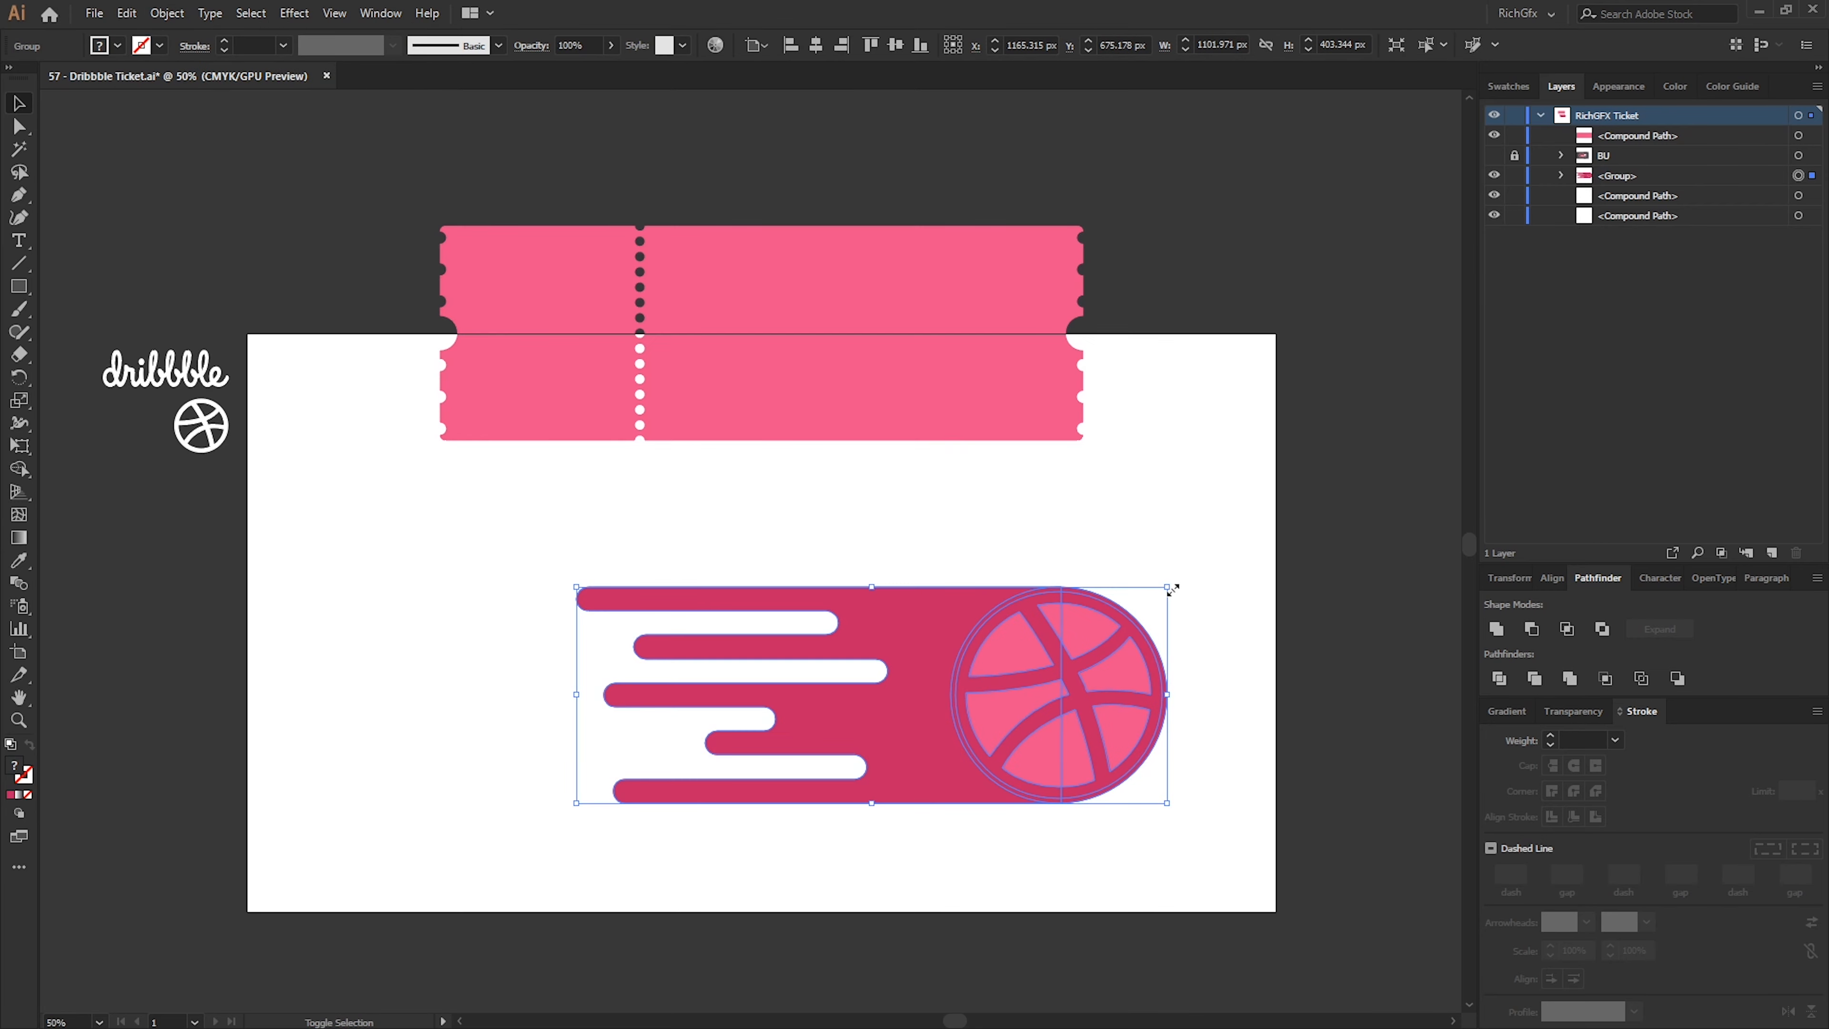
# Scale the ball logo down and drag it onto the ticket's larger right section
pyautogui.moveTo(1168, 587); pyautogui.dragTo(972, 659)
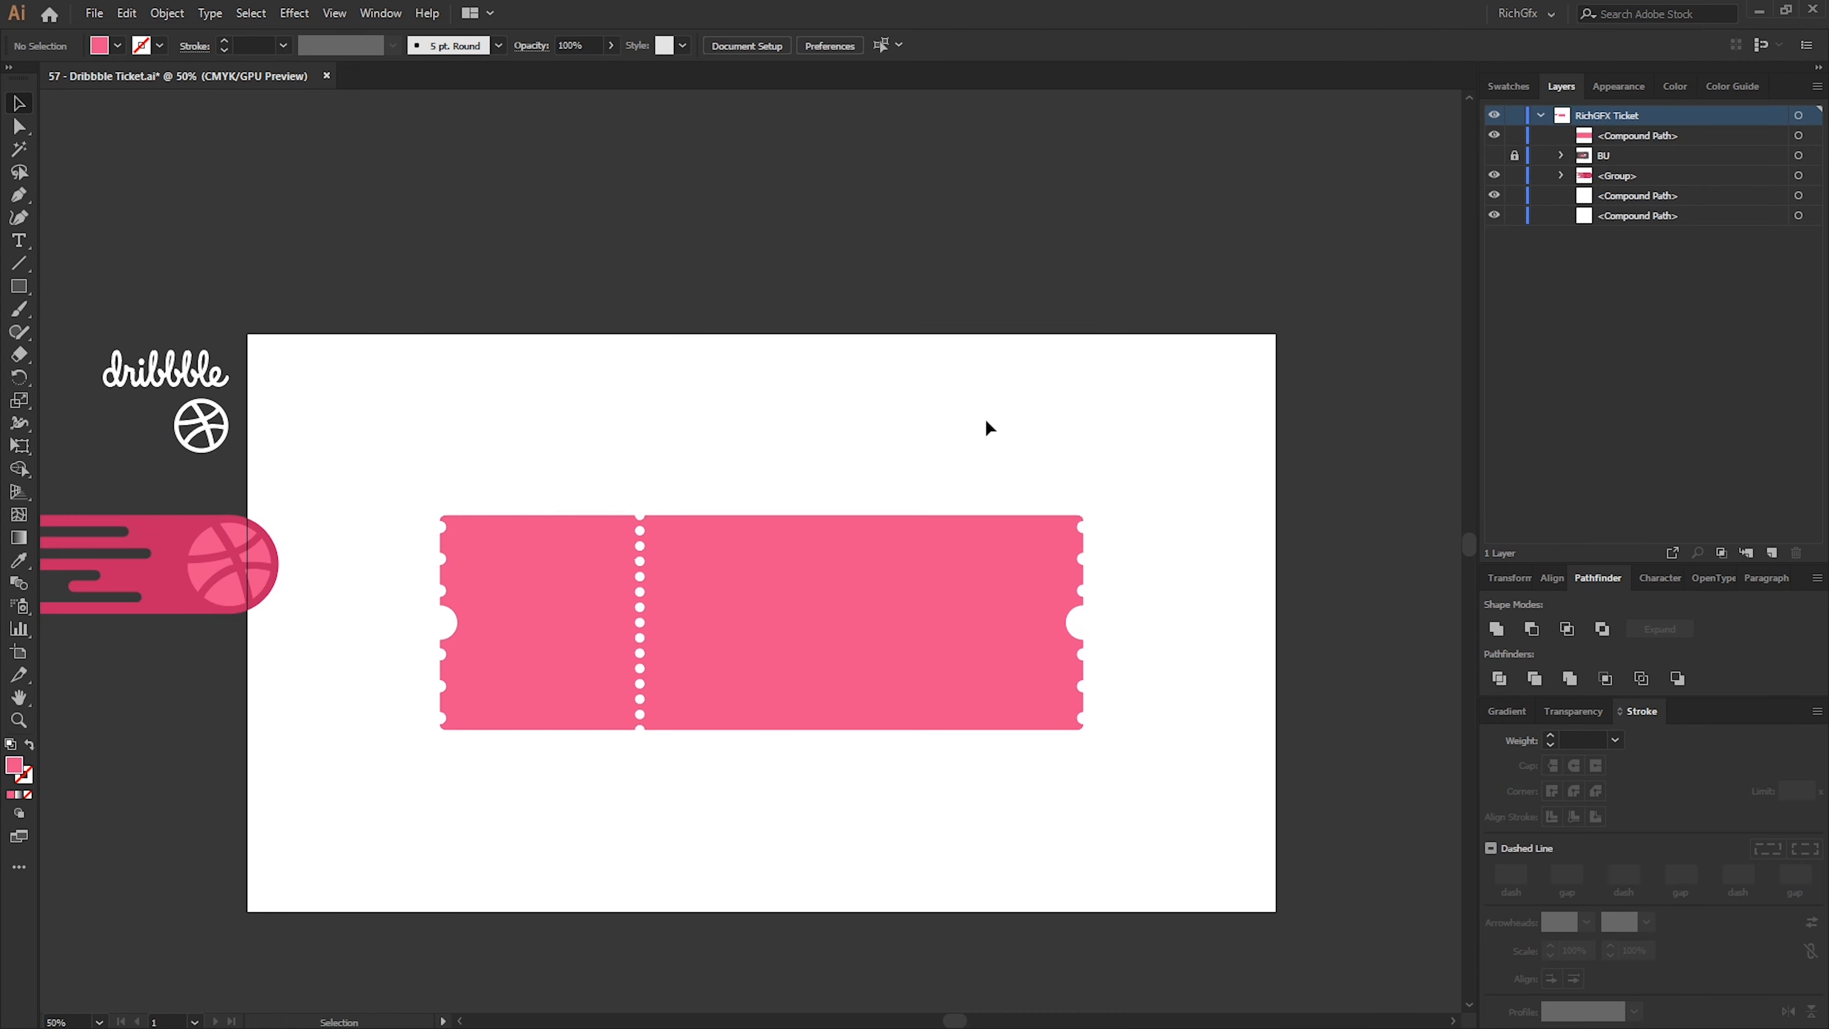
pyautogui.moveTo(157, 563); pyautogui.dragTo(874, 618)
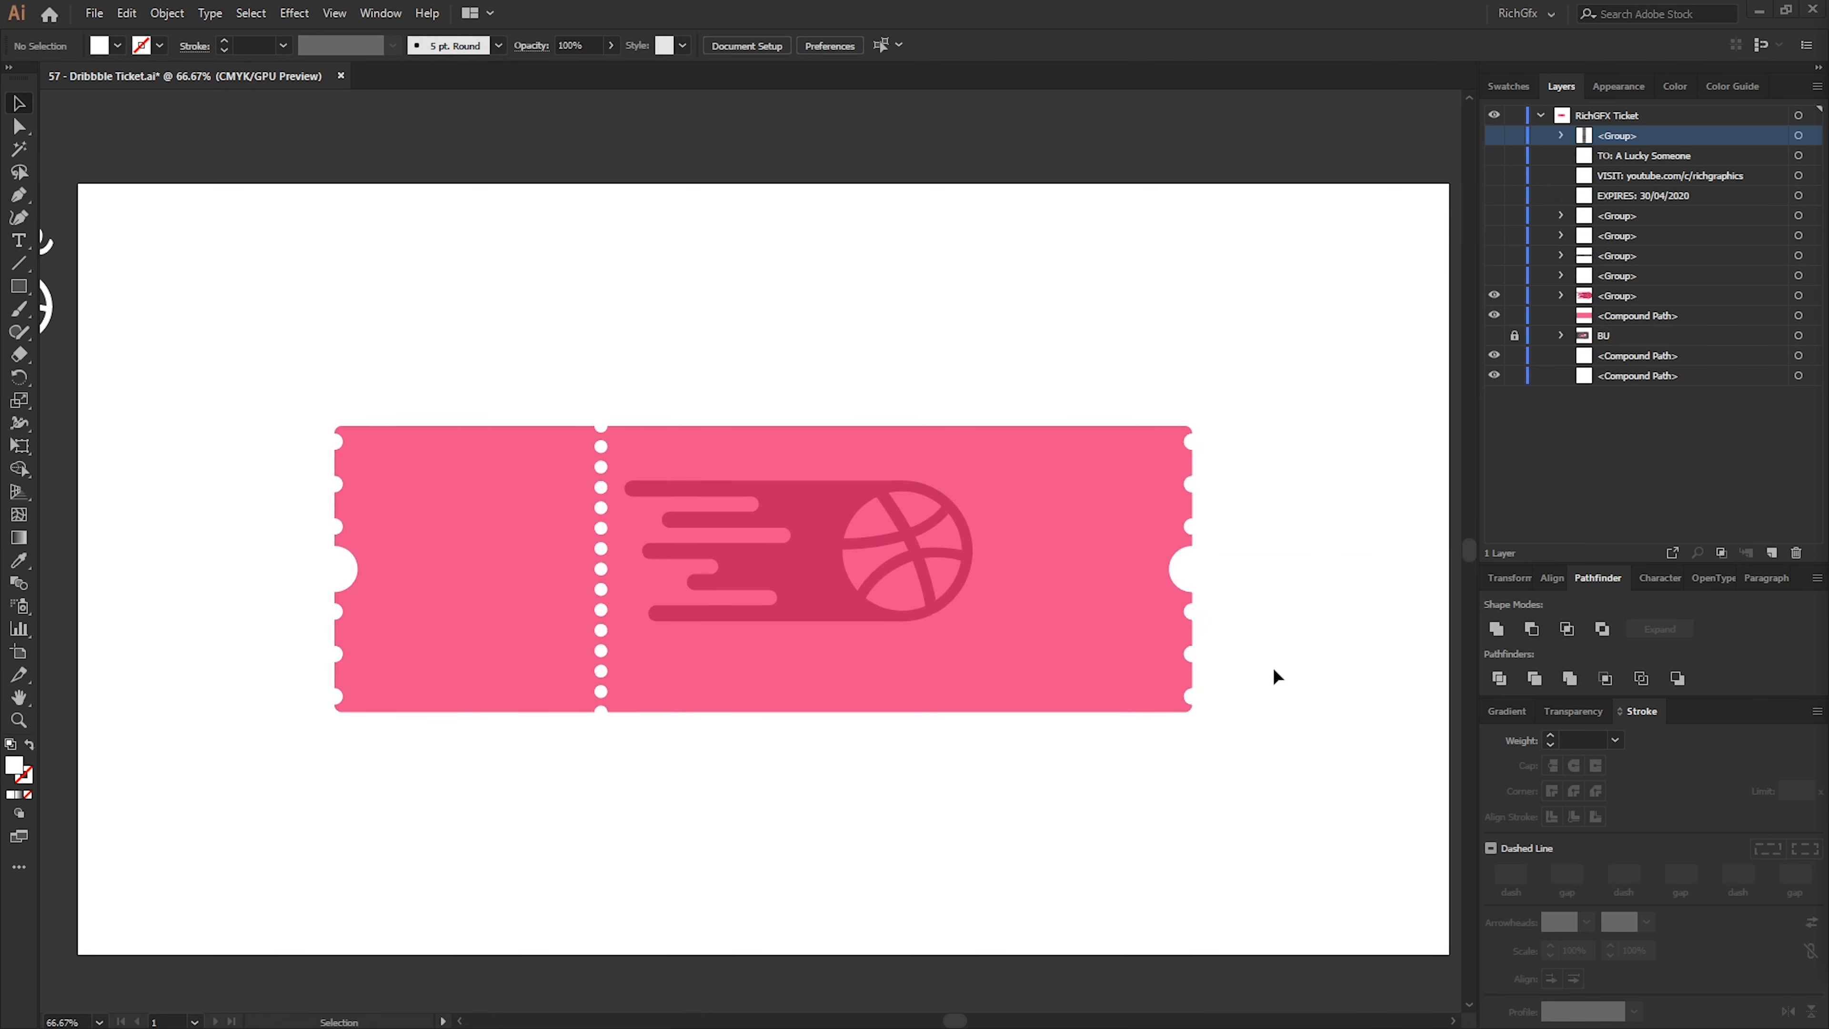
pyautogui.moveTo(1299, 644)
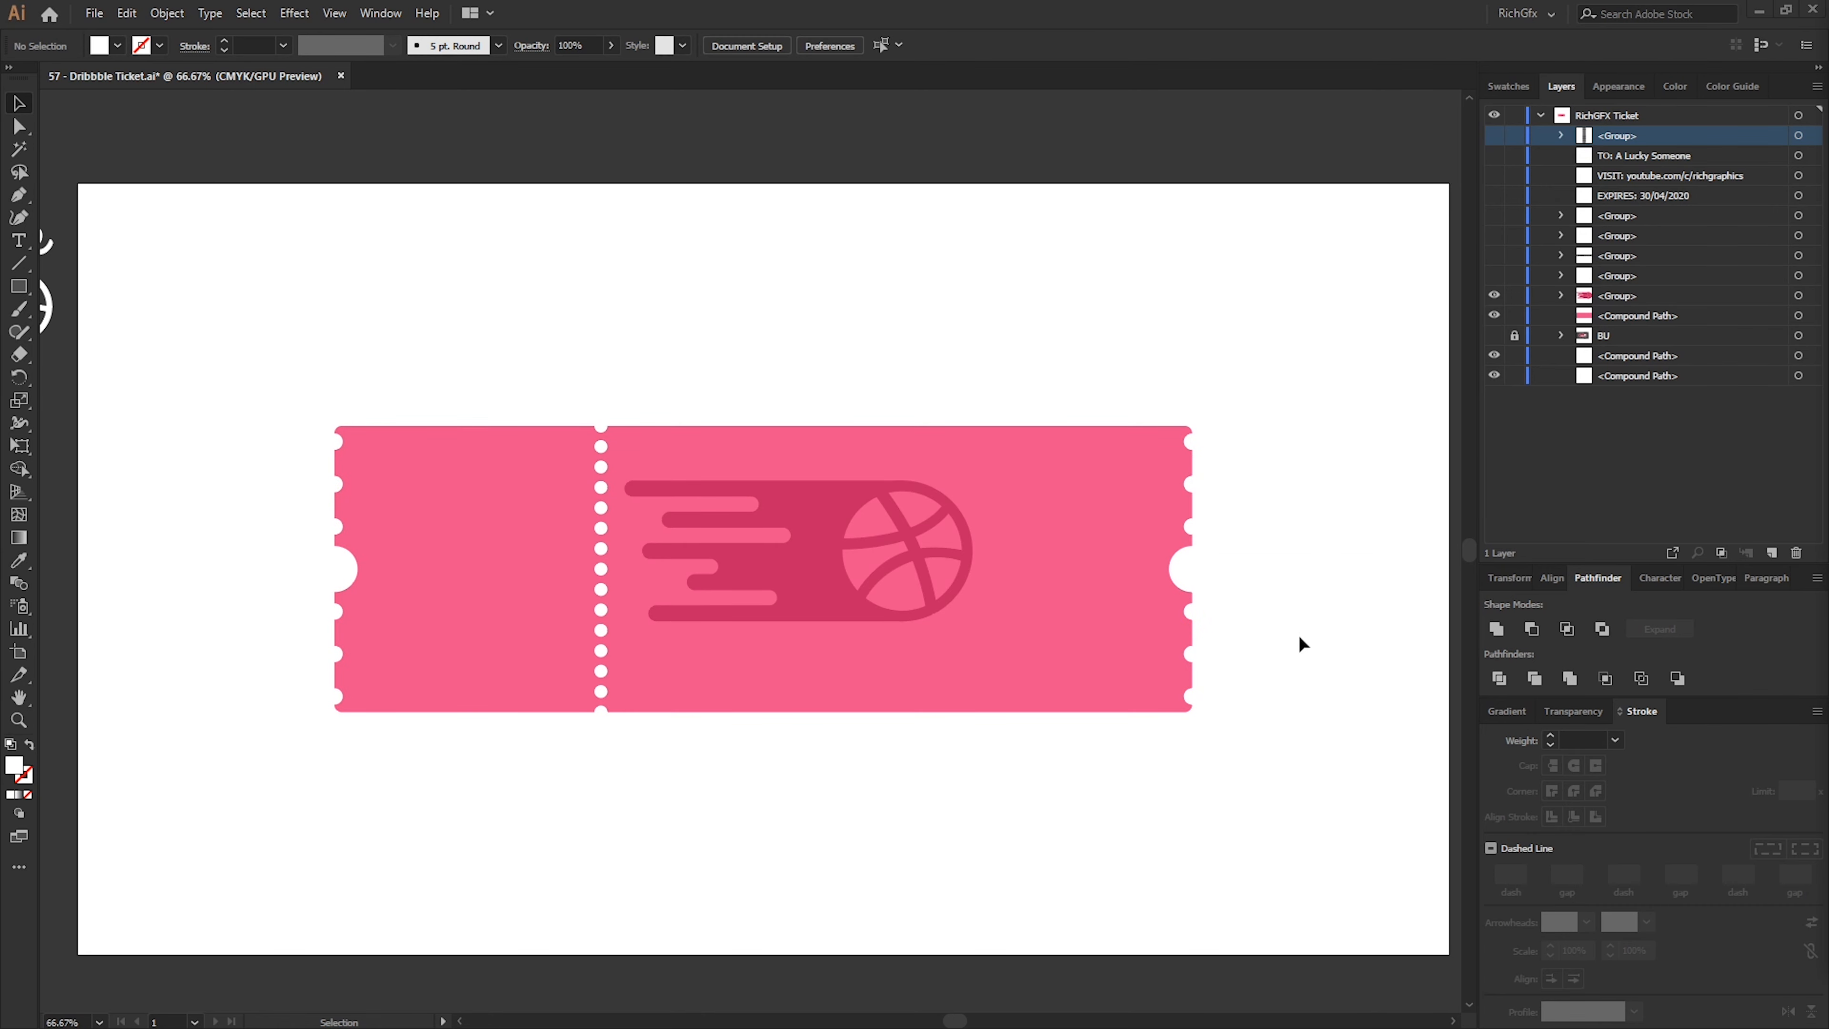